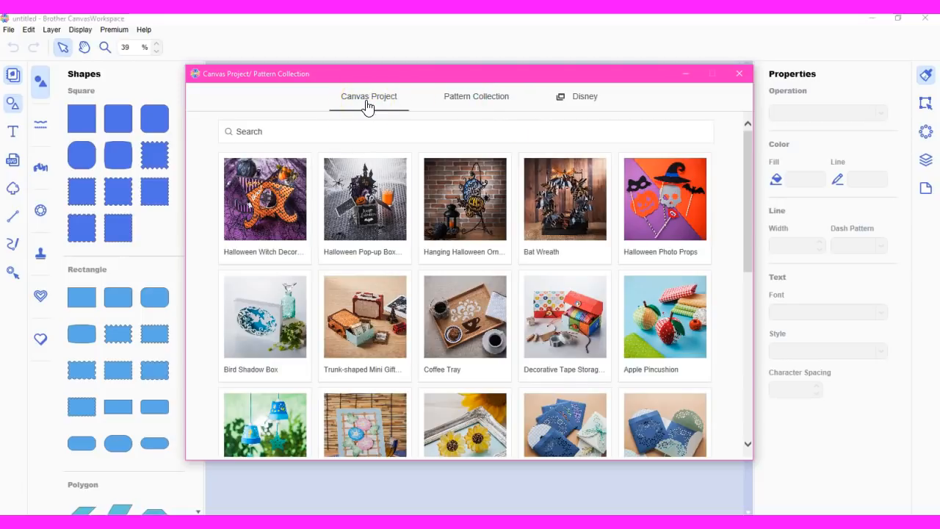
Step: Browse the Pattern Collection listing down to the '125 design patterns' set and show its contents
click(476, 97)
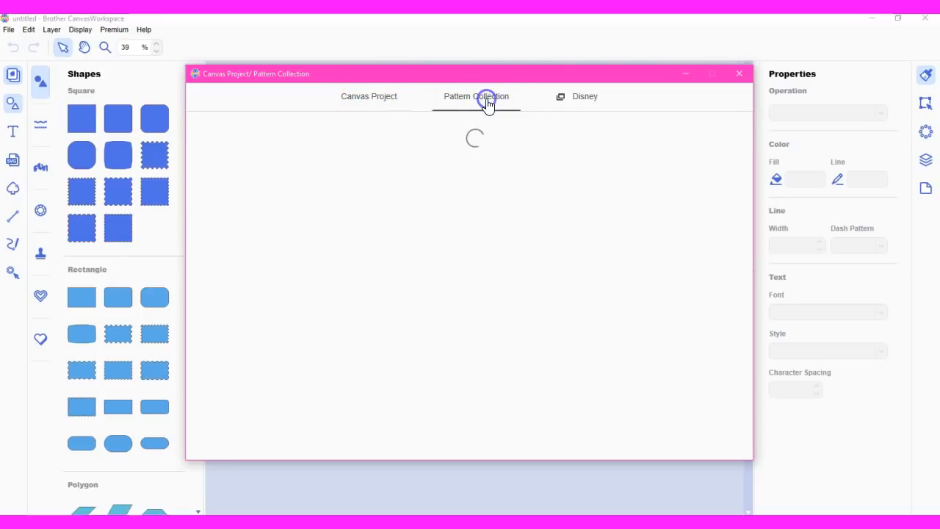
click(476, 97)
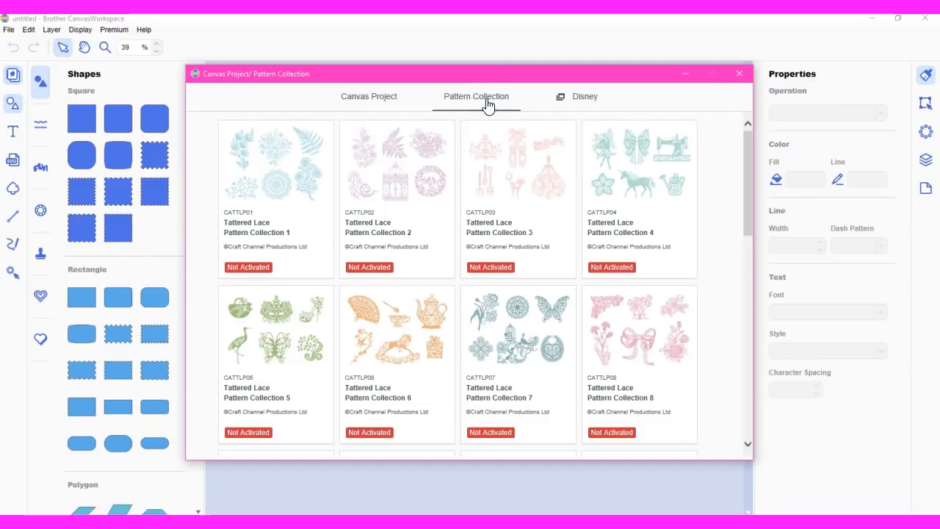
scroll(down, 3)
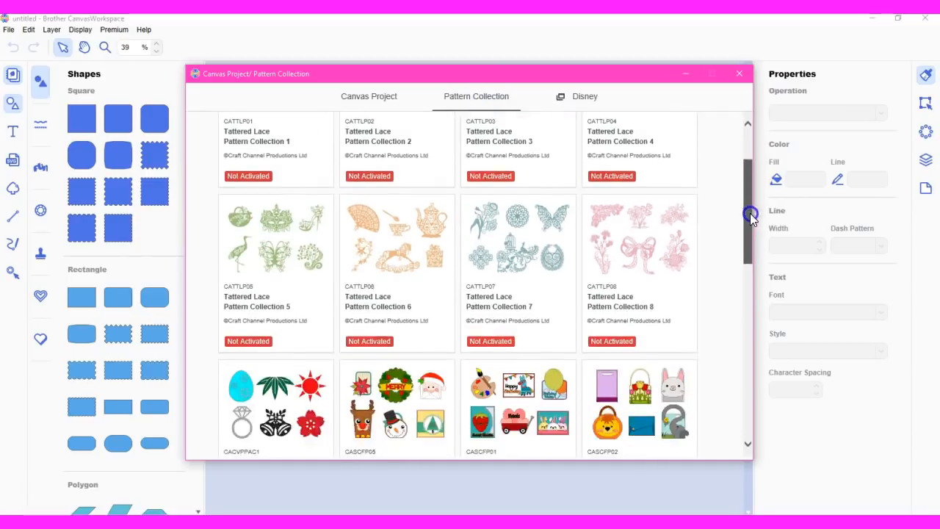
scroll(down, 3)
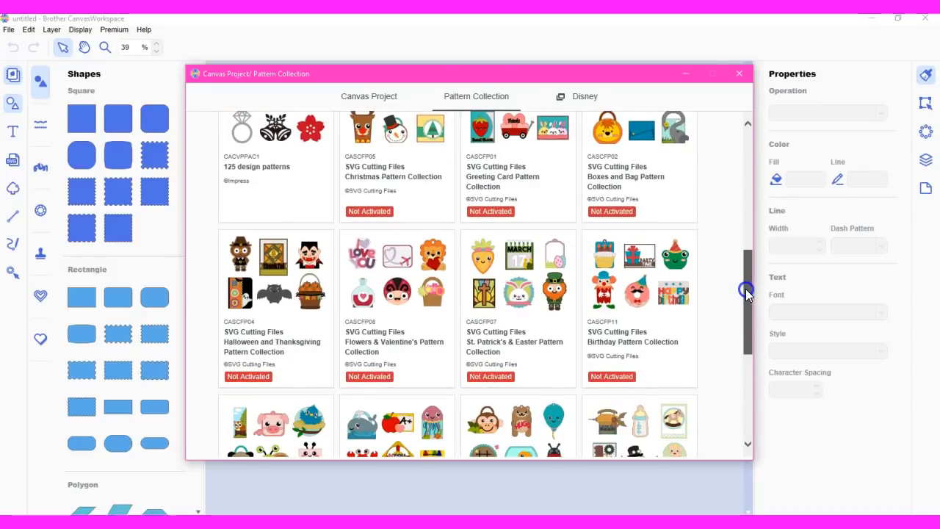
scroll(down, 3)
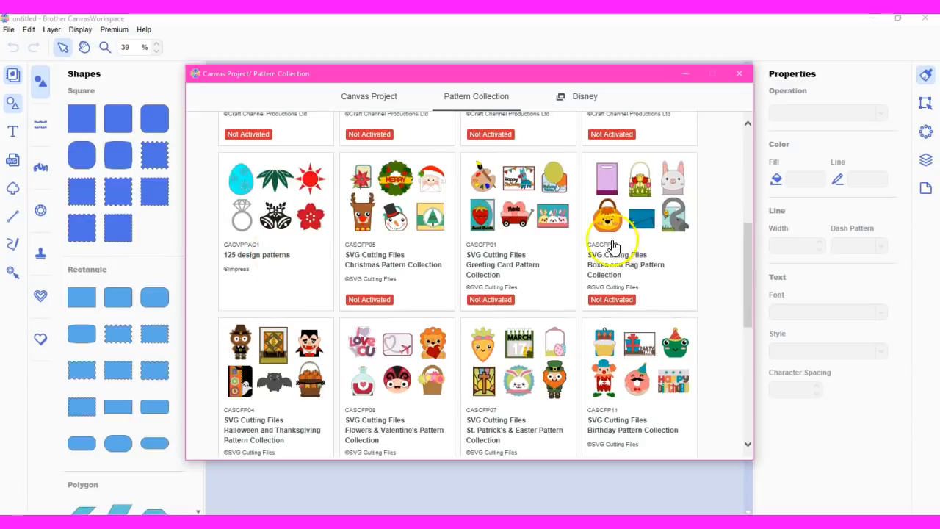
scroll(down, 3)
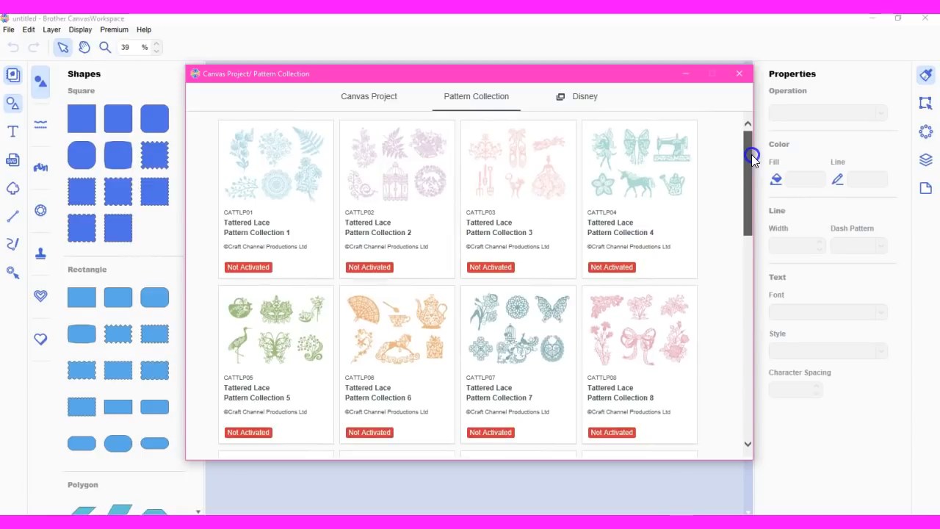
scroll(down, 3)
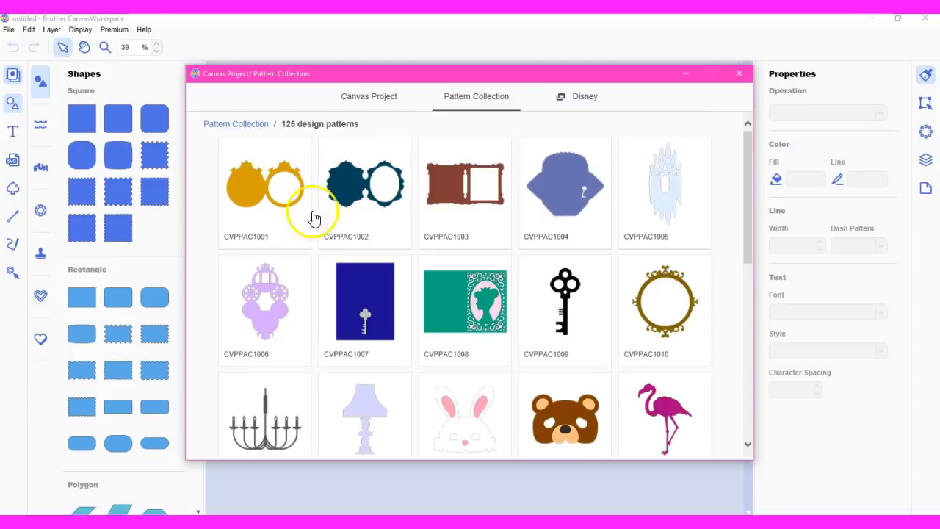
Step: Add the CVPPAC1002_A scalloped frame pair to the mat and check it behind the collection window
click(364, 183)
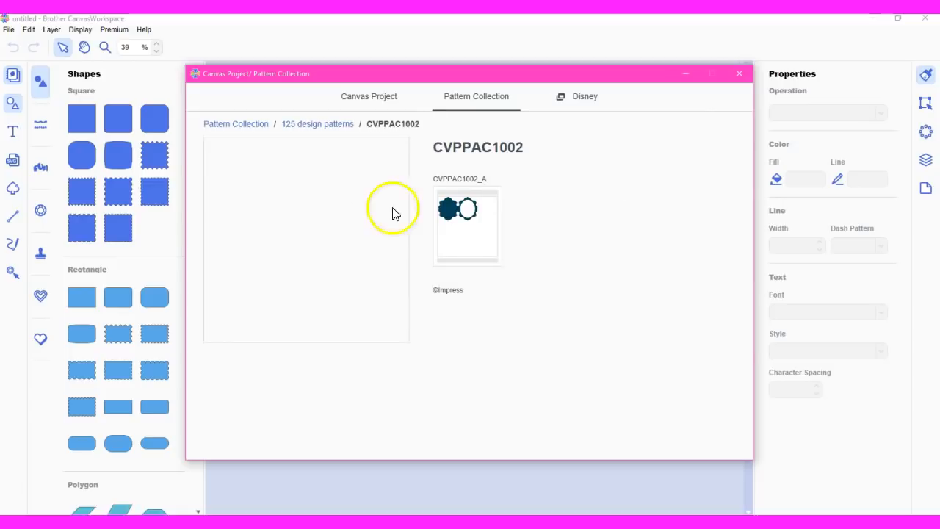
click(467, 226)
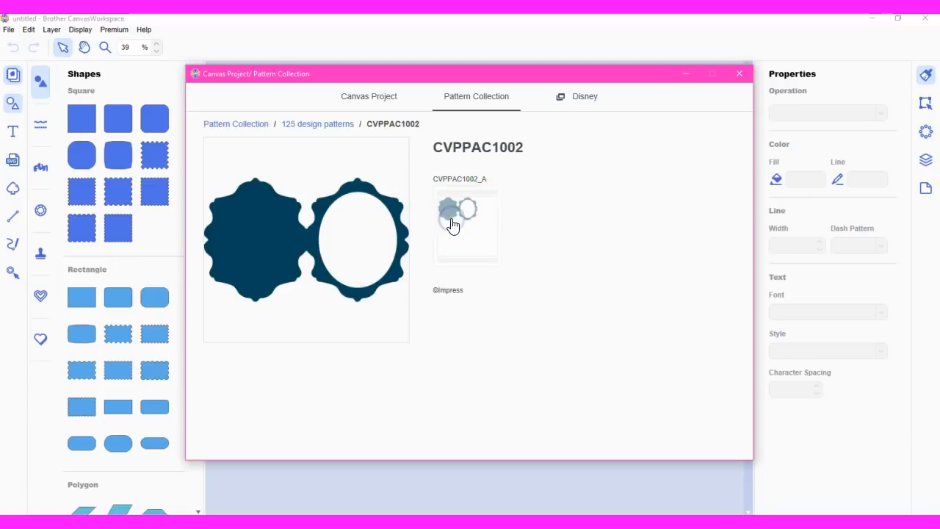
click(458, 213)
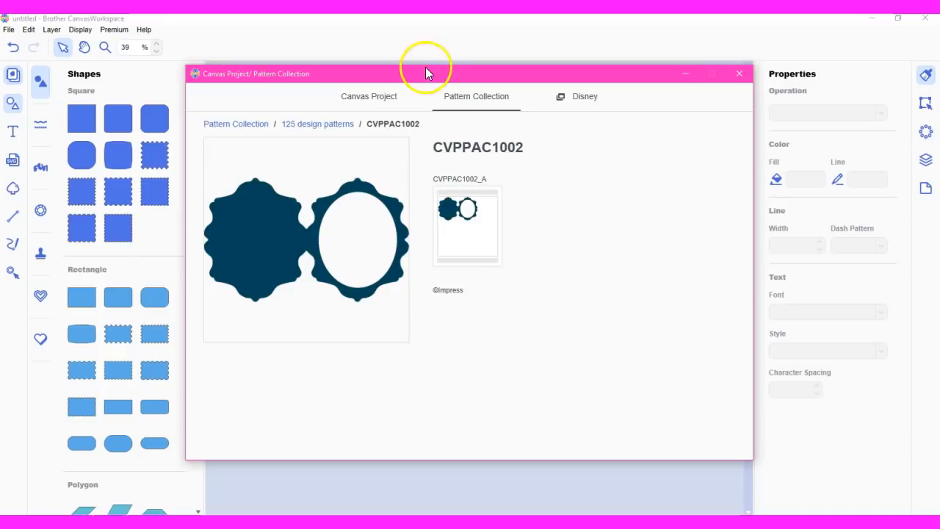
drag(426, 73, 454, 381)
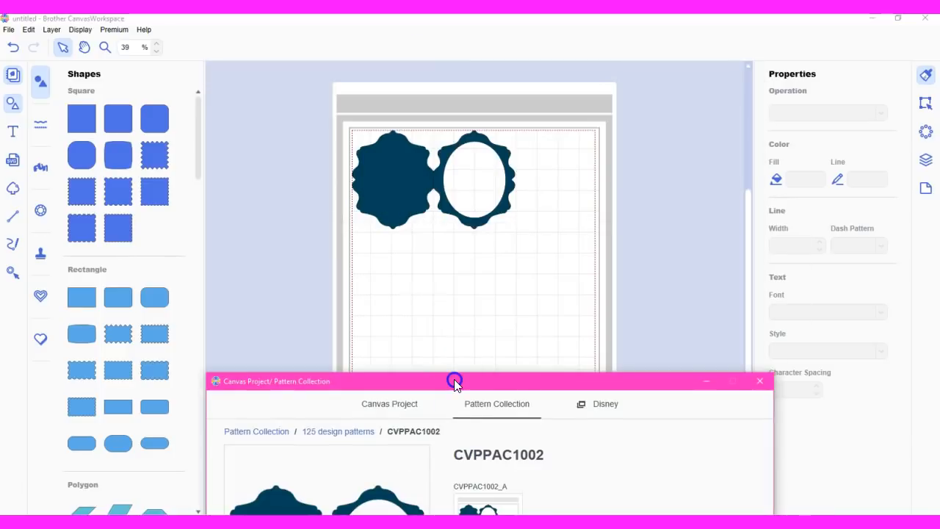
drag(455, 381, 441, 125)
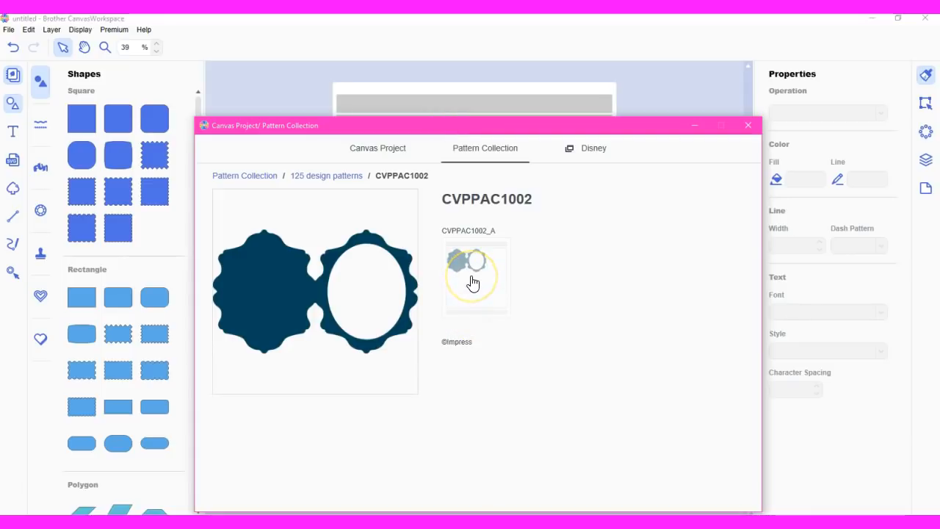
Step: Add a second copy of the CVPPAC1002 frame pair and bring its pattern details back over the mat
click(473, 282)
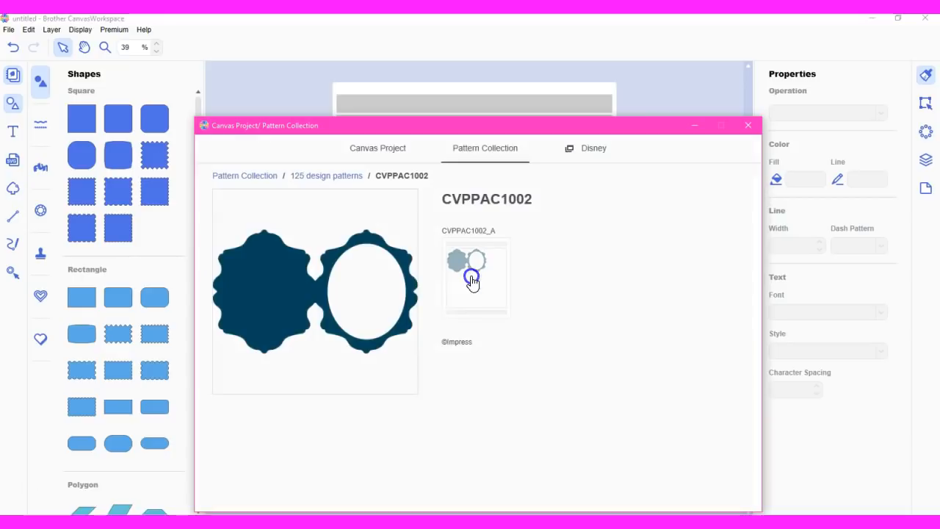
click(476, 278)
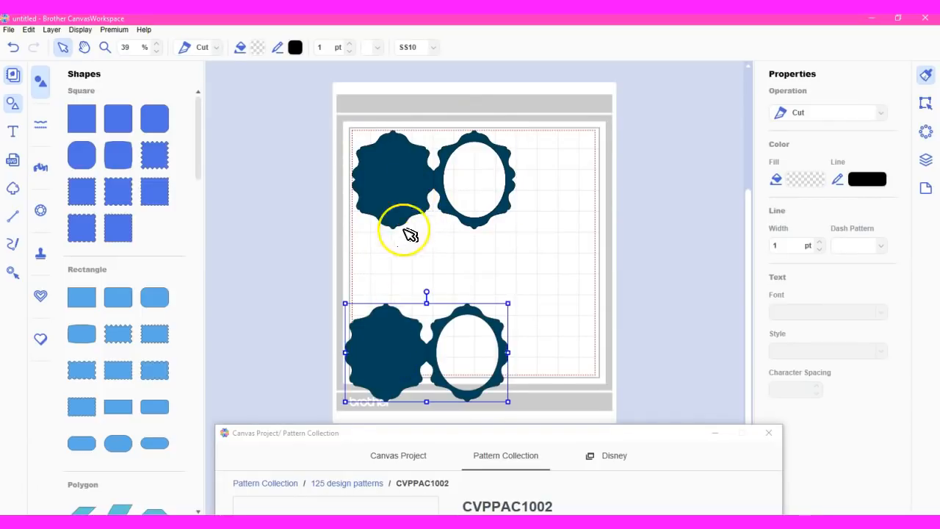
drag(426, 353, 536, 253)
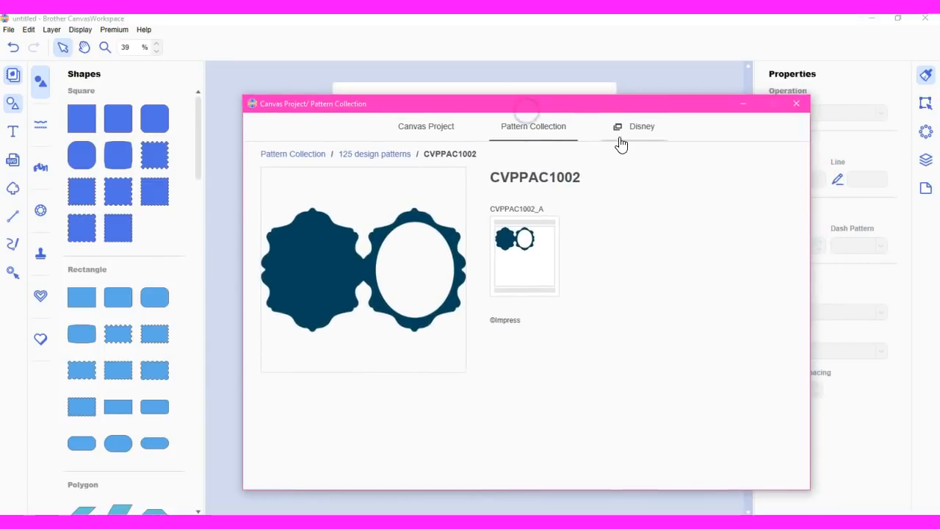
click(640, 126)
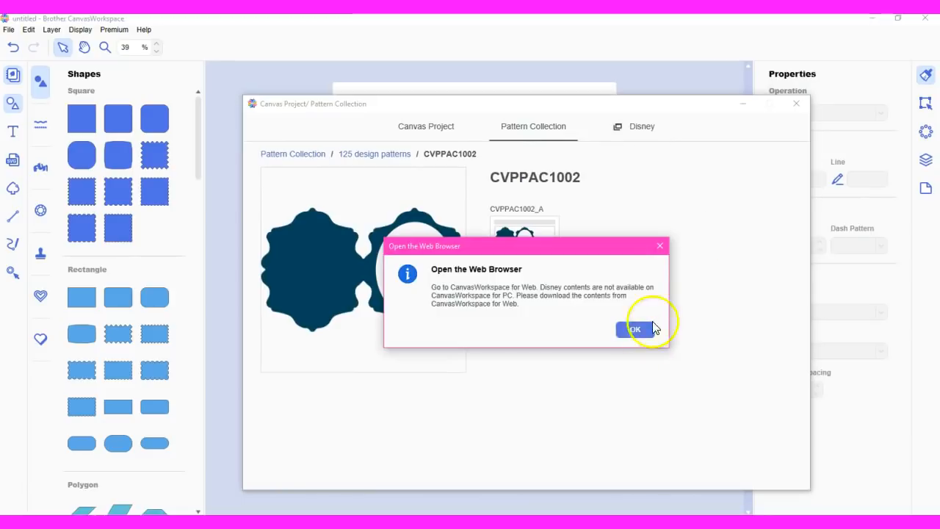
mouse_move(660, 246)
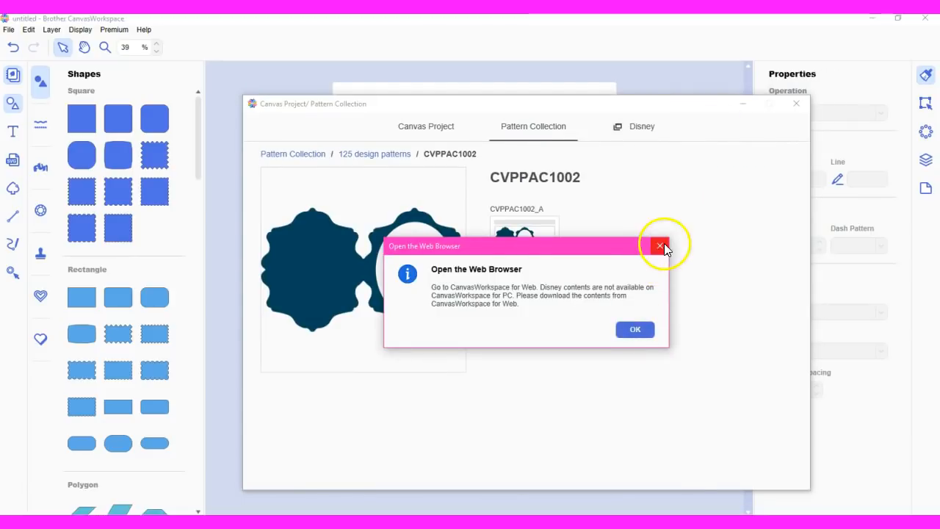
click(659, 247)
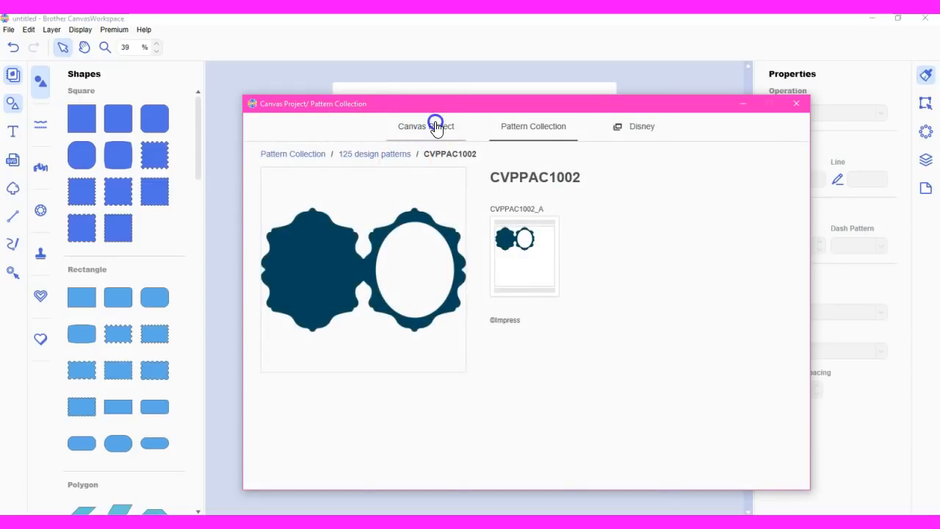
Step: Load the Halloween Pop-up Box Card project and add its 000257_B and 000257_C pieces to the mat
click(426, 127)
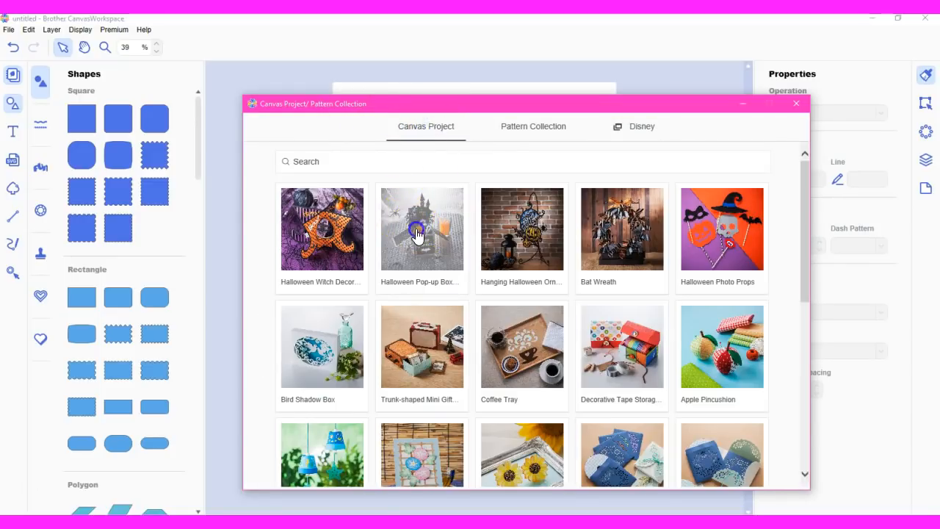
click(421, 229)
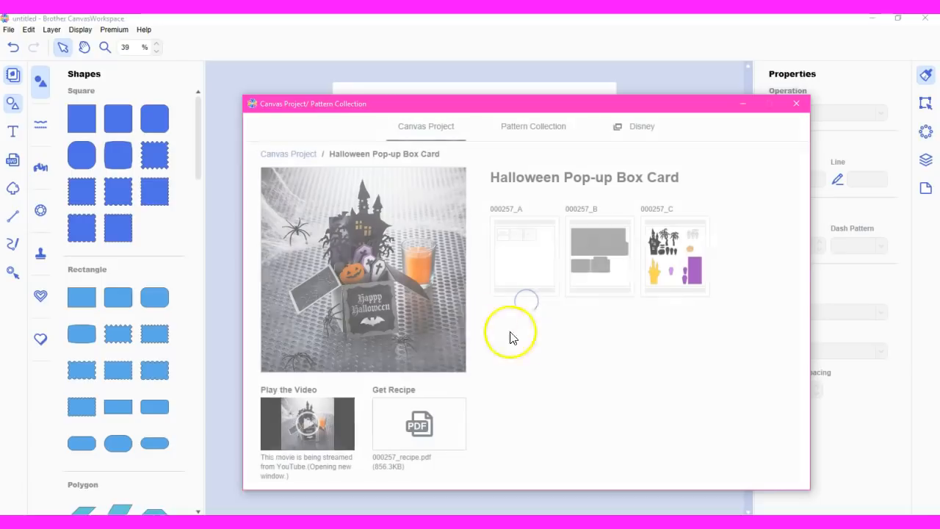
mouse_move(467, 106)
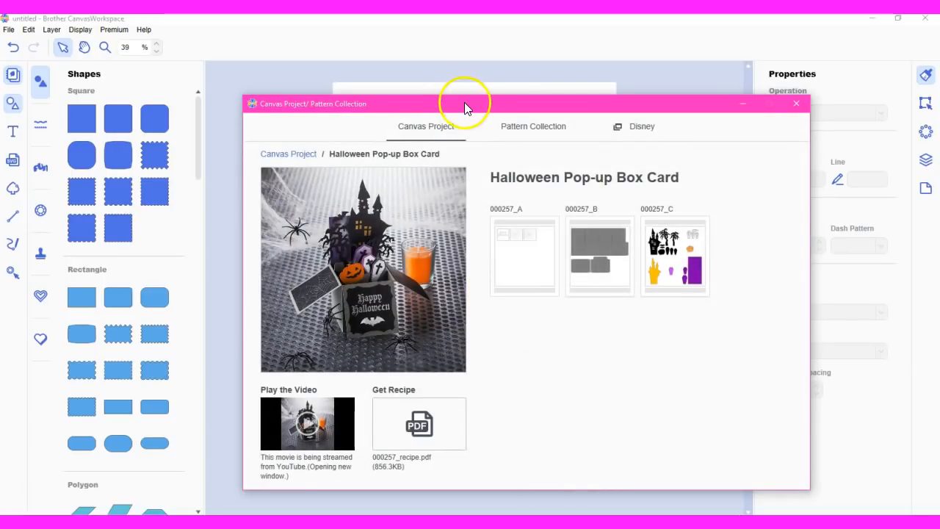
drag(462, 103, 473, 217)
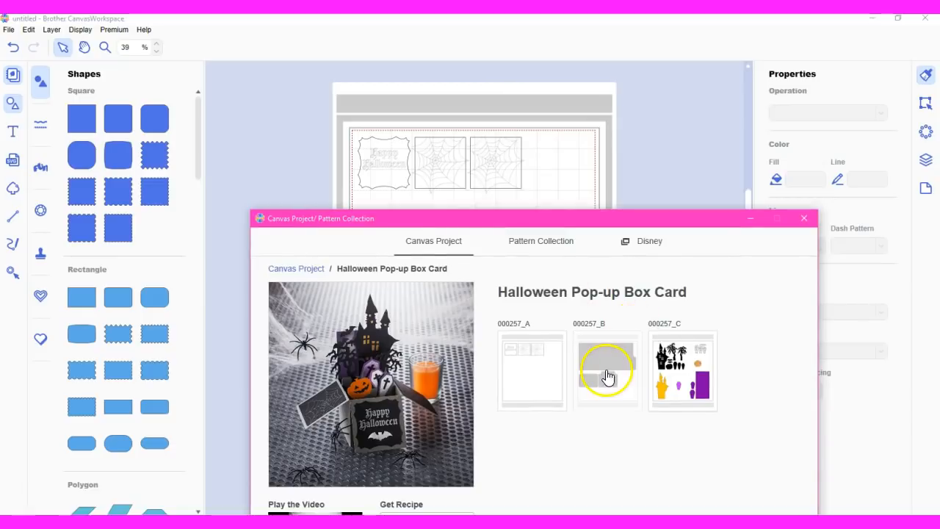
click(608, 370)
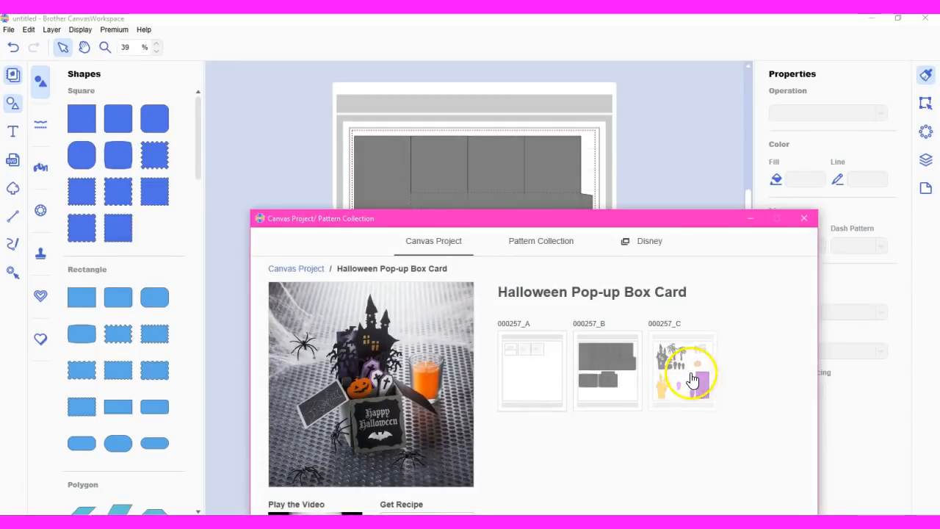
click(681, 370)
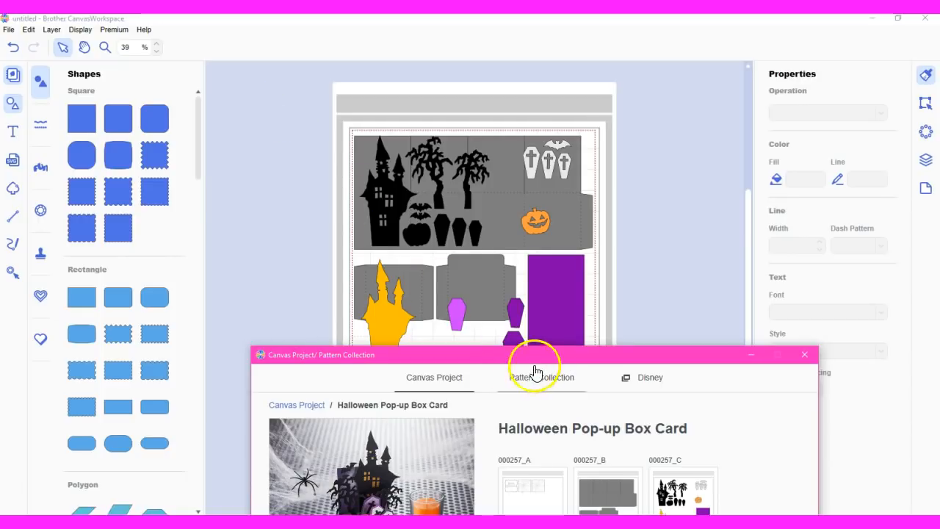
Step: Reposition the project window to review the three part layouts on the mat
drag(536, 354, 537, 368)
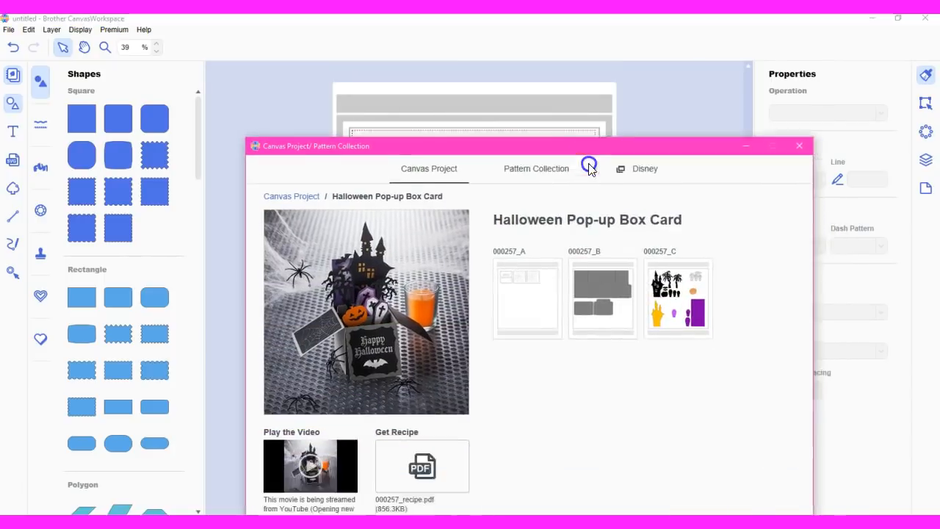
drag(587, 146, 565, 111)
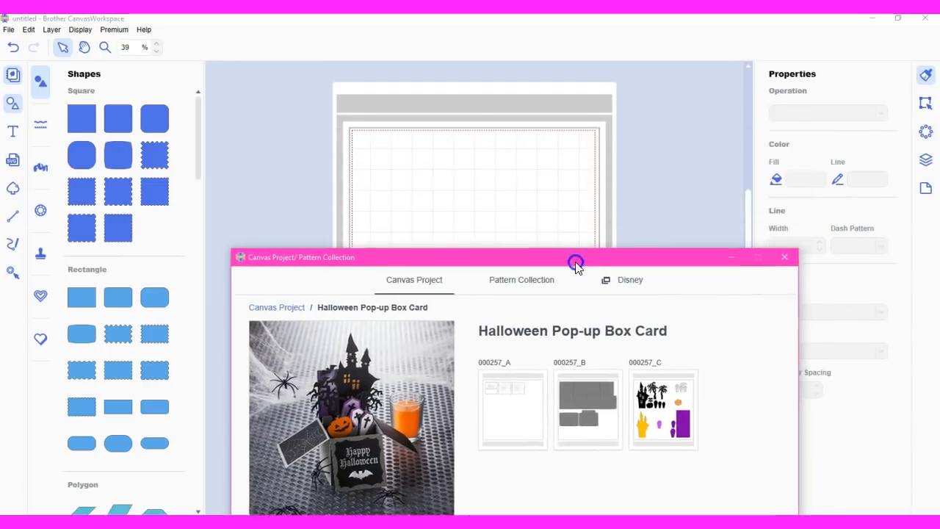
drag(576, 262, 500, 279)
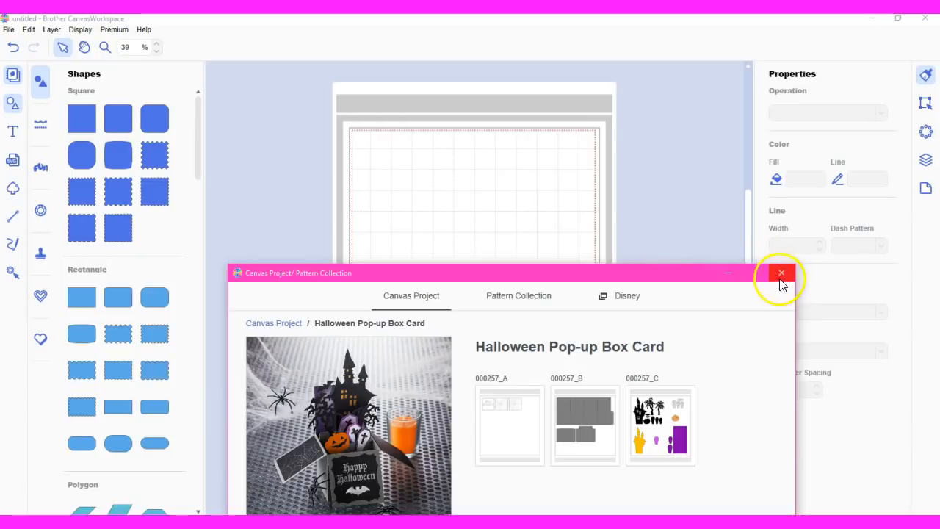
Step: Close the project collection and browse the Rhinestone, Stamp and Line Embossing libraries, ending on Rhinestone
click(782, 271)
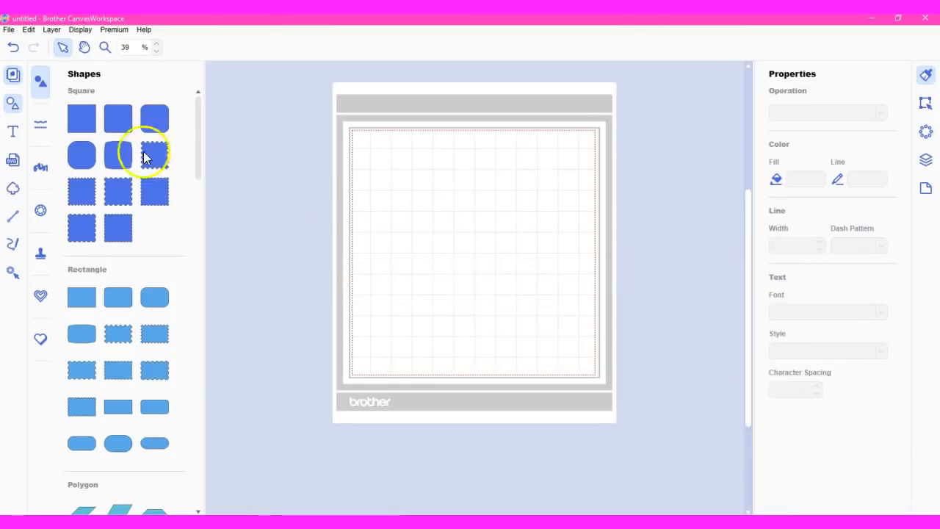
mouse_move(41, 213)
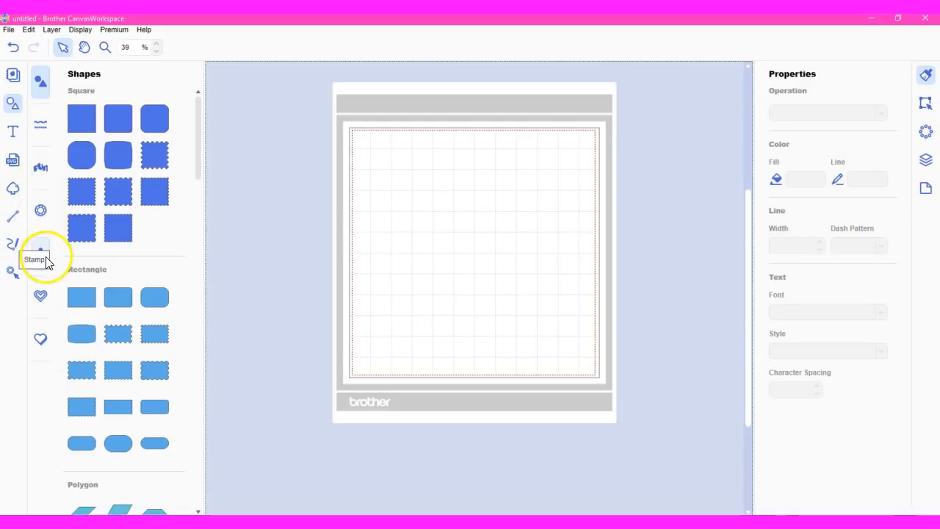
mouse_move(42, 211)
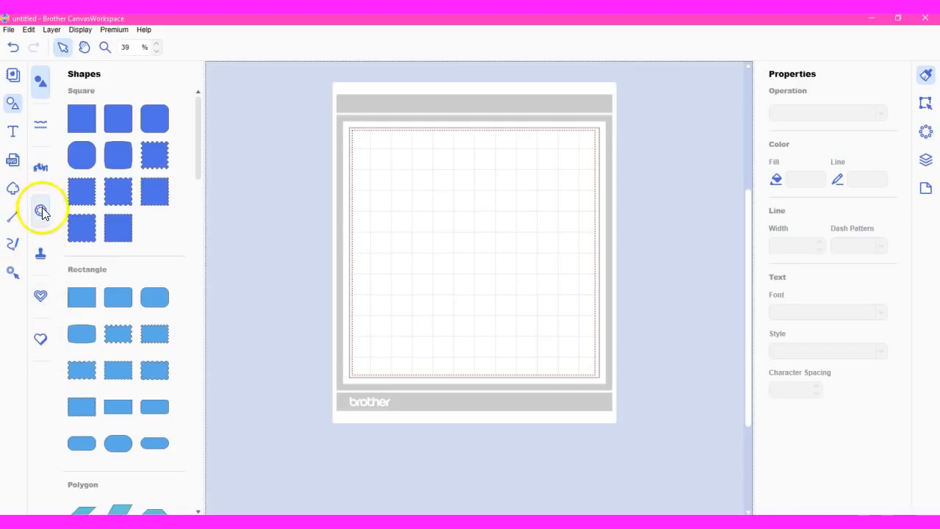
click(41, 211)
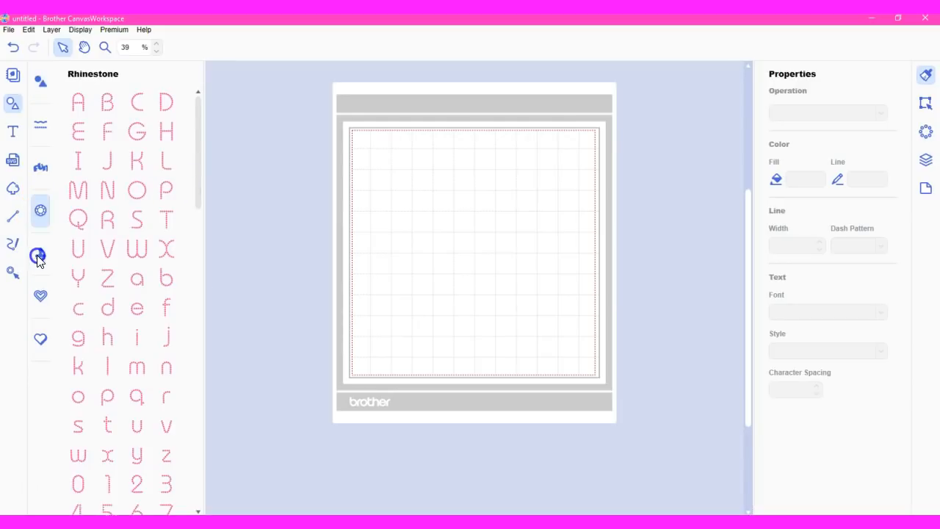
click(41, 256)
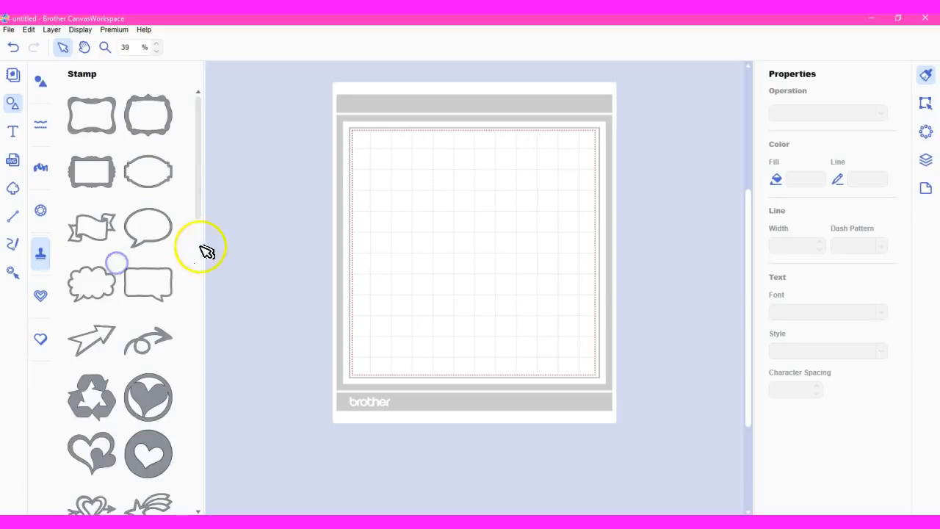
mouse_move(42, 307)
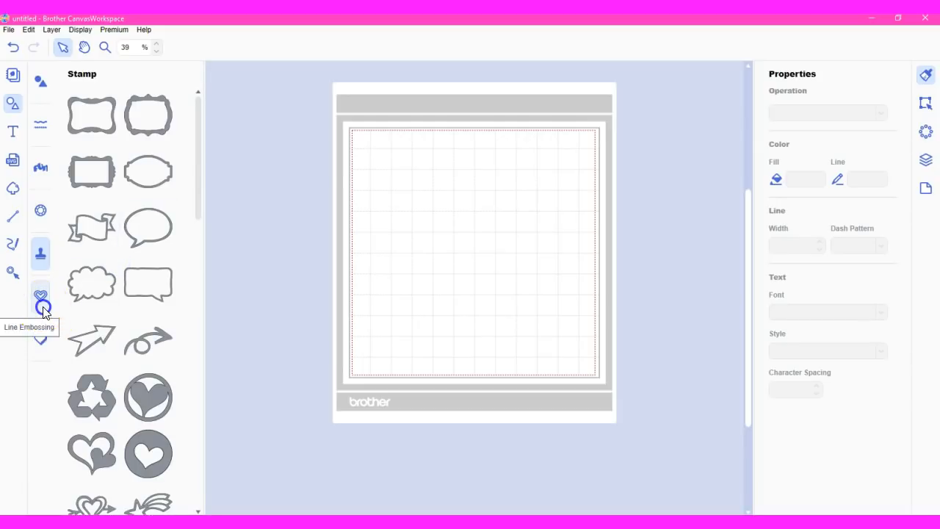
click(41, 295)
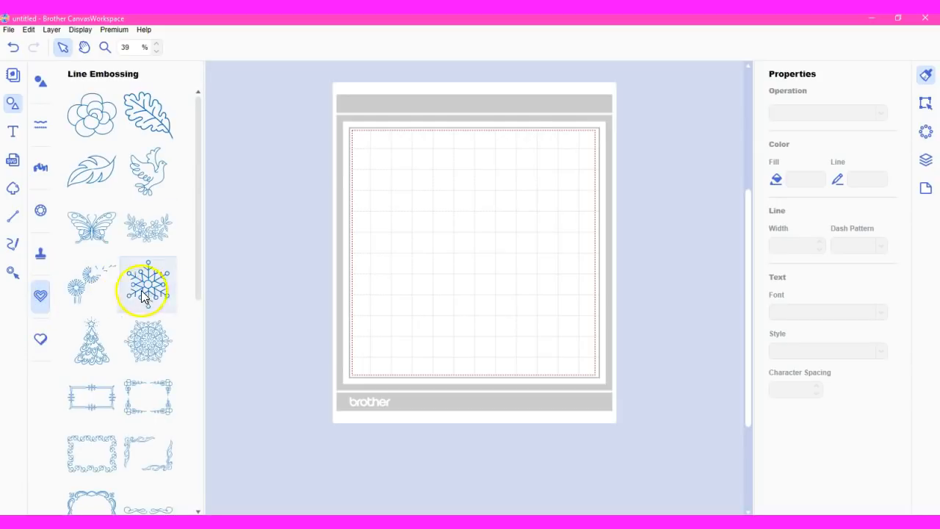
click(147, 285)
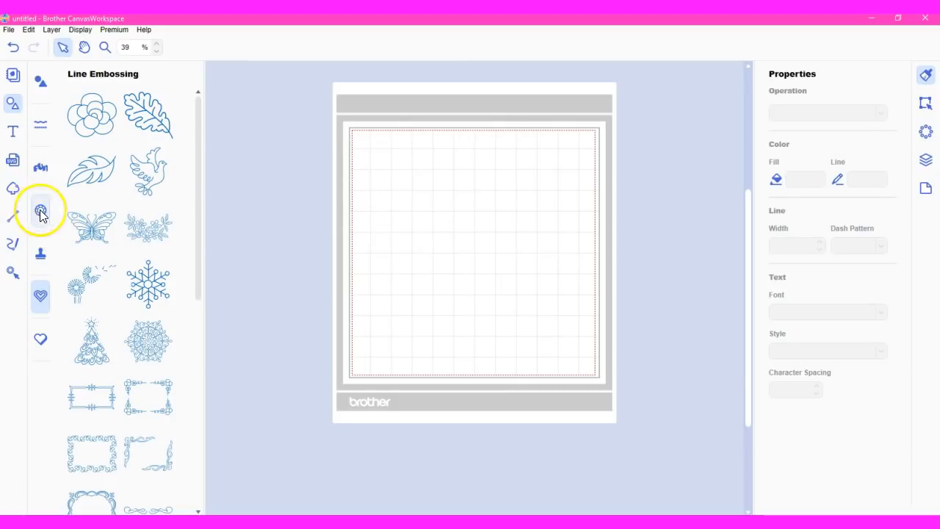
click(41, 212)
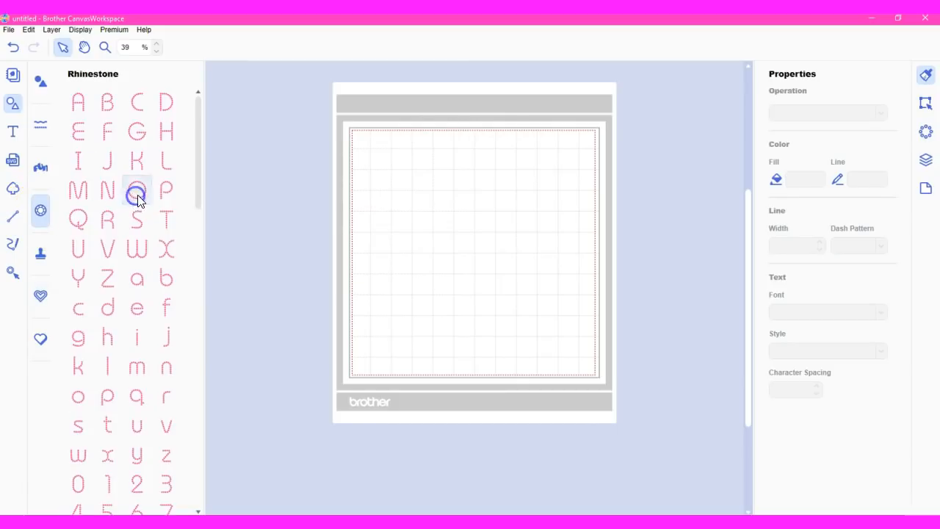
Step: Try a frame stamp from the Stamp library on the mat, resizing it before it is removed
click(136, 189)
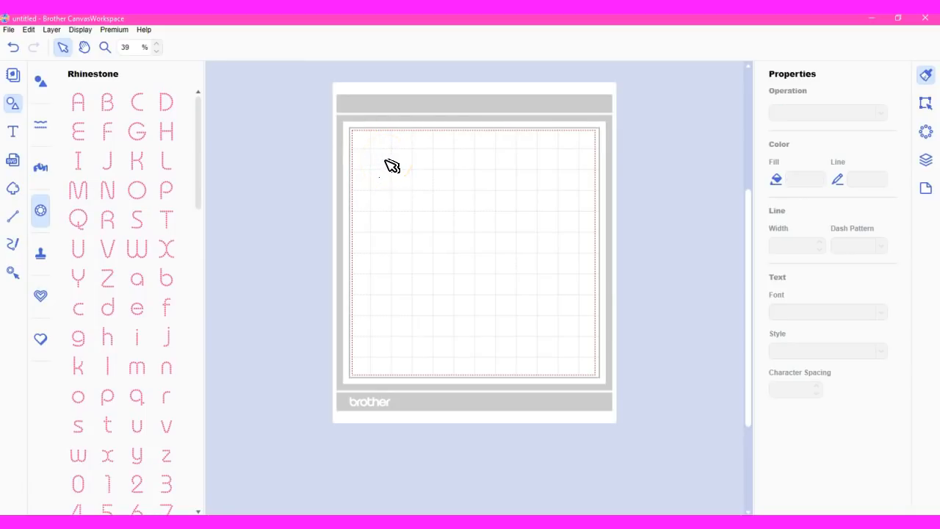
click(166, 160)
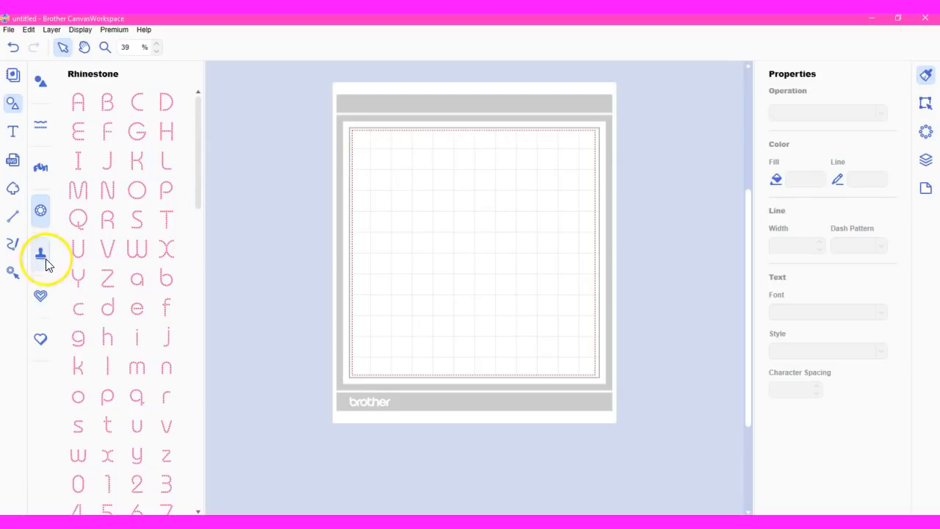
click(42, 256)
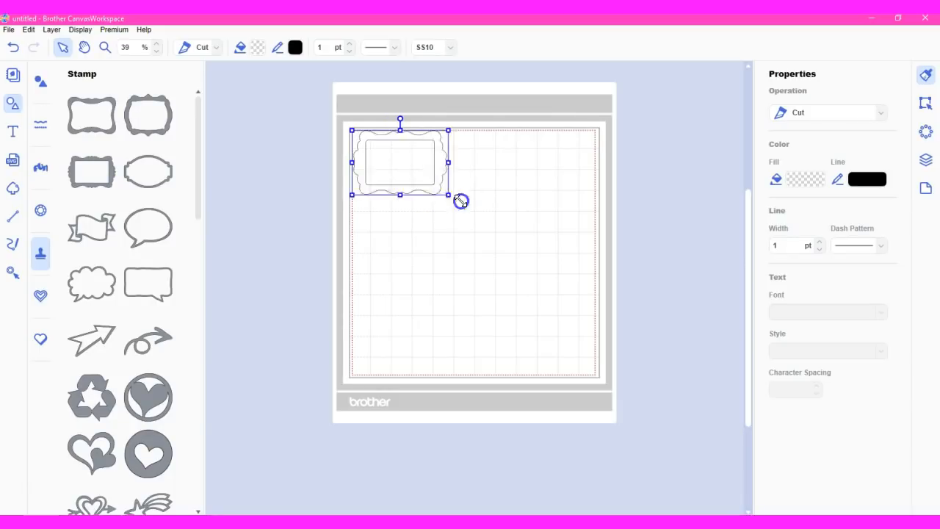
drag(448, 194, 584, 285)
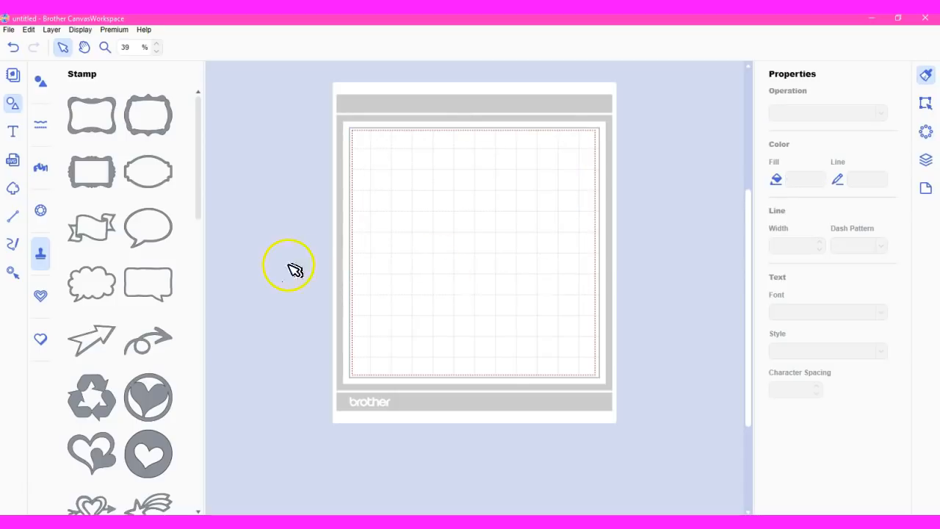
mouse_move(11, 270)
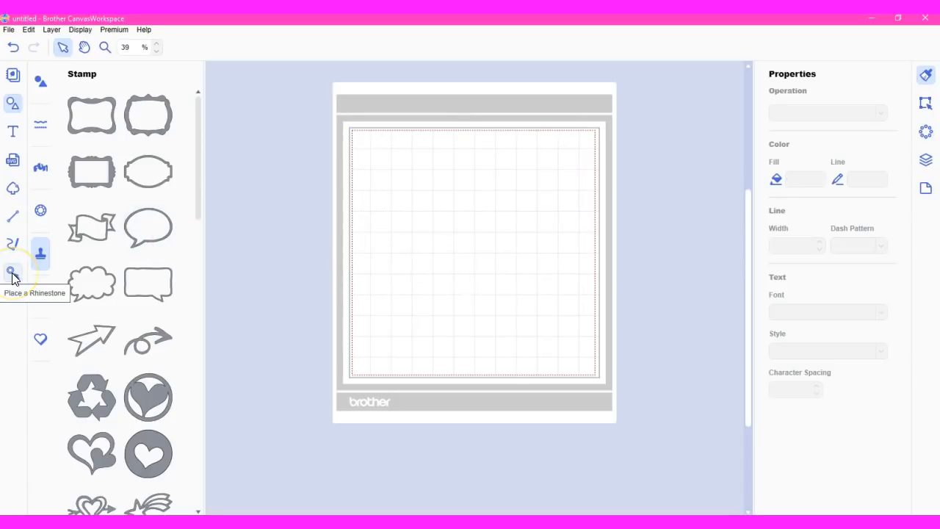
Step: Drop single rhinestones onto the upper-left of the mat with the Place a Rhinestone tool
click(12, 272)
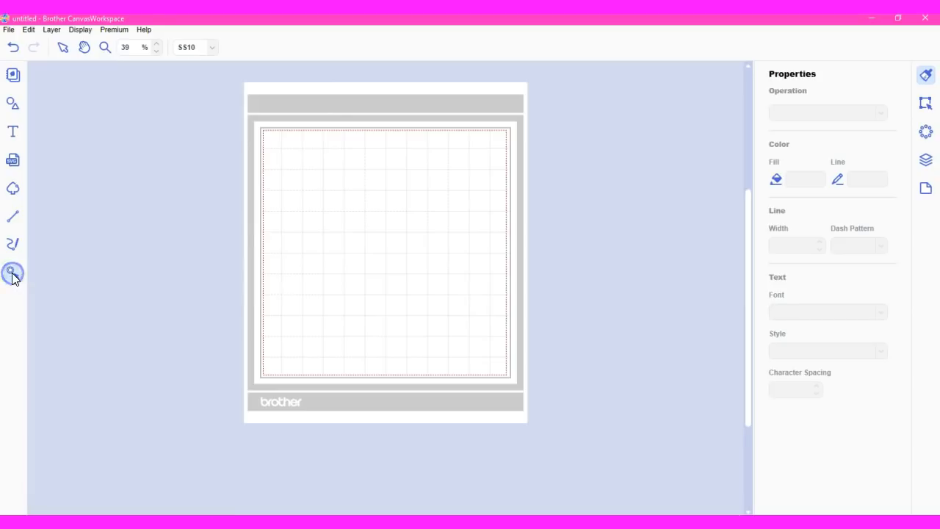
click(12, 272)
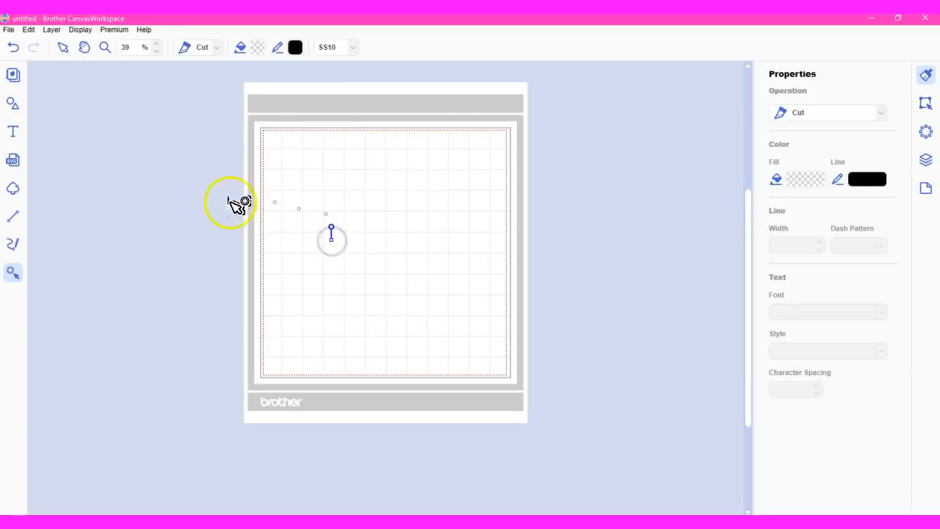
mouse_move(79, 103)
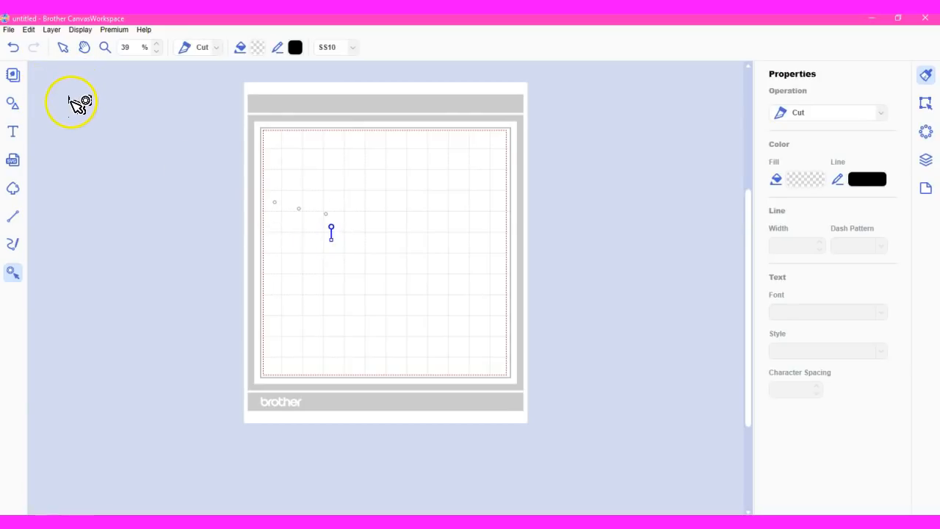
mouse_move(12, 74)
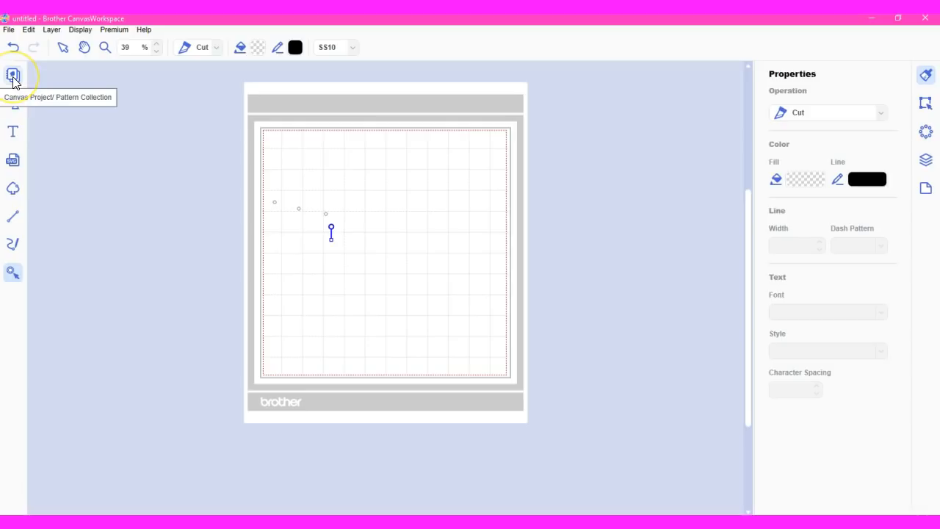
Step: Briefly reopen and close the project collection, then return to the Select tool to clear the rhinestones
click(12, 76)
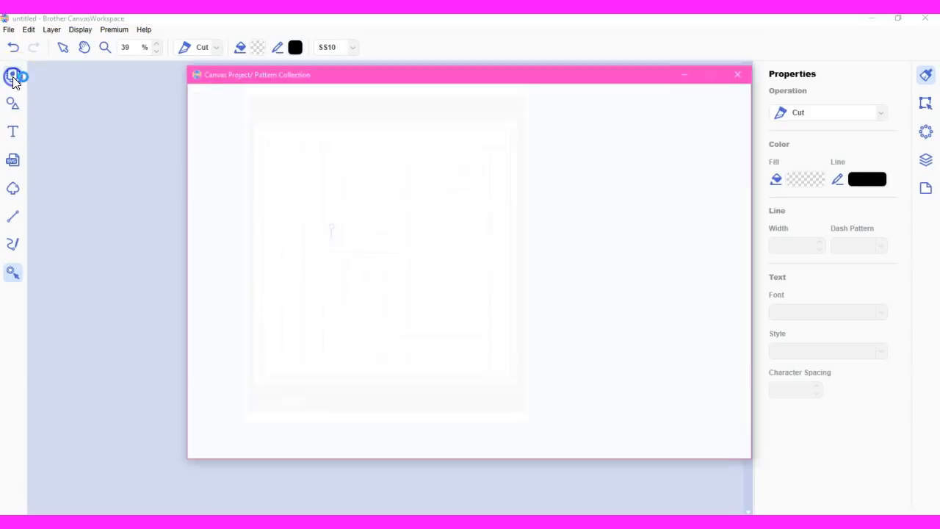
click(12, 77)
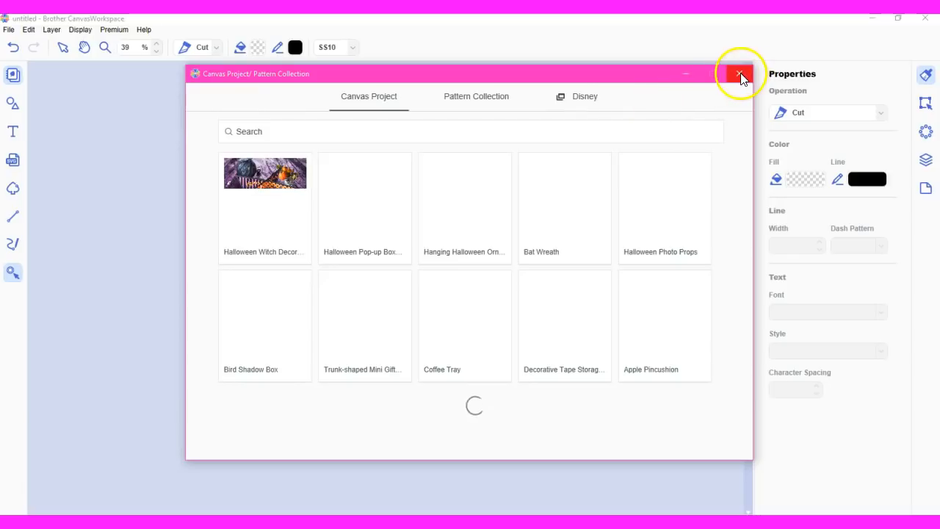
click(740, 74)
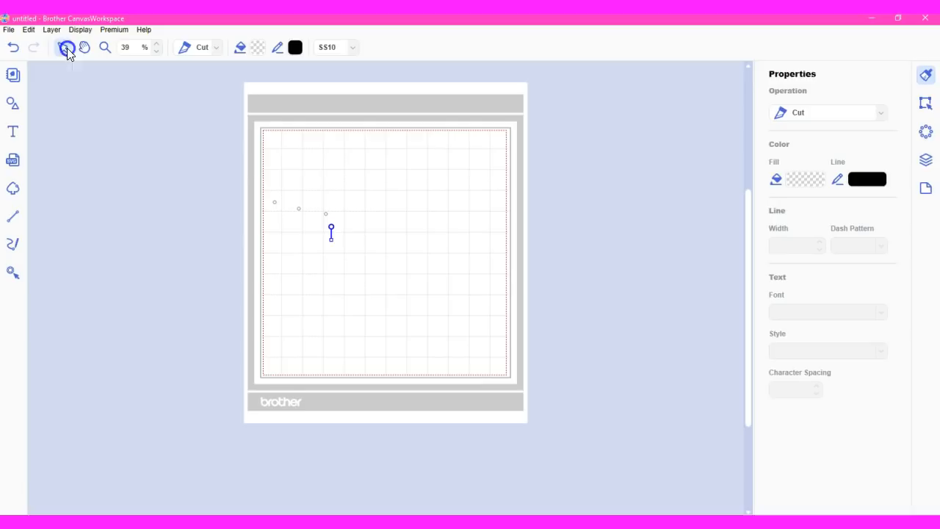
click(62, 47)
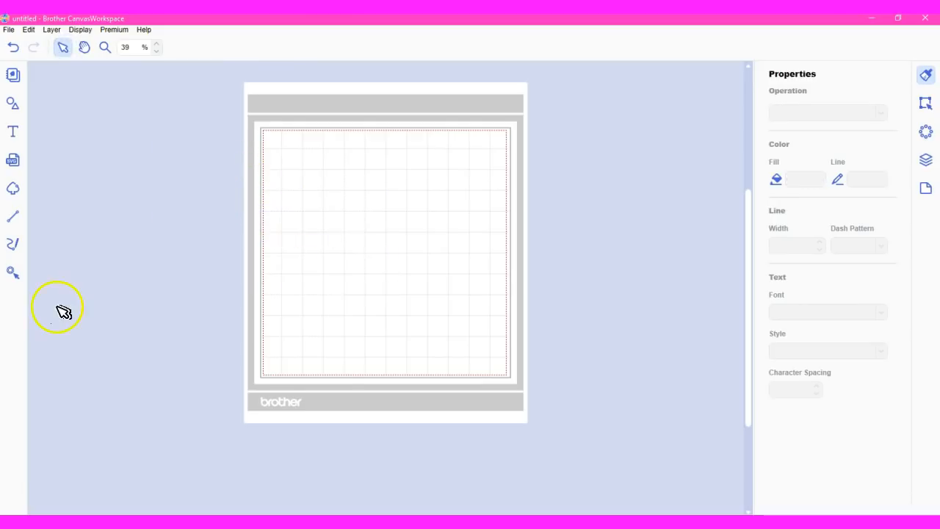
mouse_move(12, 160)
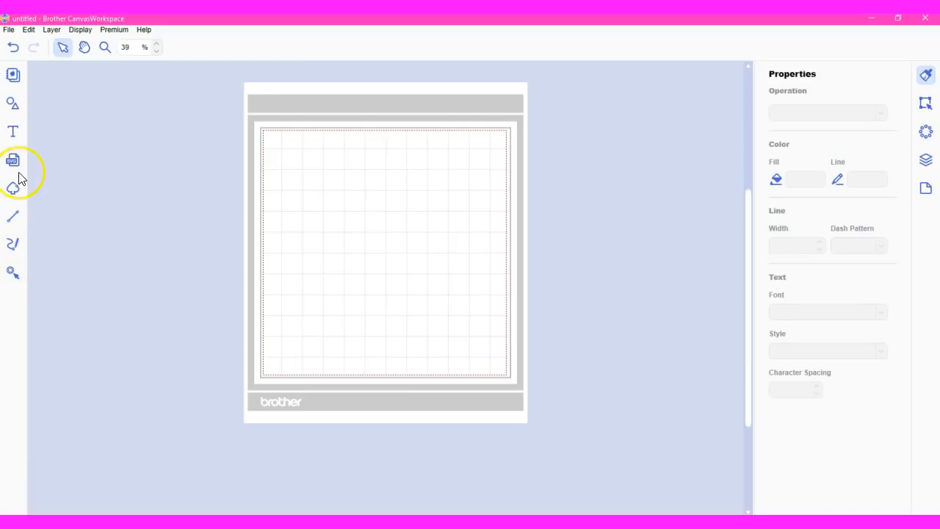
mouse_move(12, 189)
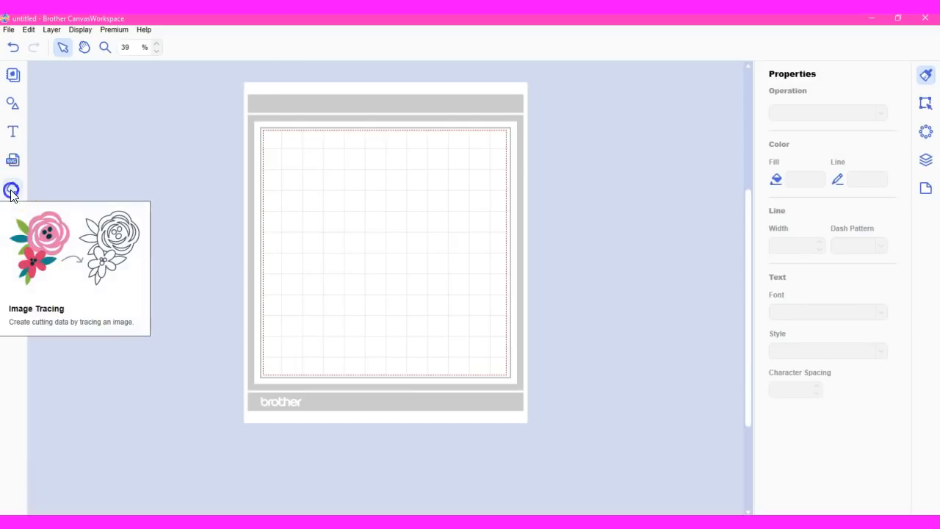
Step: Start Image Tracing from 'An Image in Your Computer', bringing up the image file browser
click(12, 188)
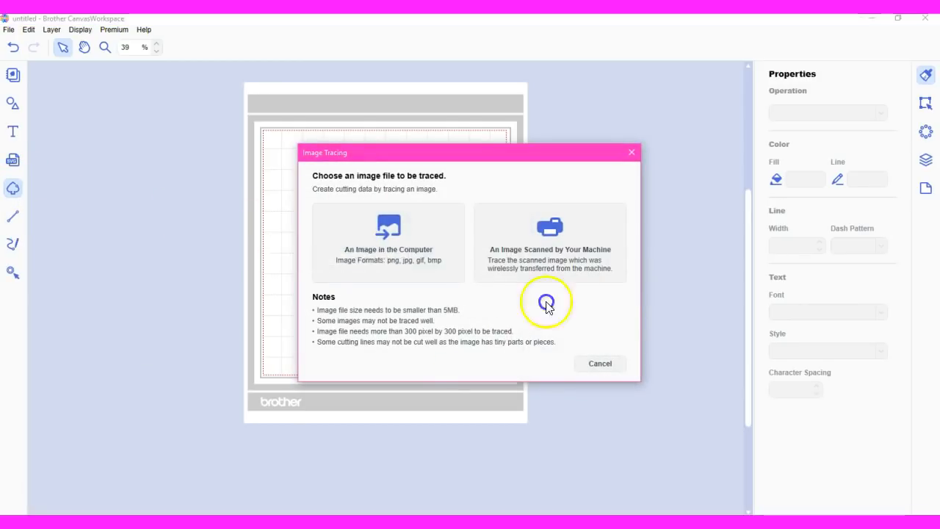
mouse_move(364, 238)
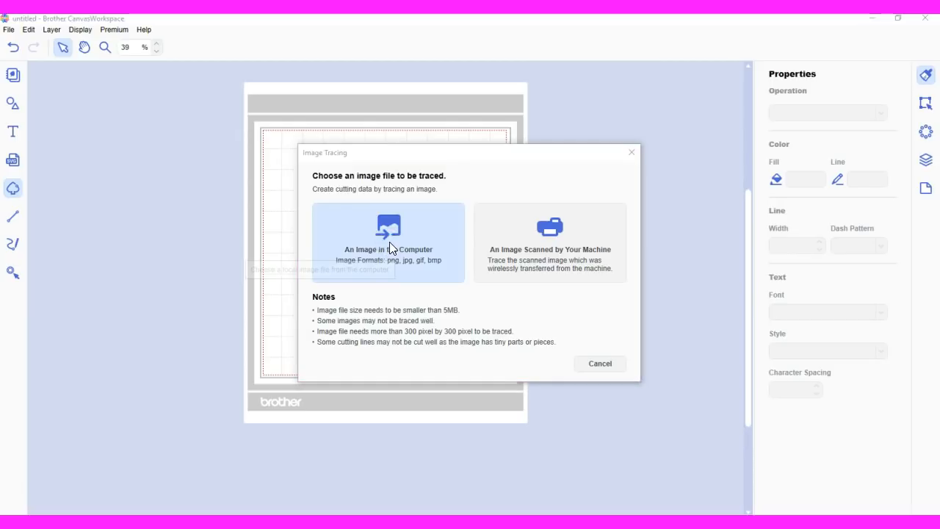
click(388, 242)
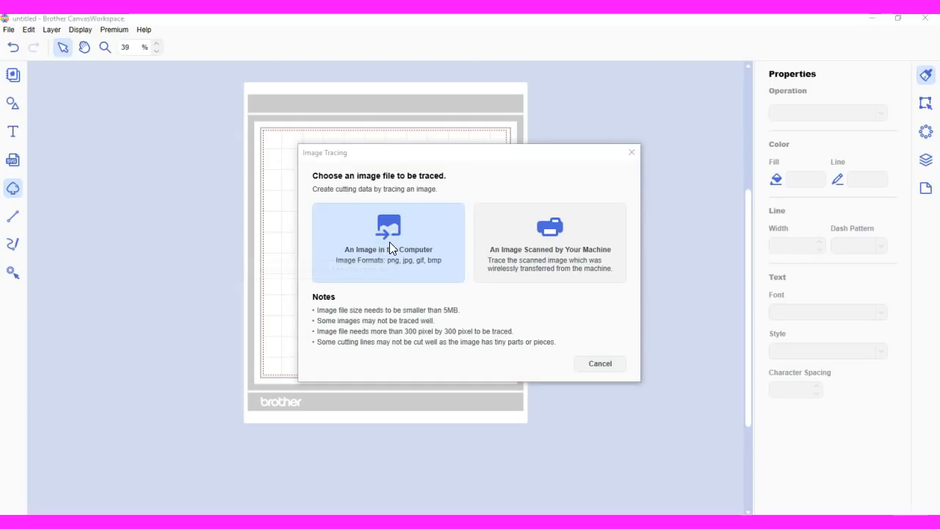
click(388, 242)
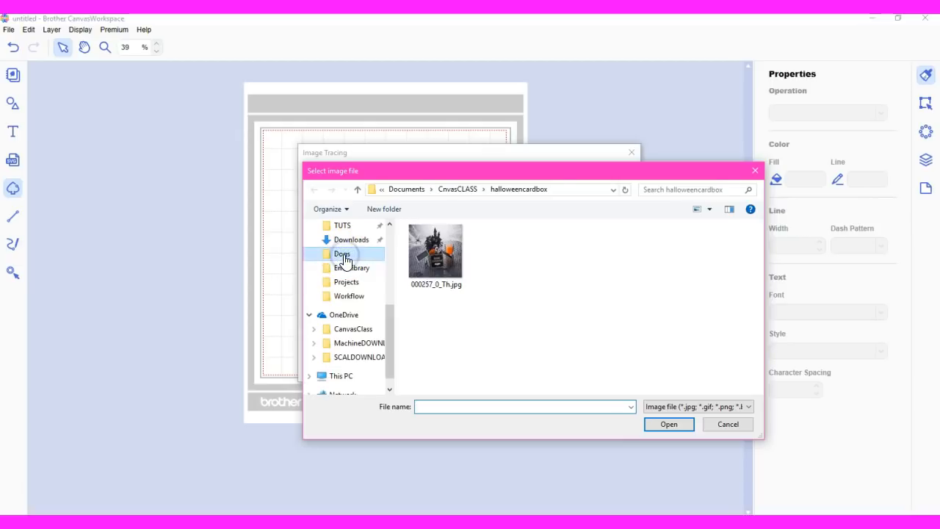
Step: Load Shadoe.jpg from the Dogs folder into the trace preview, then dismiss tracing without tracing it
double_click(340, 253)
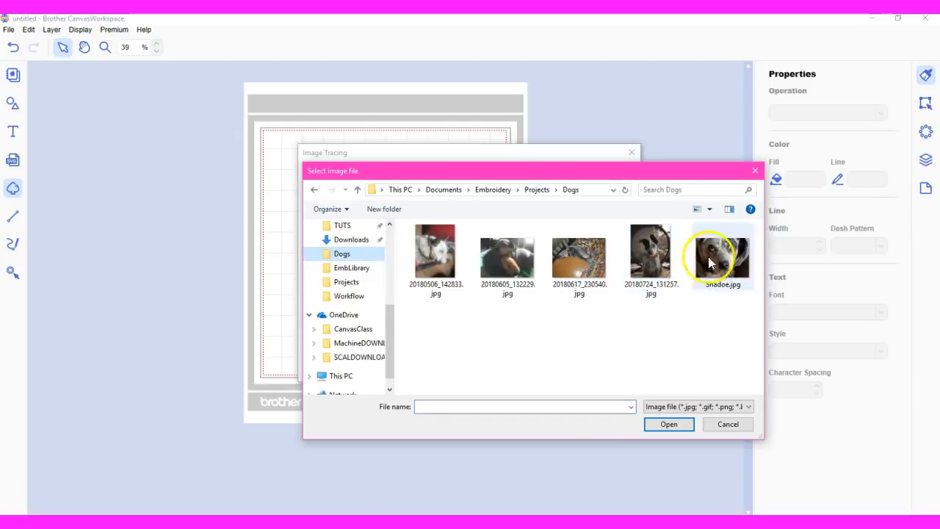
click(727, 423)
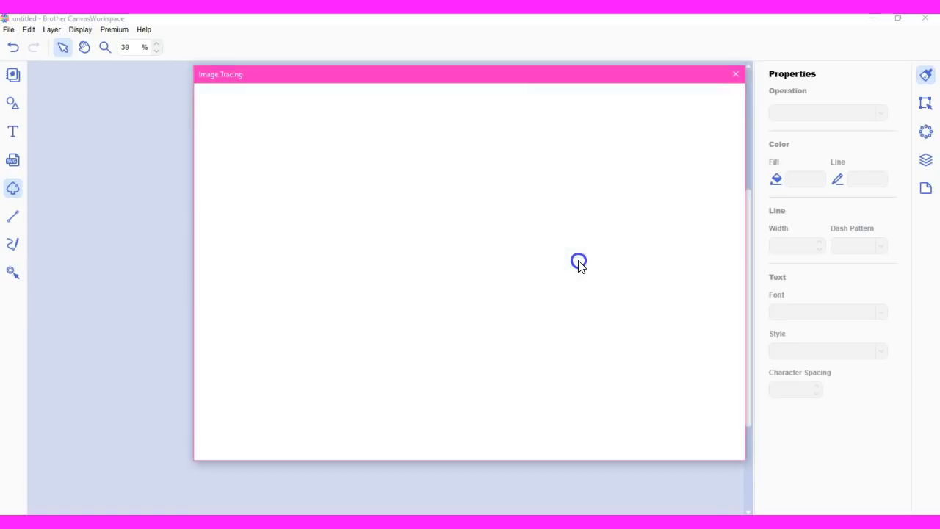
click(693, 118)
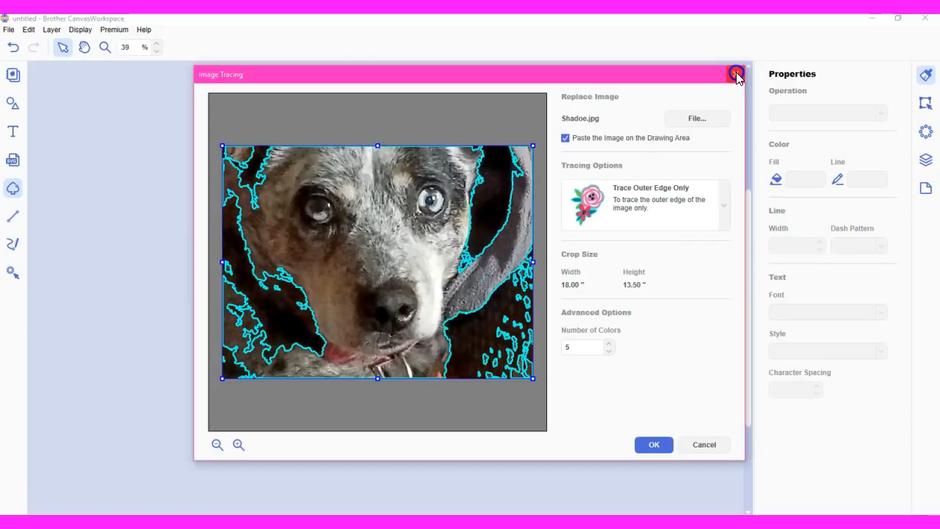
click(736, 74)
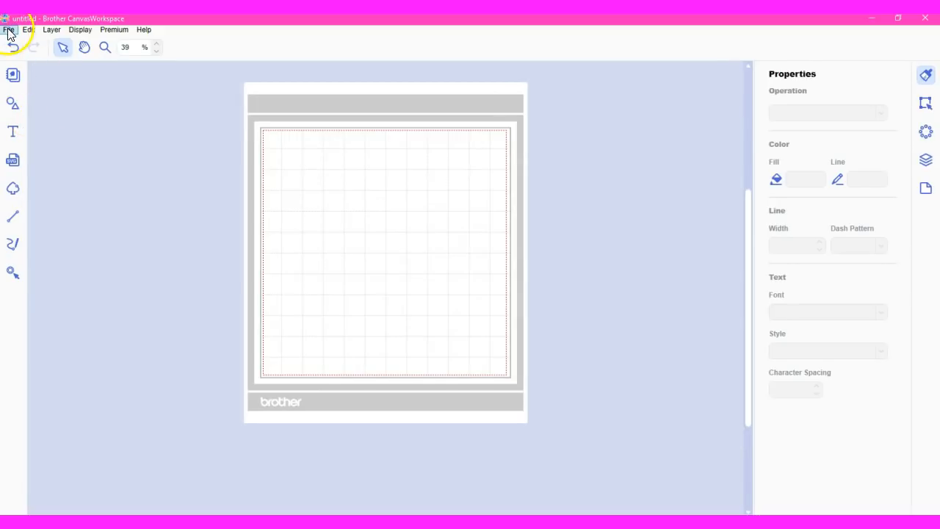
Step: Export the empty mat as an FCM file, triggering the 'no object inside the red dashed line' error
click(8, 29)
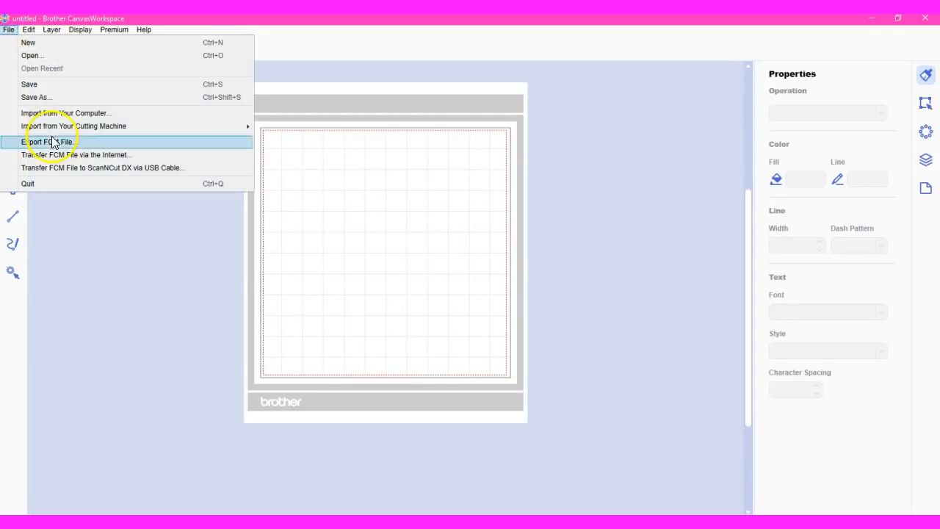
mouse_move(59, 127)
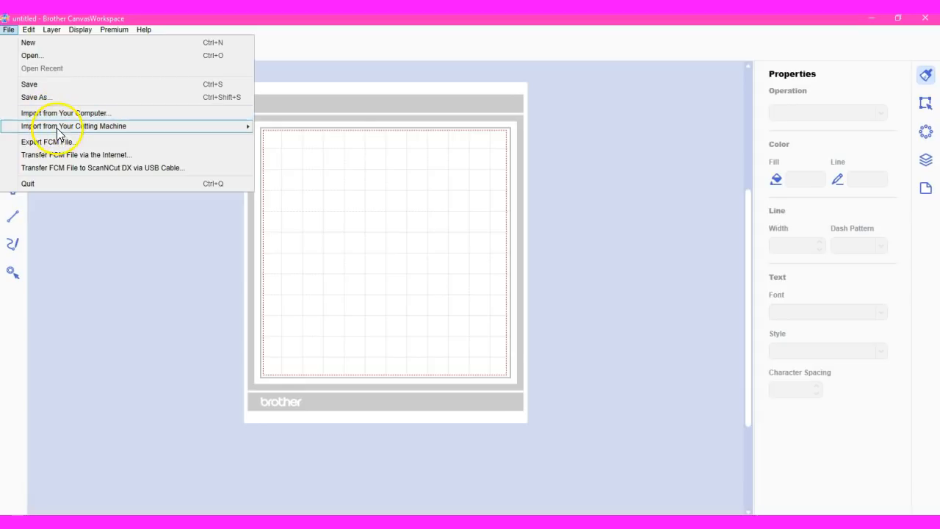
mouse_move(73, 126)
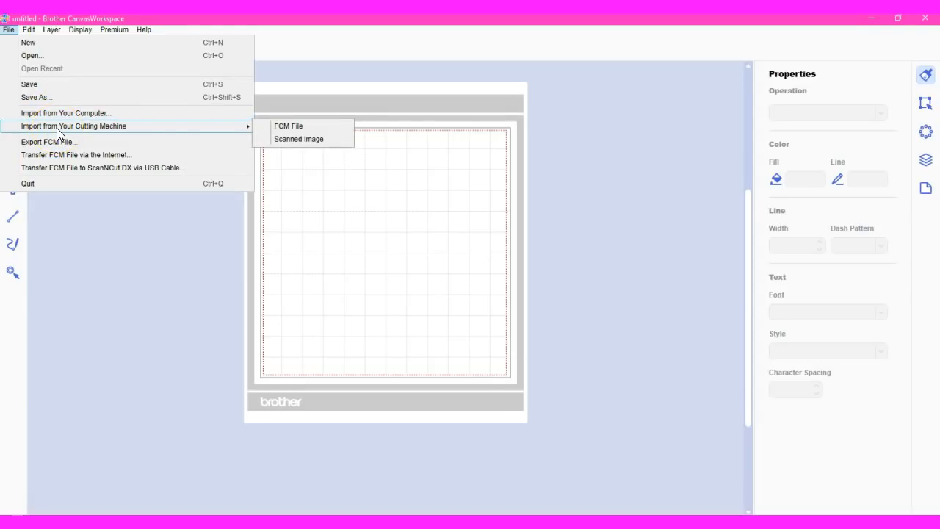
mouse_move(298, 138)
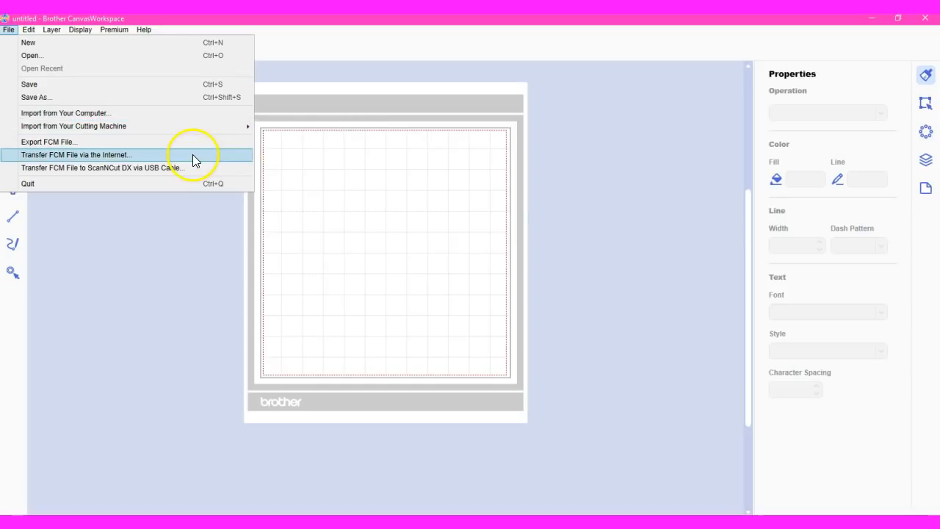
mouse_move(182, 141)
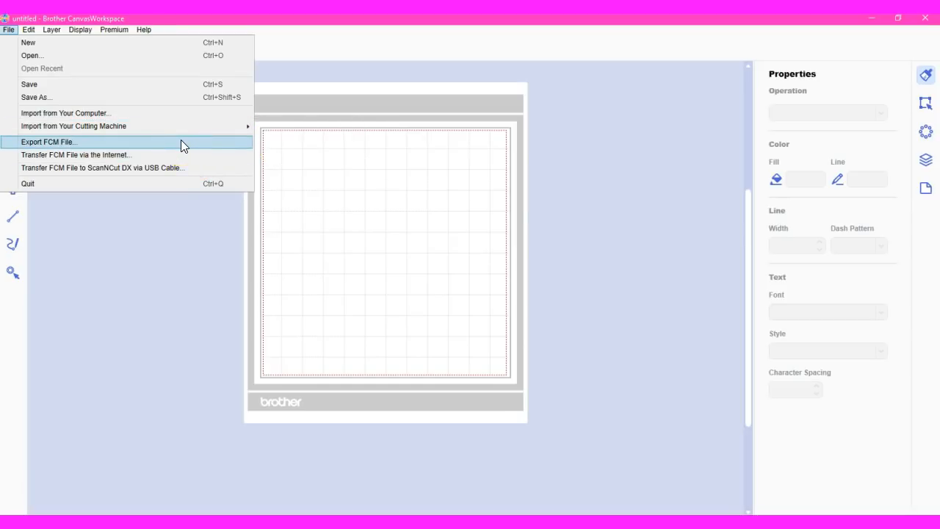
mouse_move(182, 156)
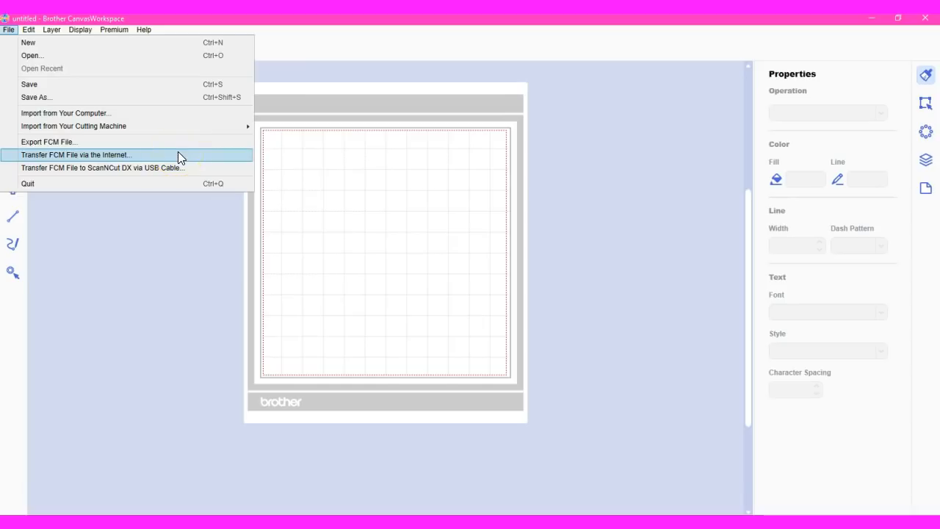
mouse_move(170, 160)
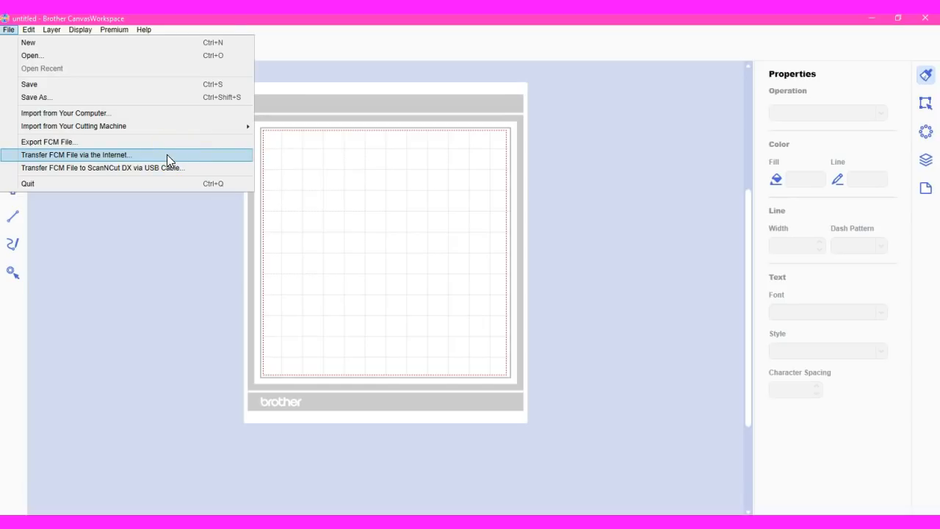
mouse_move(165, 168)
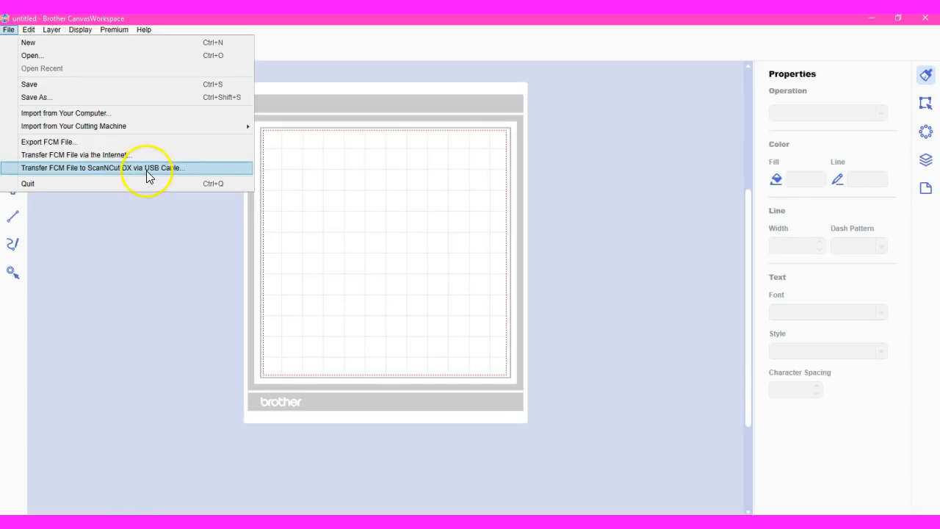
mouse_move(74, 141)
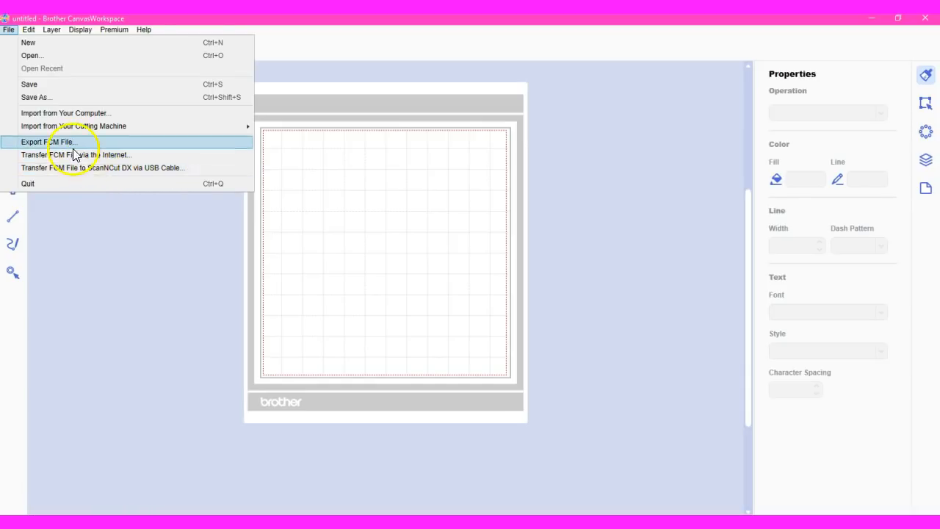
click(47, 141)
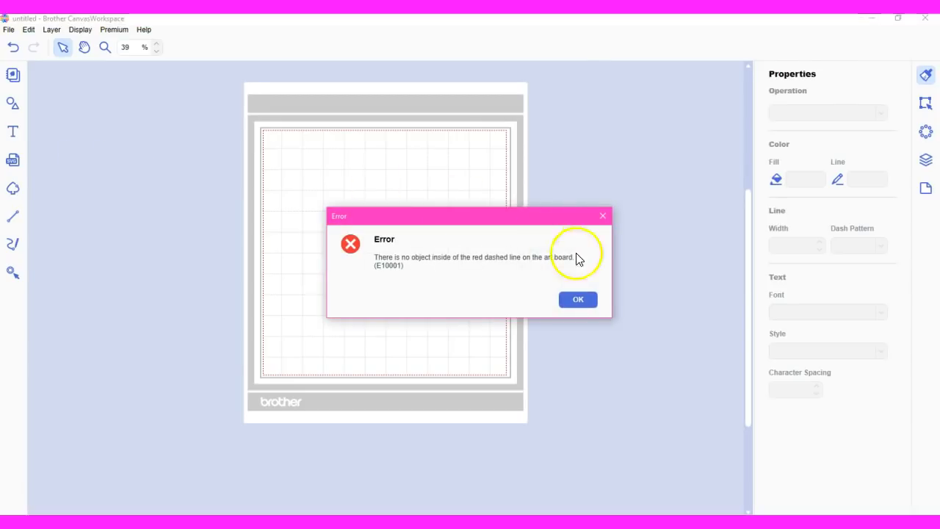
Step: Add a square to the mat and transfer it as an FCM file via the Internet to the registered machine
click(579, 300)
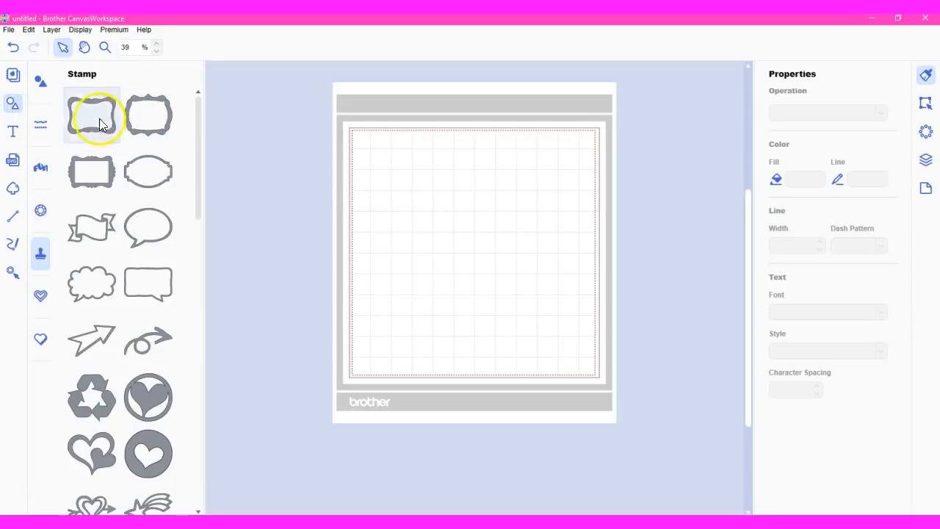
click(41, 81)
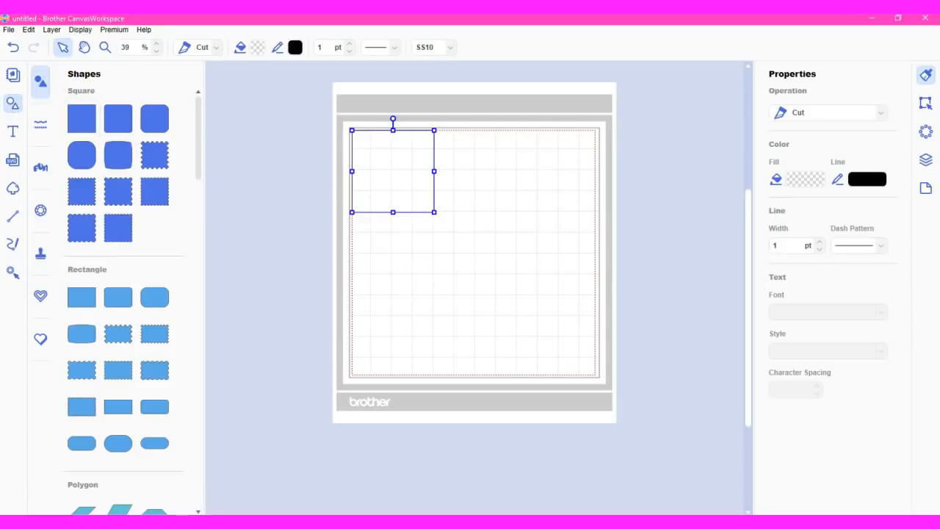
click(8, 30)
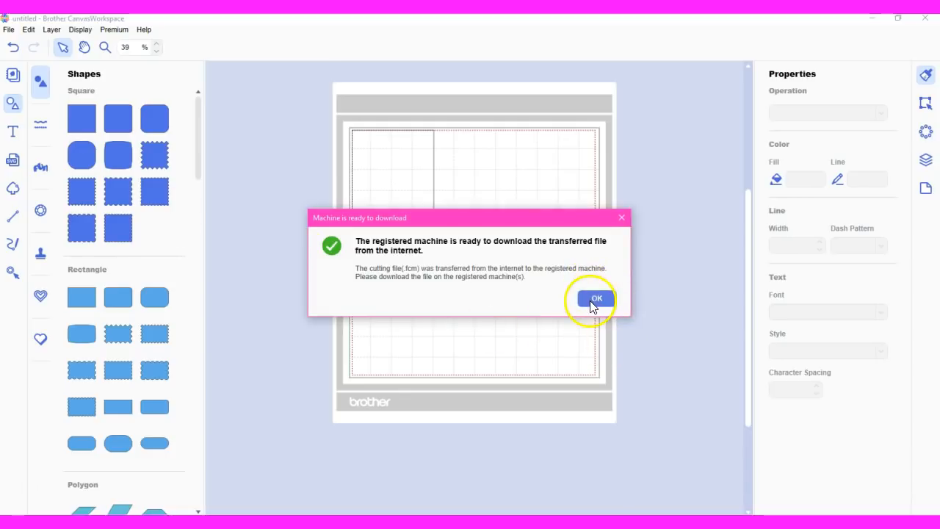
click(597, 299)
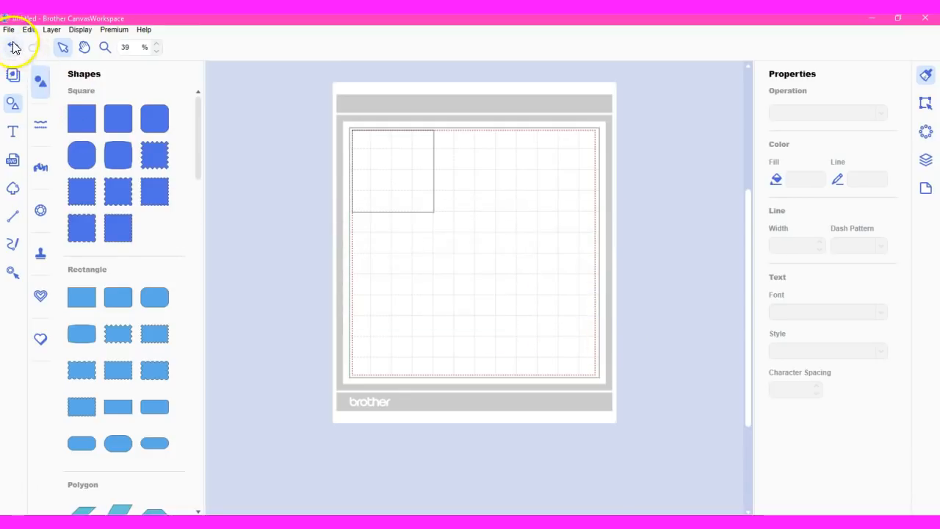
Step: Show the File menu's save, import, export and transfer options
click(9, 29)
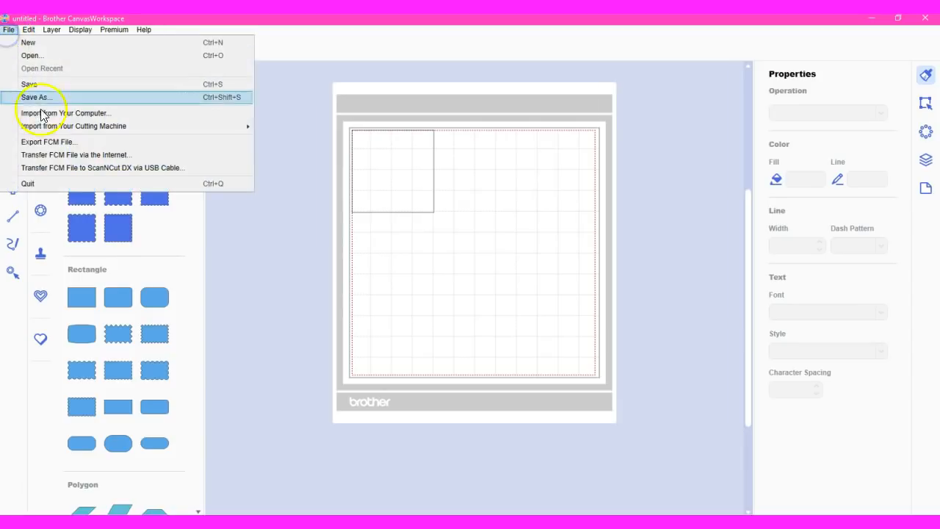
mouse_move(44, 160)
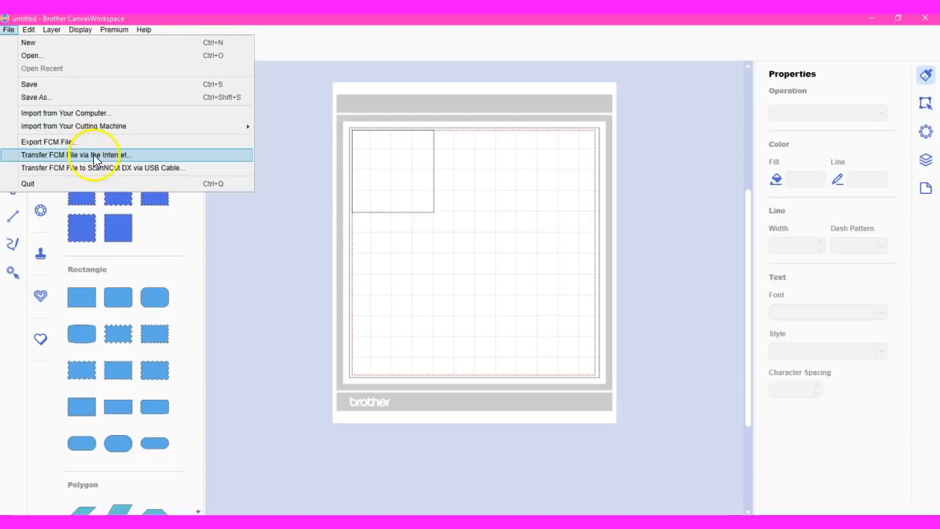
mouse_move(135, 160)
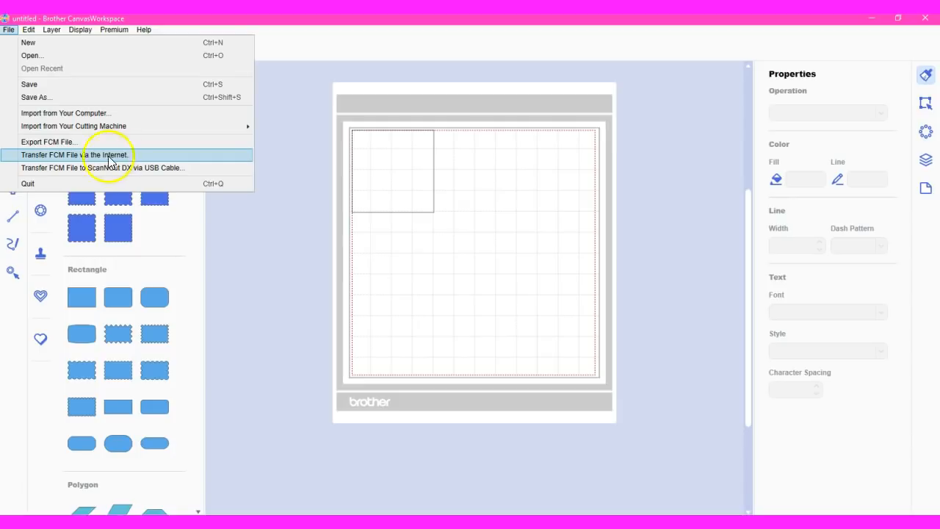
mouse_move(85, 160)
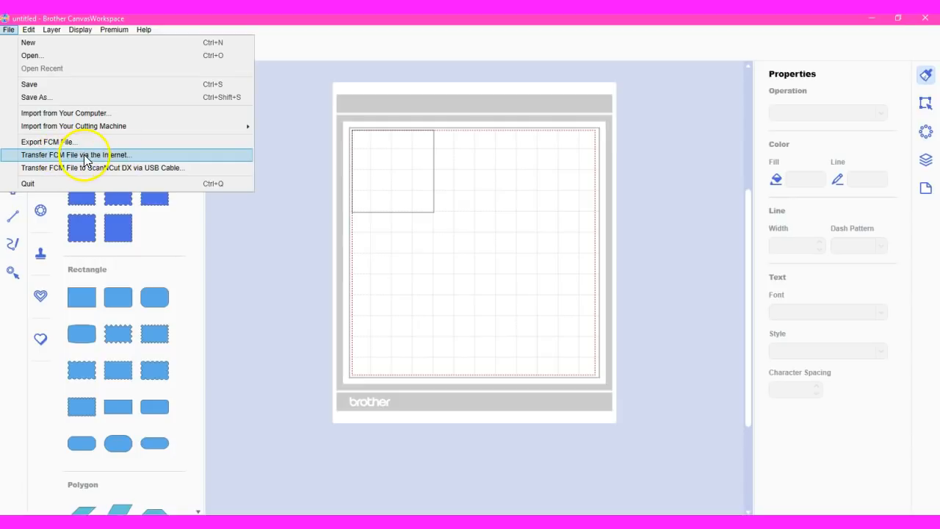
mouse_move(50, 141)
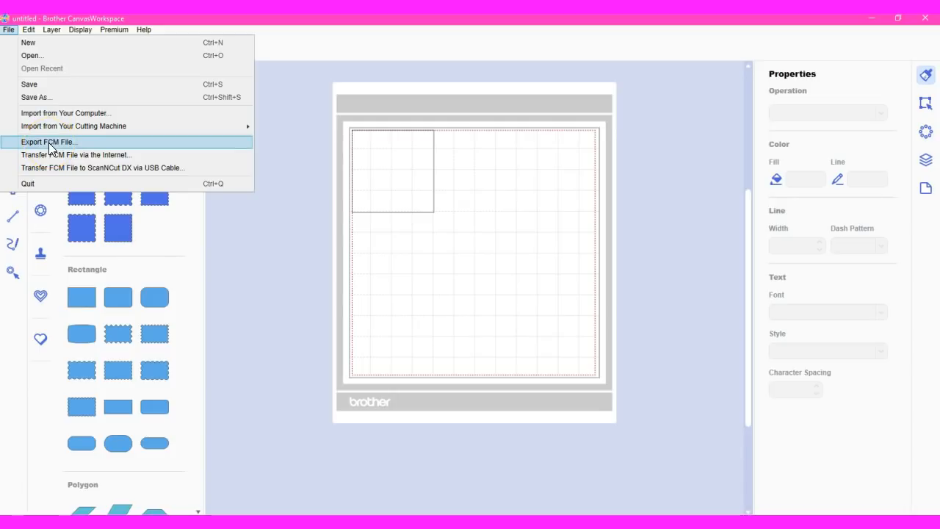
Step: Attempt a USB transfer, triggering the E02002 'machine cannot be found' ScanNCut DX error
click(47, 141)
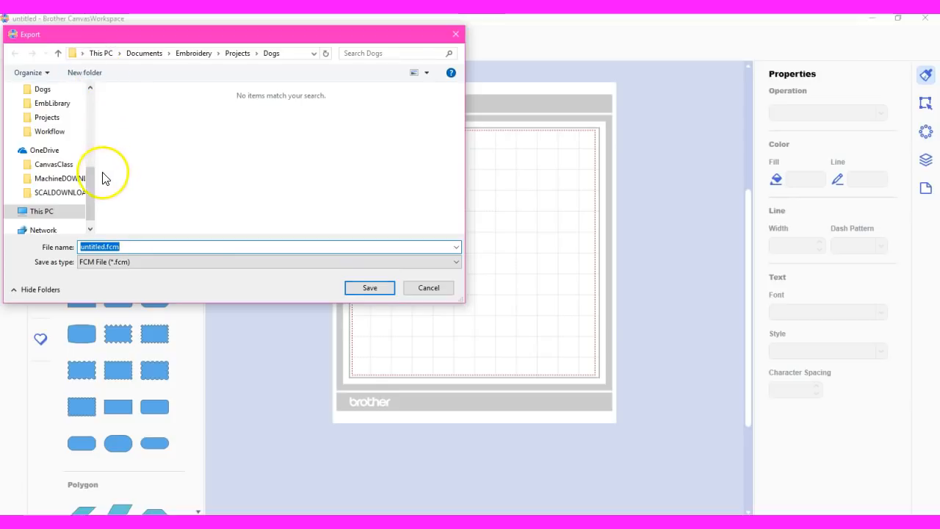
mouse_move(457, 21)
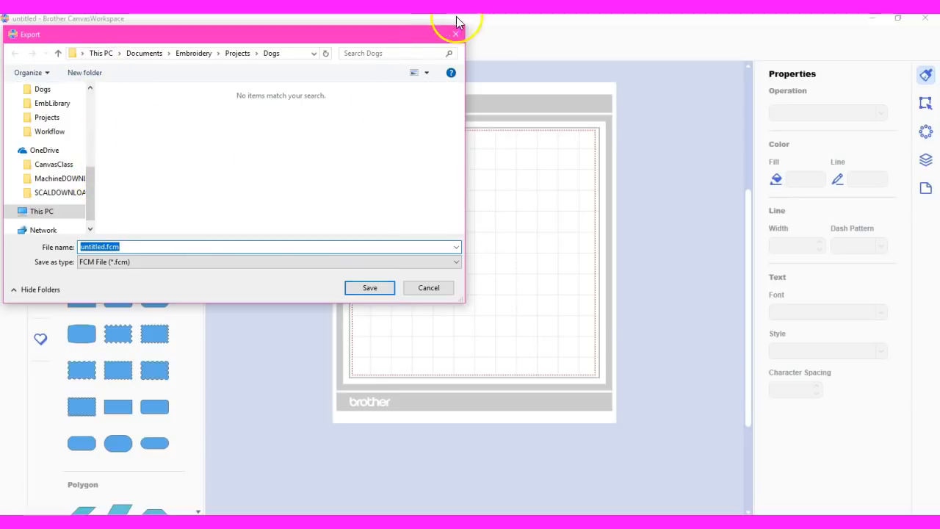
click(429, 287)
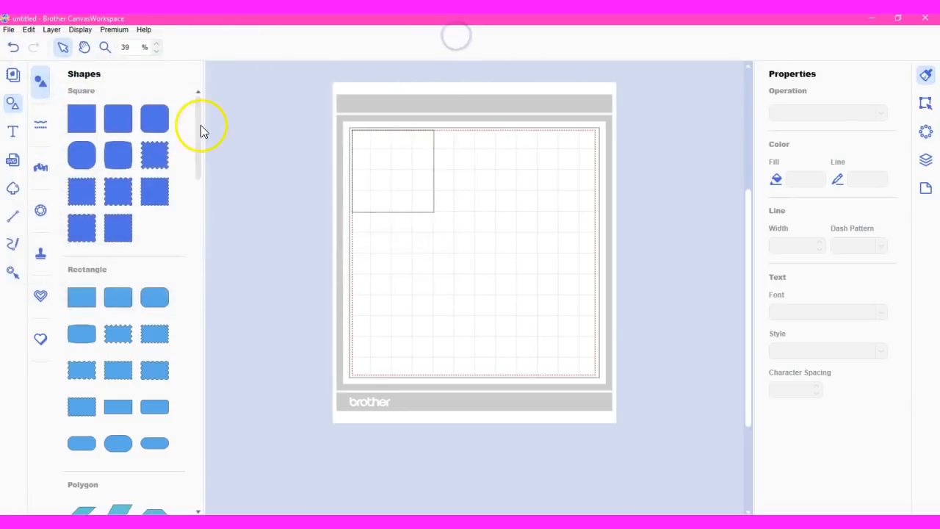
click(8, 29)
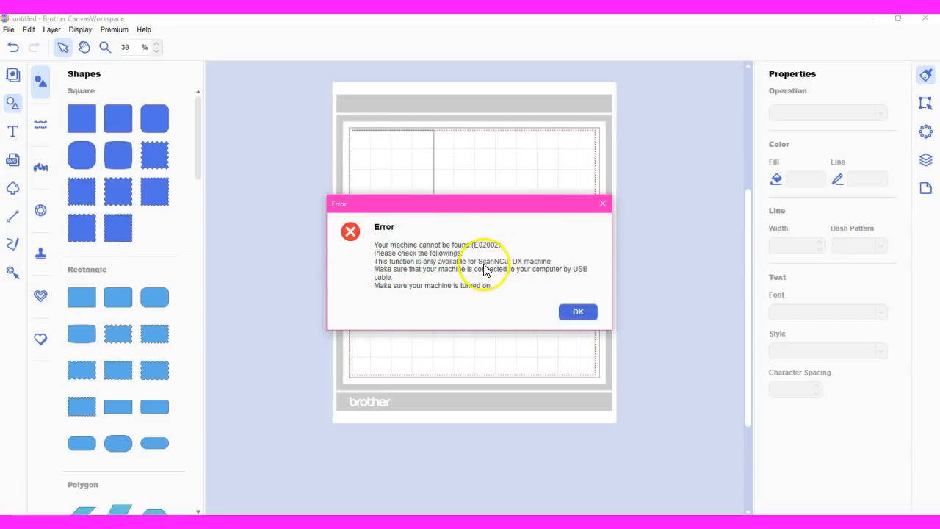
mouse_move(523, 273)
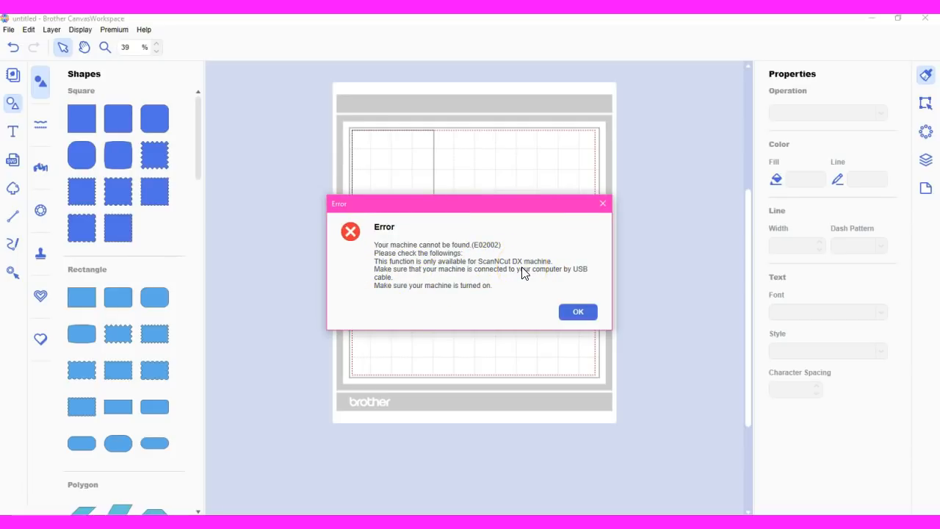
Step: Dismiss the machine-not-found error, returning to the empty cutting mat
click(579, 312)
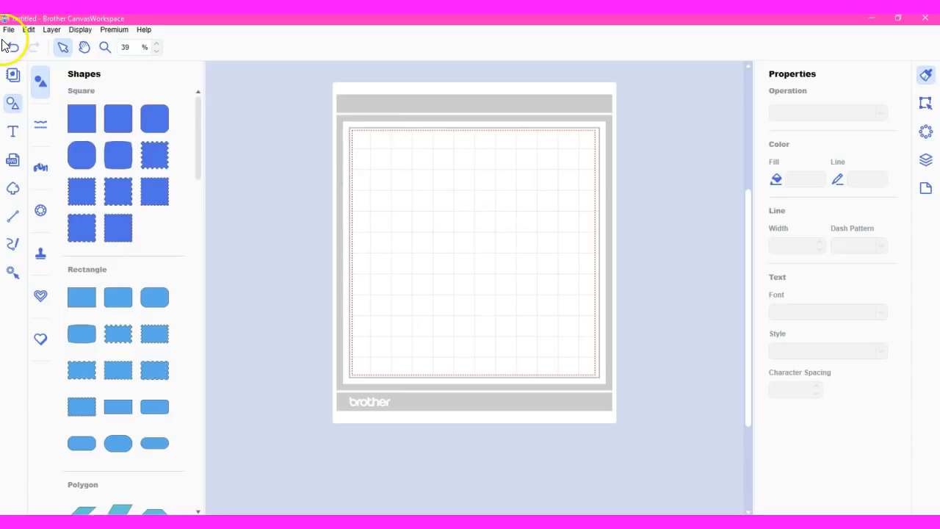
click(9, 29)
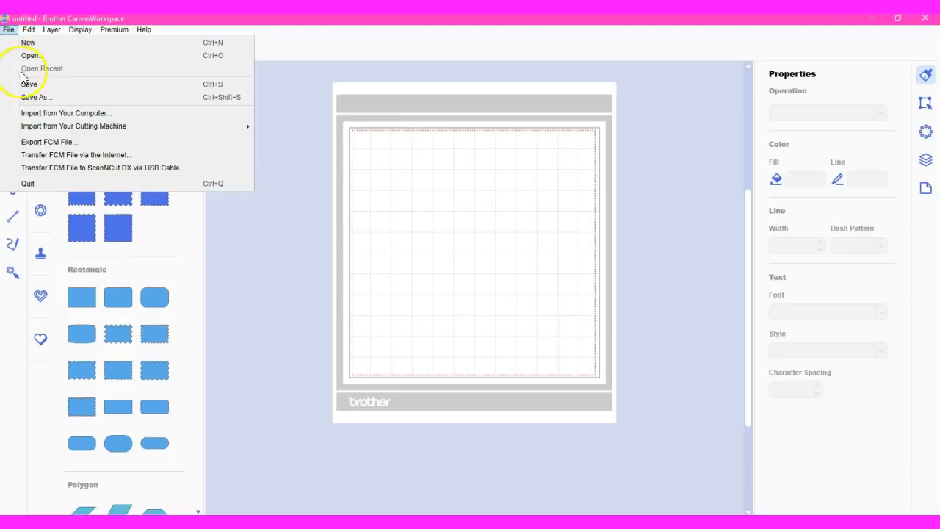
click(28, 30)
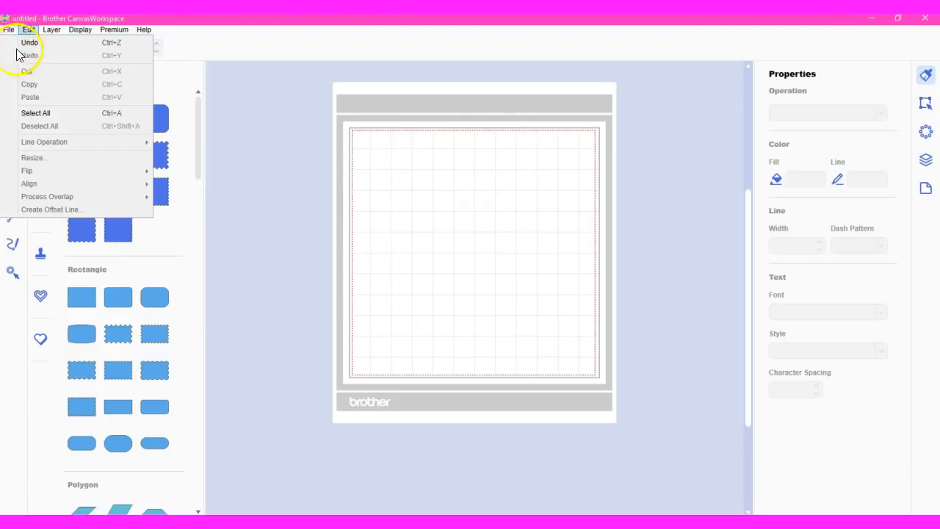
click(9, 29)
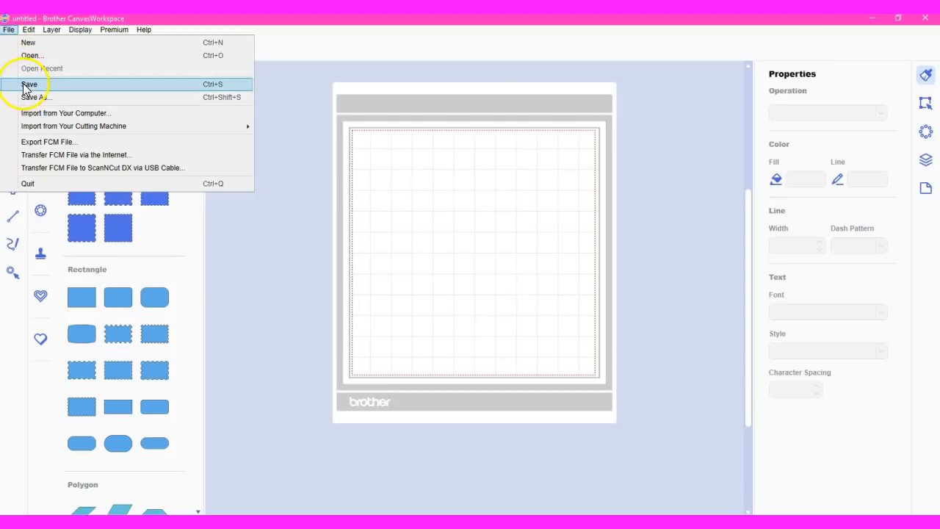
click(29, 83)
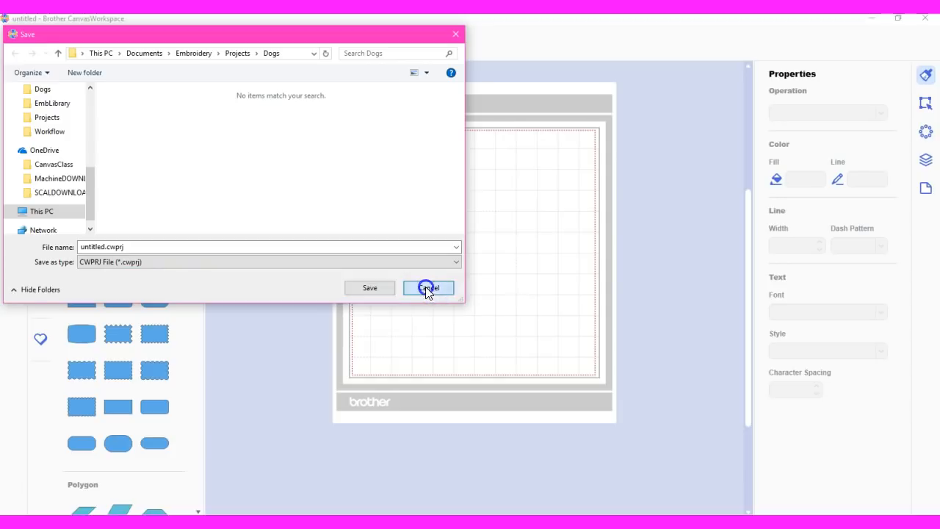
click(429, 286)
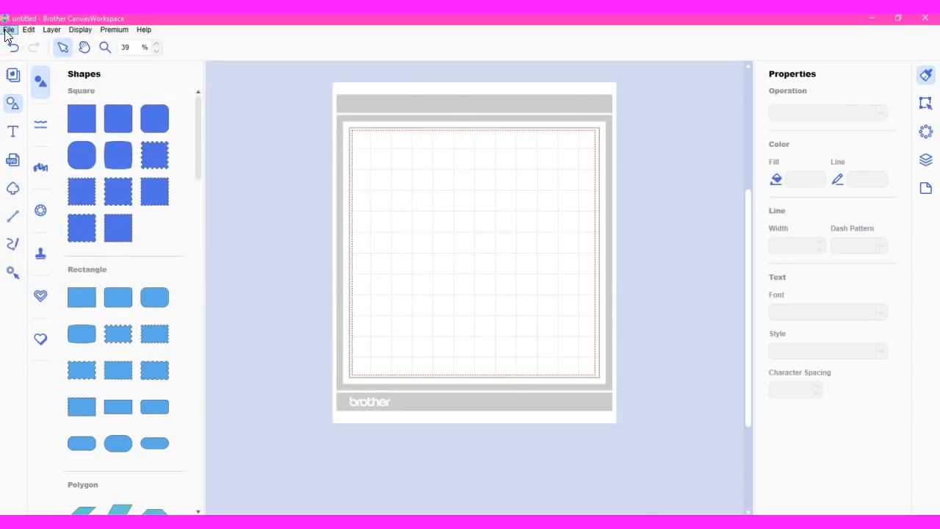
click(28, 30)
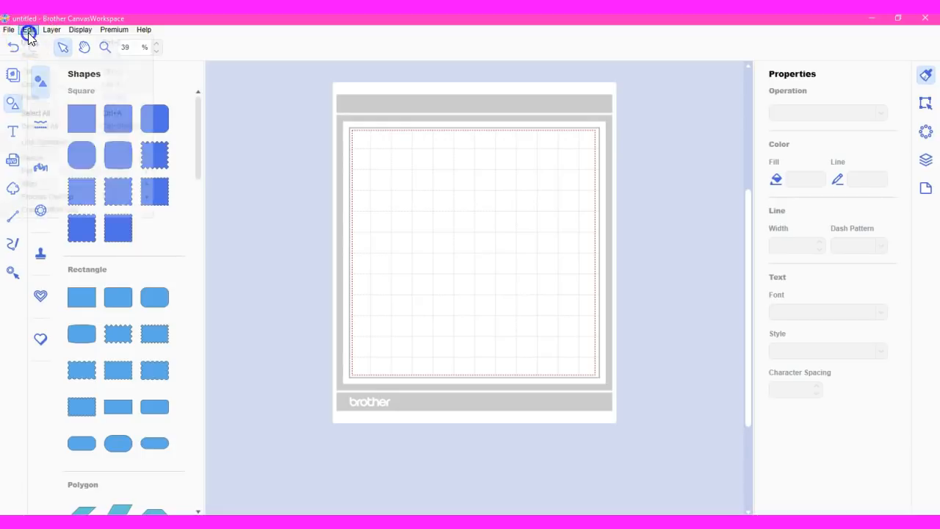
click(29, 30)
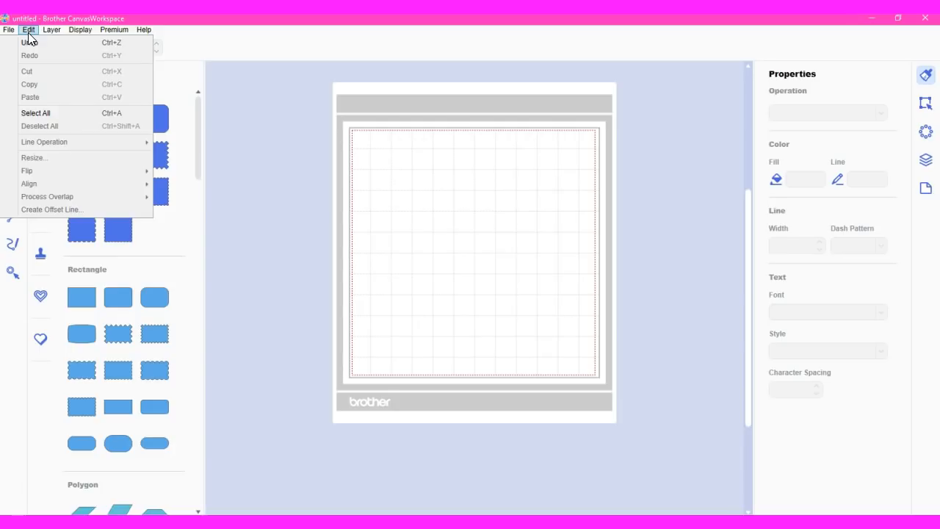
click(51, 30)
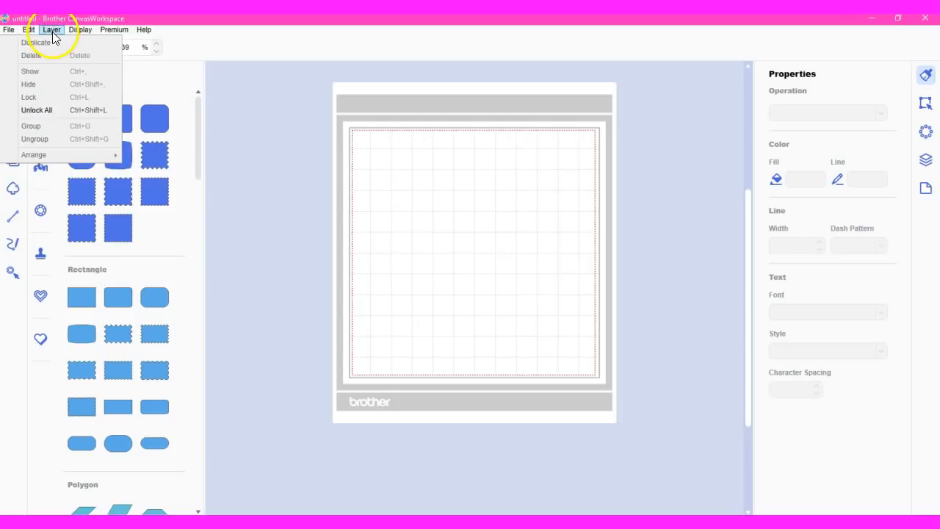
click(81, 29)
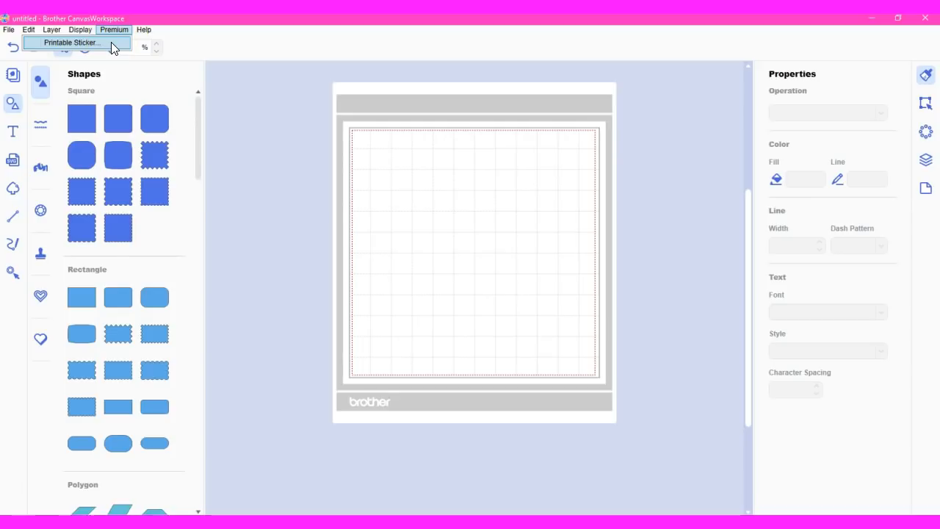
click(70, 41)
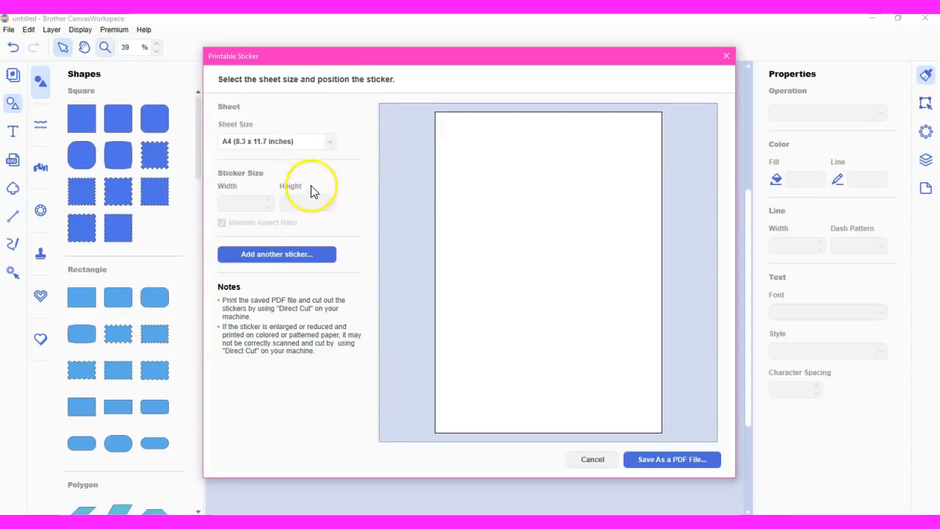
click(276, 253)
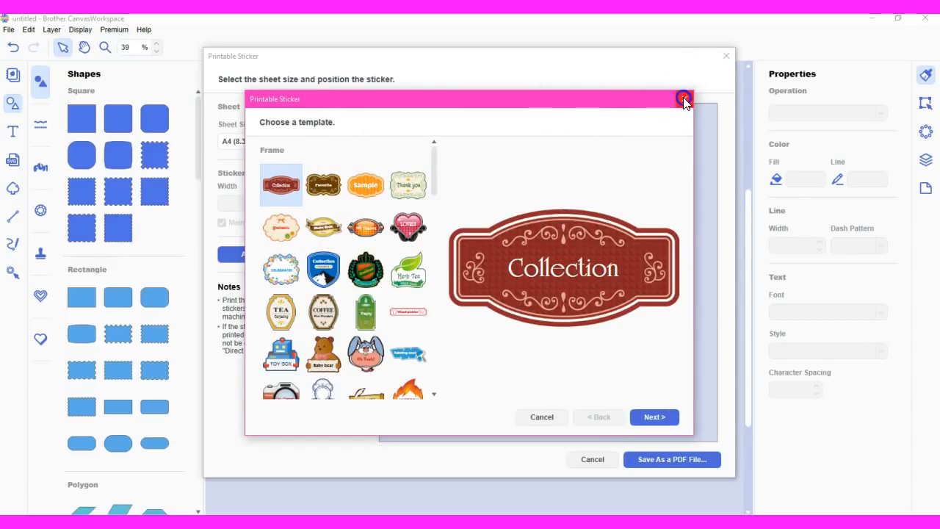
click(683, 100)
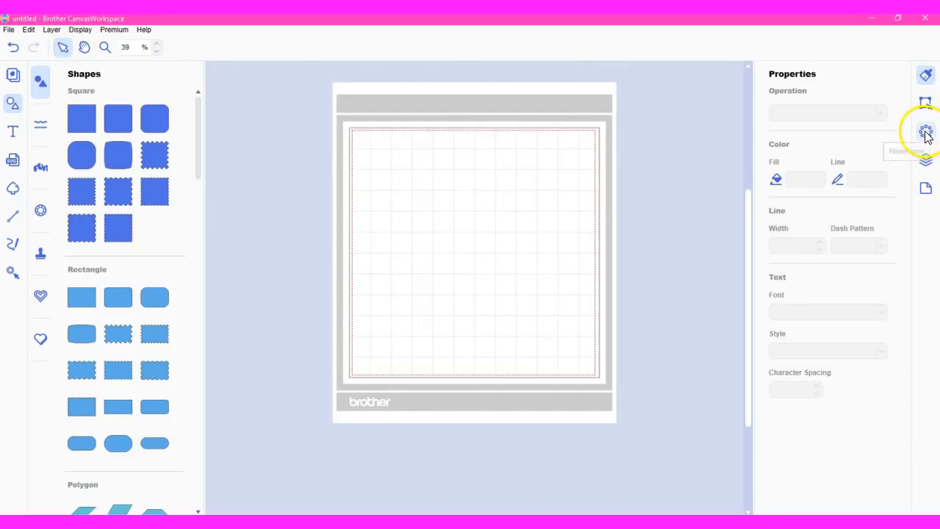
Step: Add a rounded square and review its rhinestone stone-size options, currently SS10
click(926, 131)
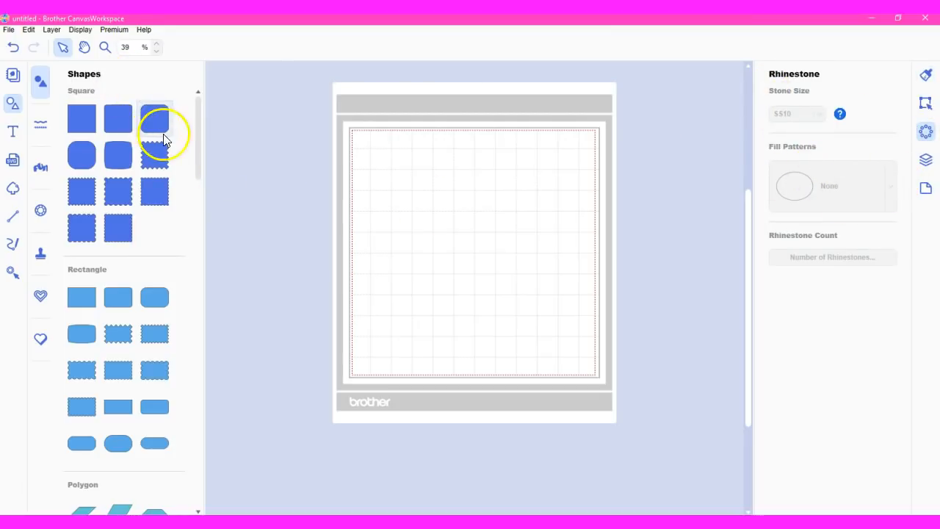
click(155, 117)
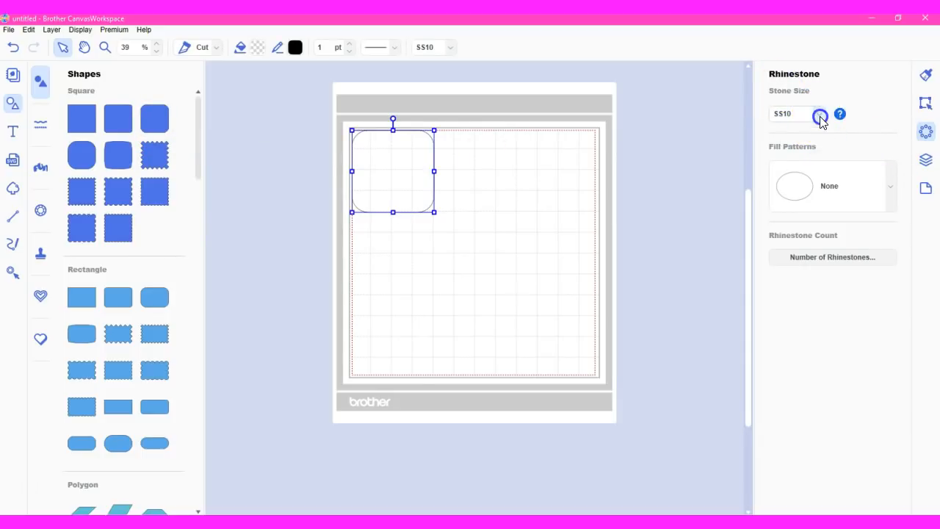
click(820, 113)
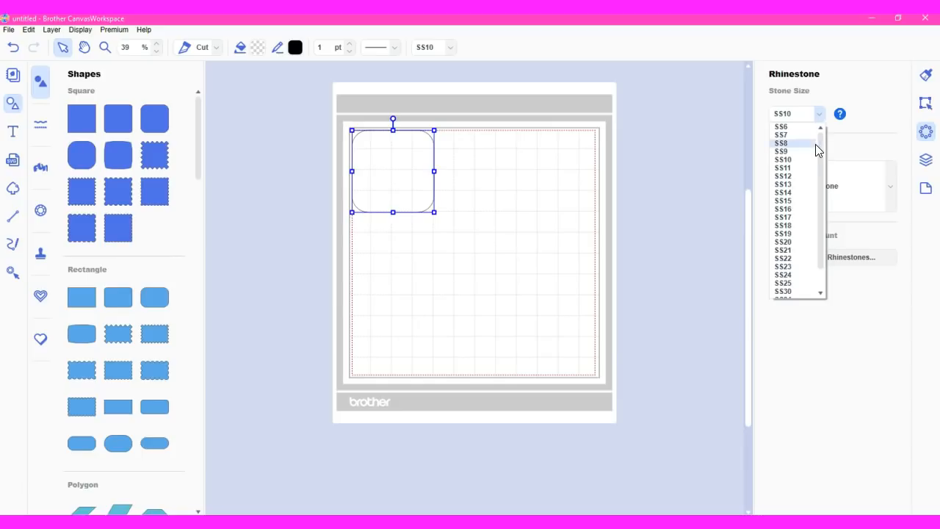
scroll(down, 3)
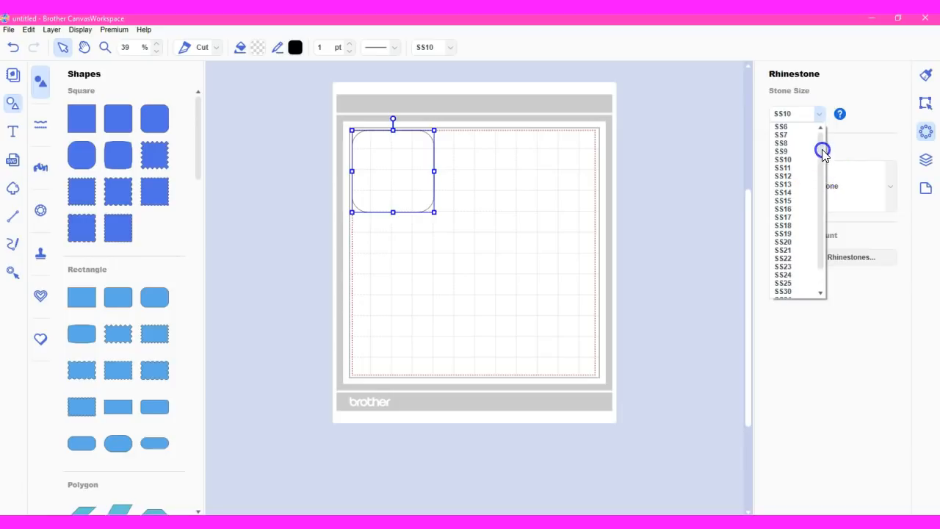
mouse_move(840, 115)
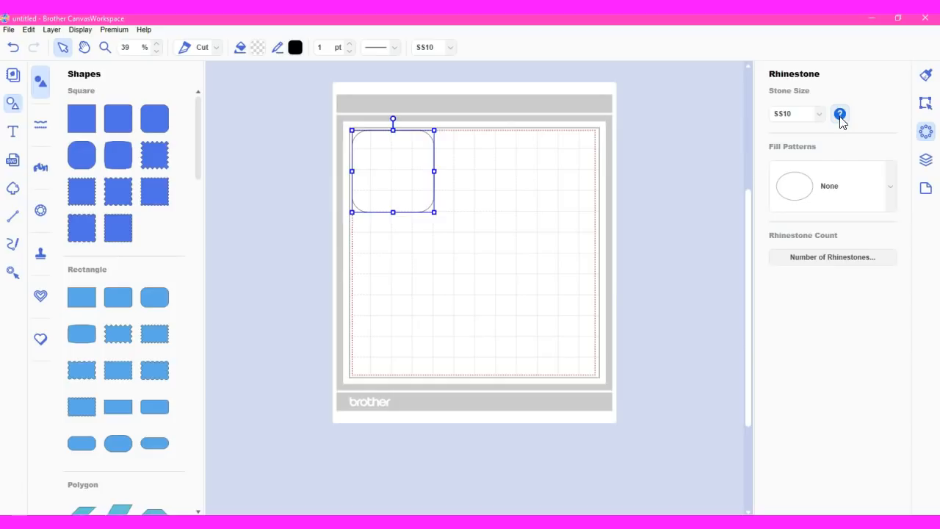
click(841, 115)
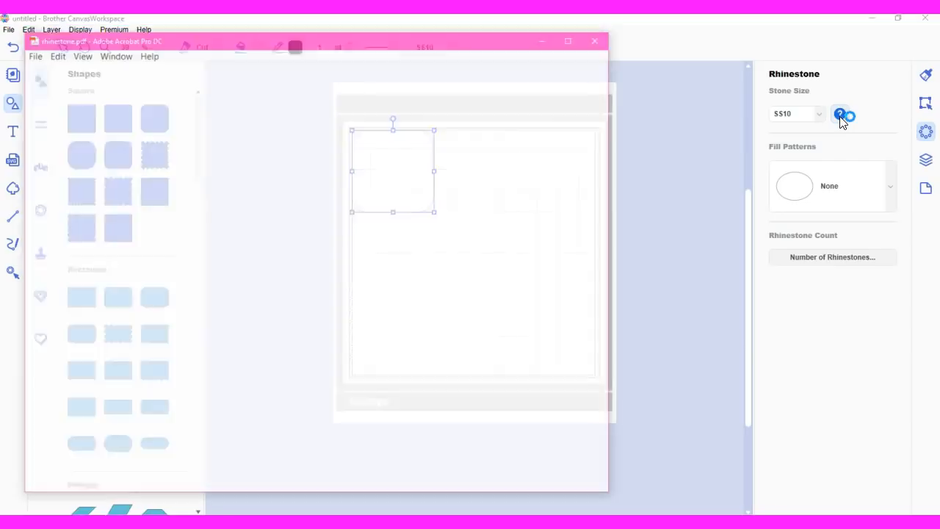
click(840, 115)
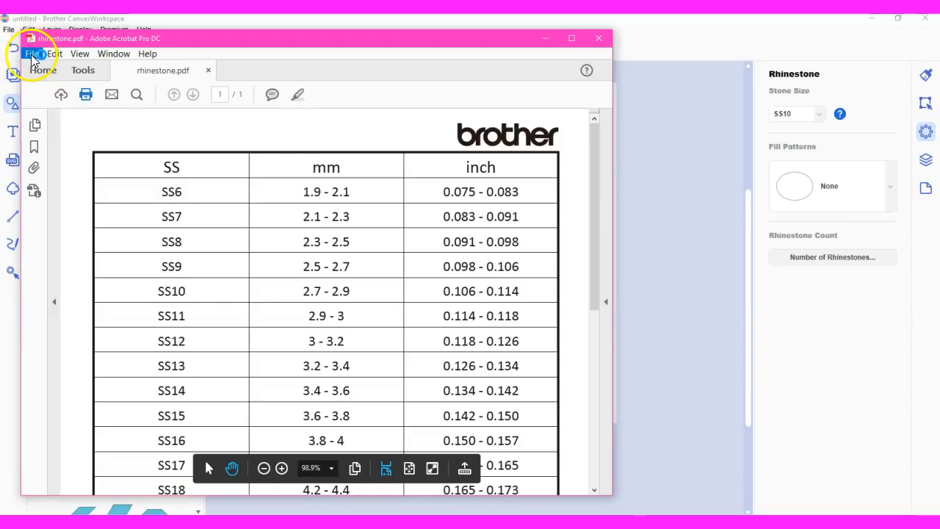
click(32, 53)
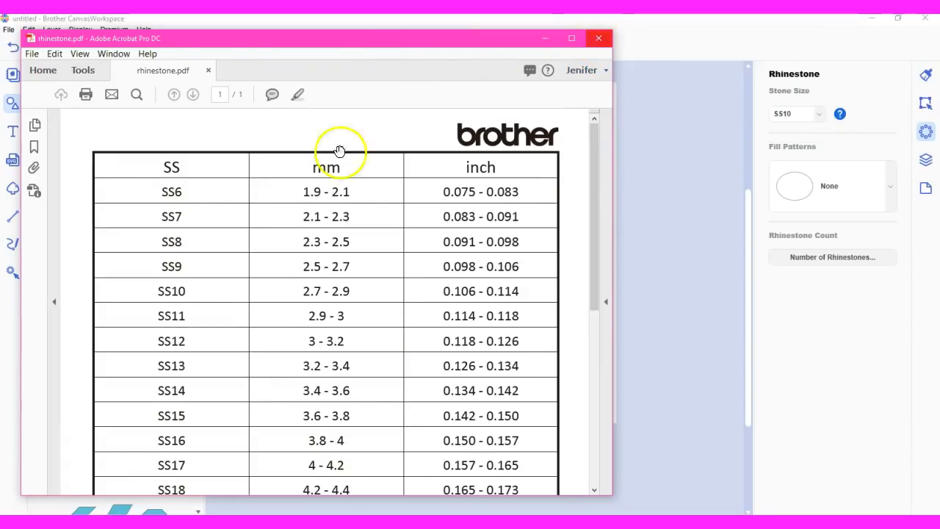
mouse_move(581, 70)
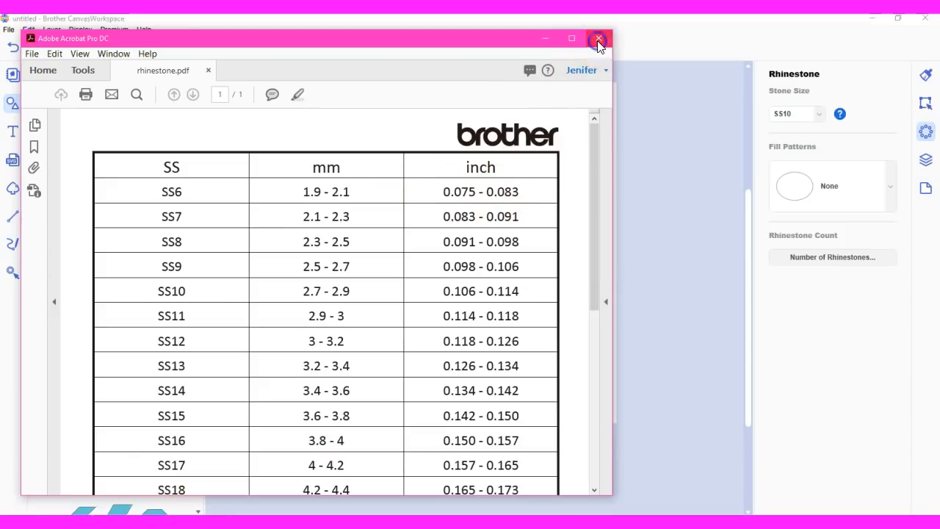
click(599, 39)
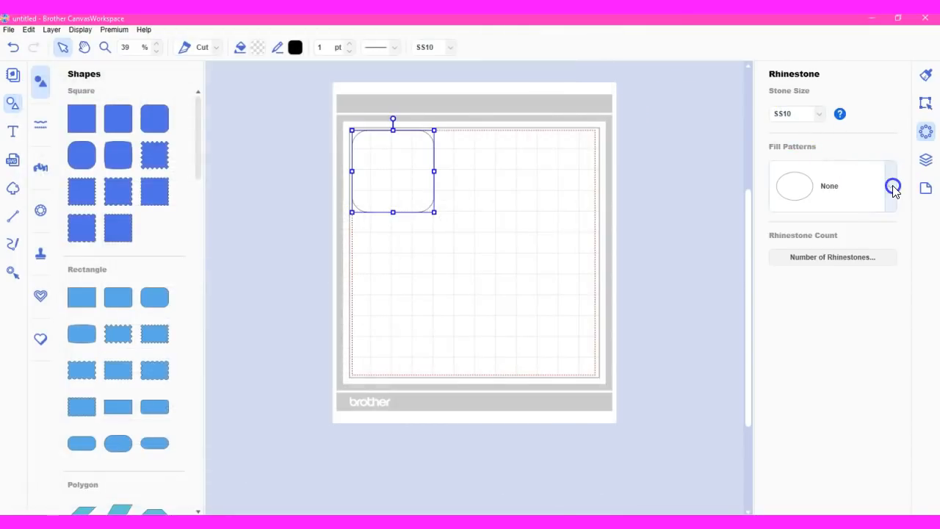
Step: Fill the rounded square with a Grid rhinestone pattern, keeping 0.04 spacing
click(890, 185)
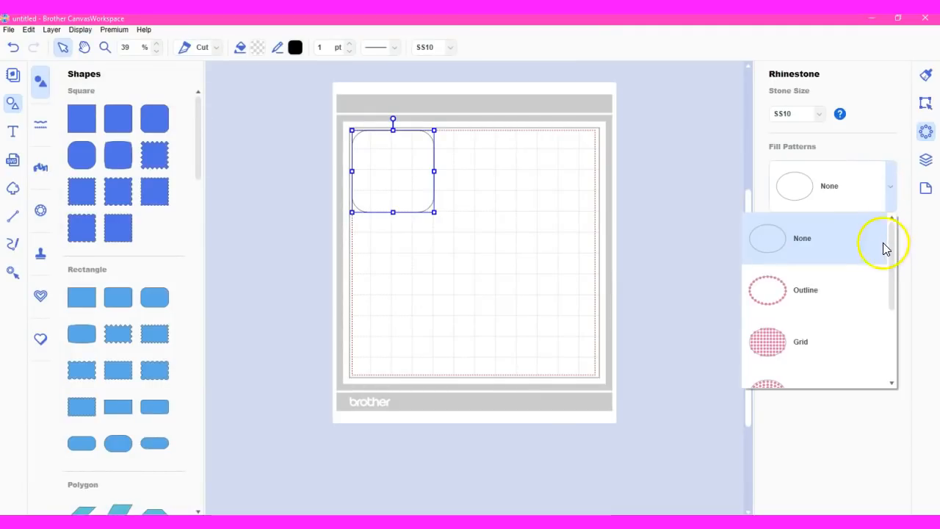
mouse_move(808, 262)
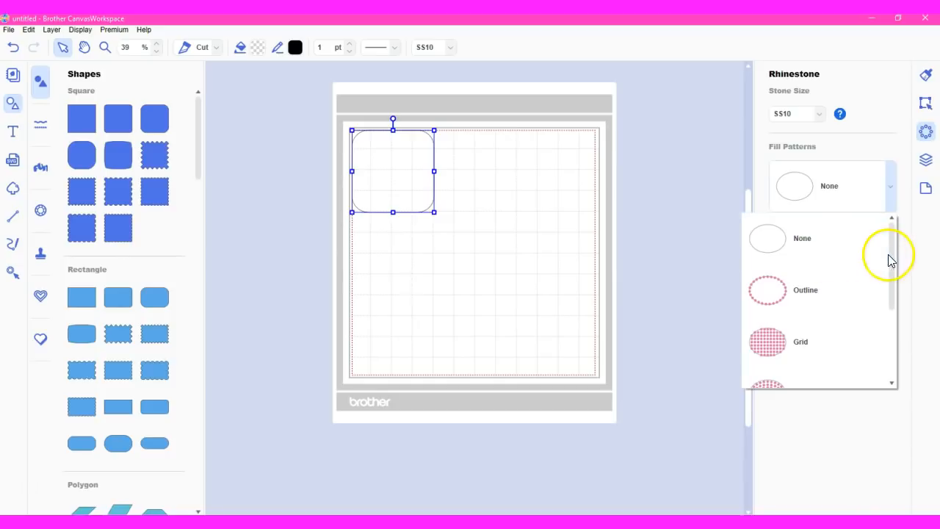
scroll(down, 3)
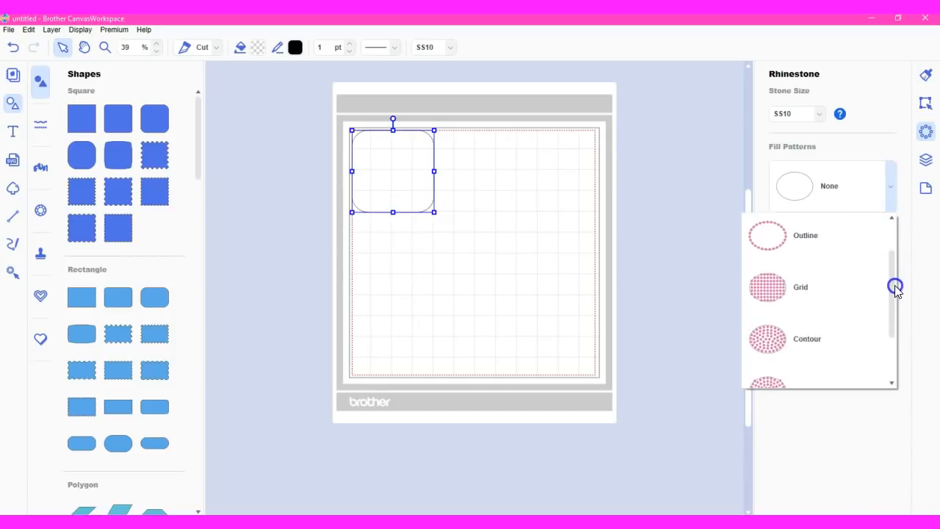
scroll(down, 3)
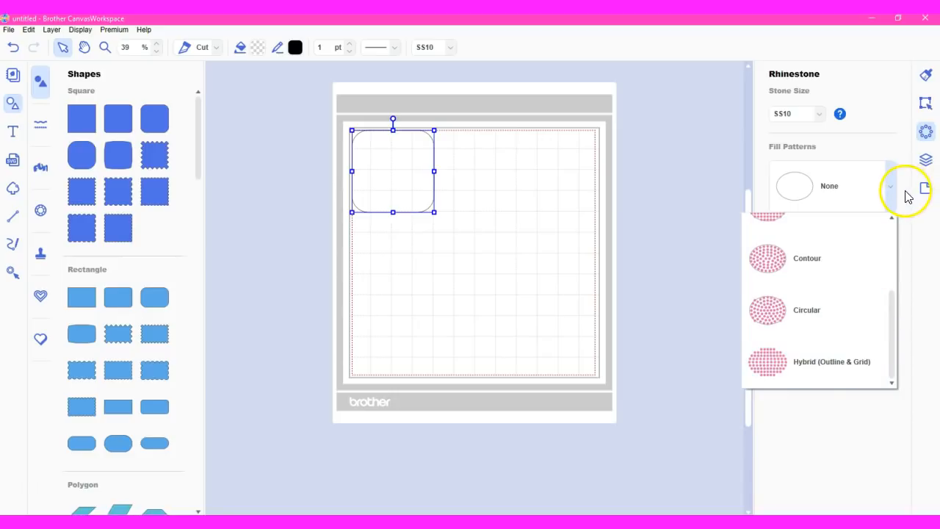
click(891, 185)
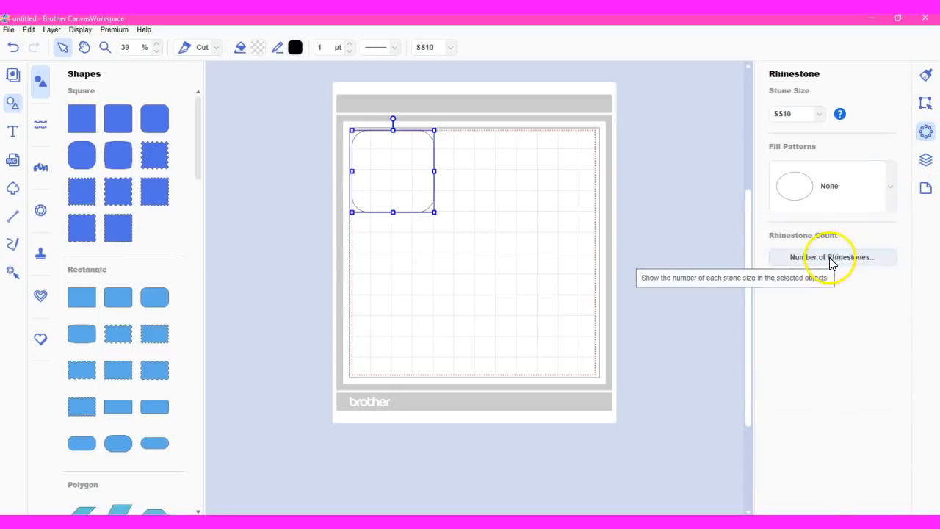
click(890, 185)
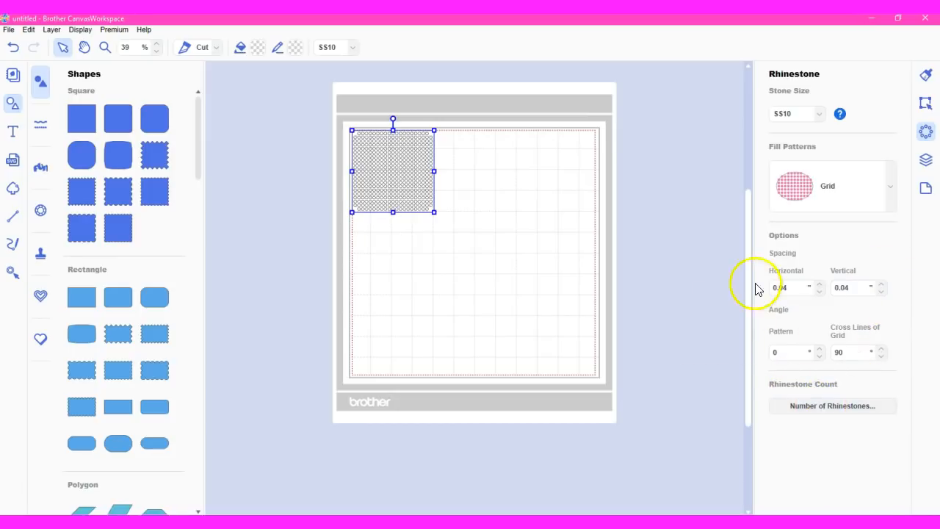
mouse_move(820, 345)
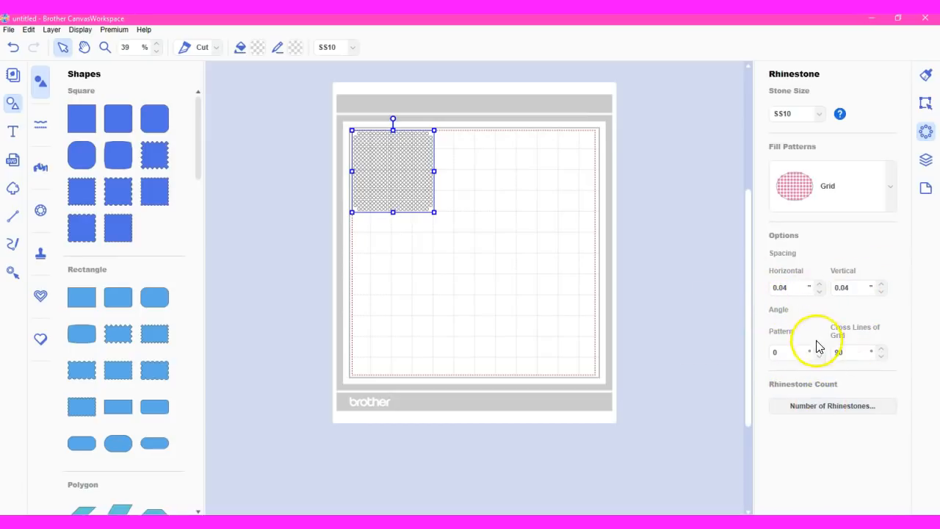
mouse_move(821, 288)
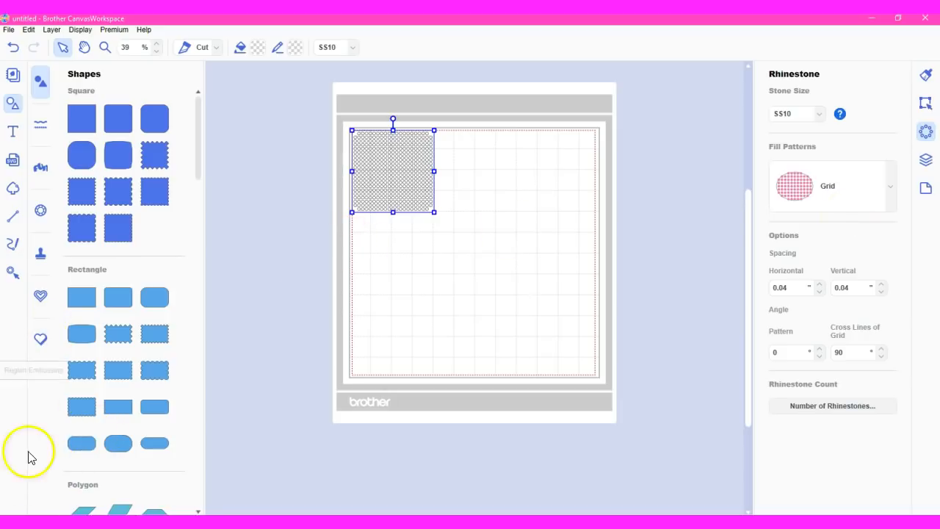
mouse_move(24, 488)
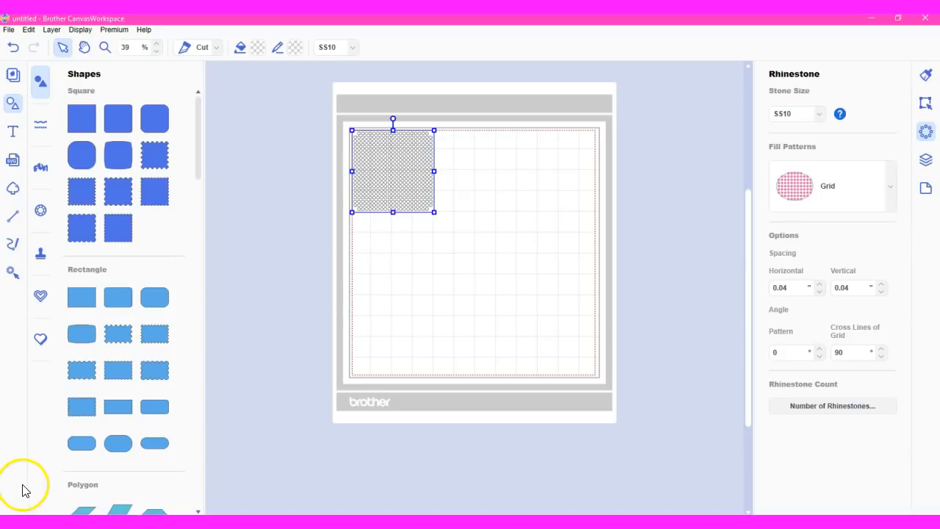
mouse_move(31, 494)
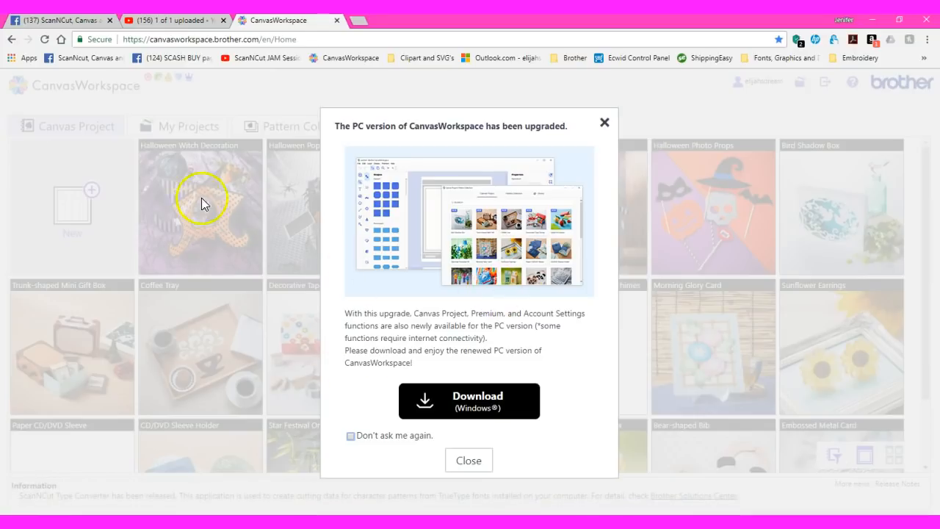
mouse_move(622, 330)
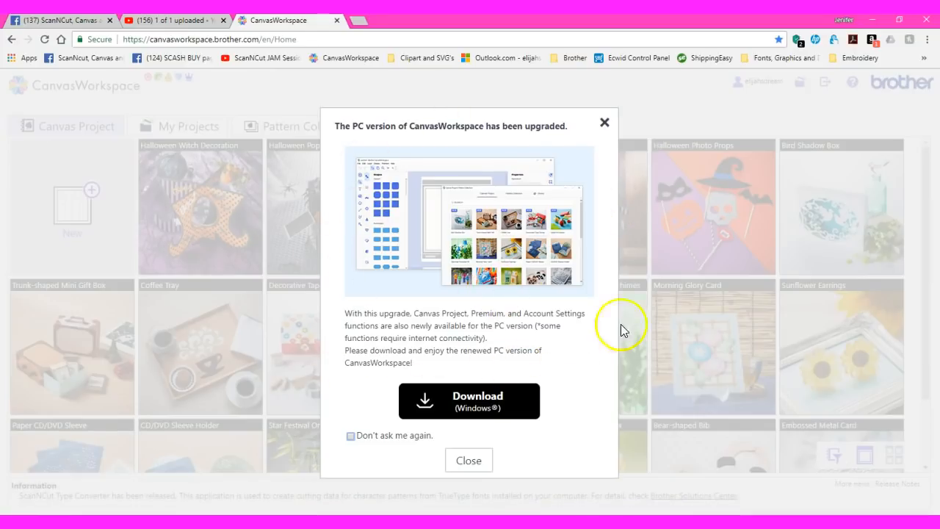
mouse_move(558, 132)
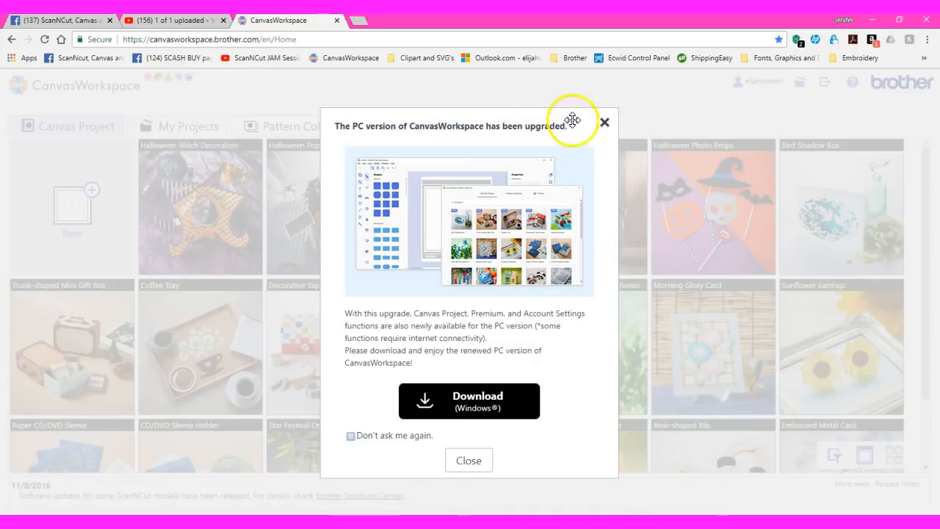
mouse_move(360, 374)
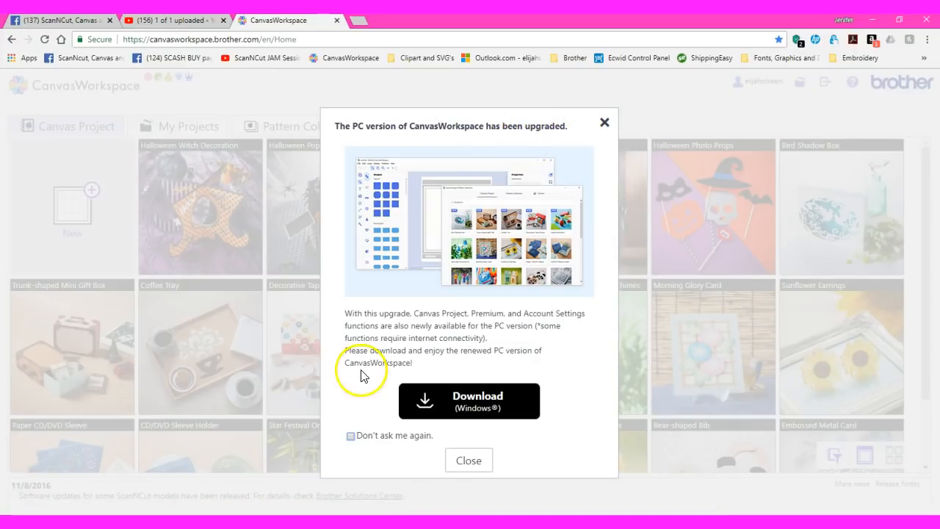
Step: Tick 'Don't ask me again' on the PC-version upgrade notice and close it
click(349, 435)
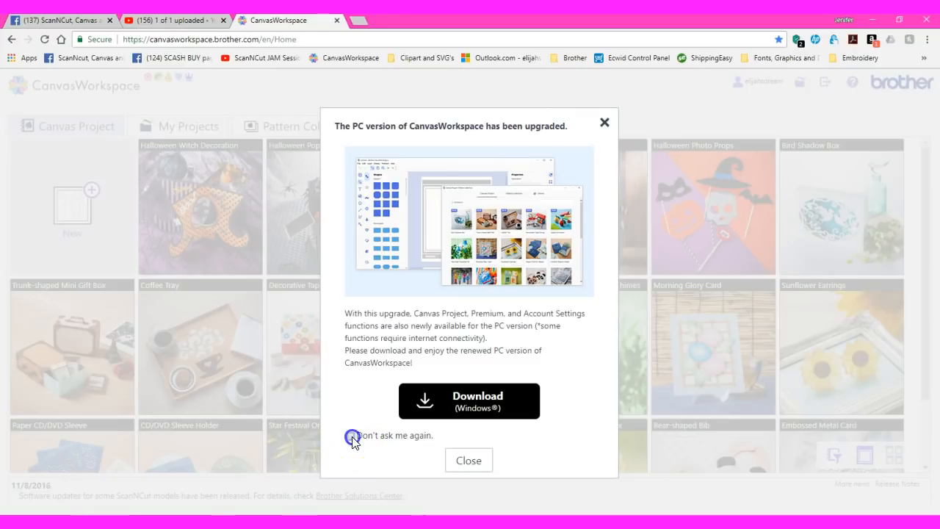
click(349, 434)
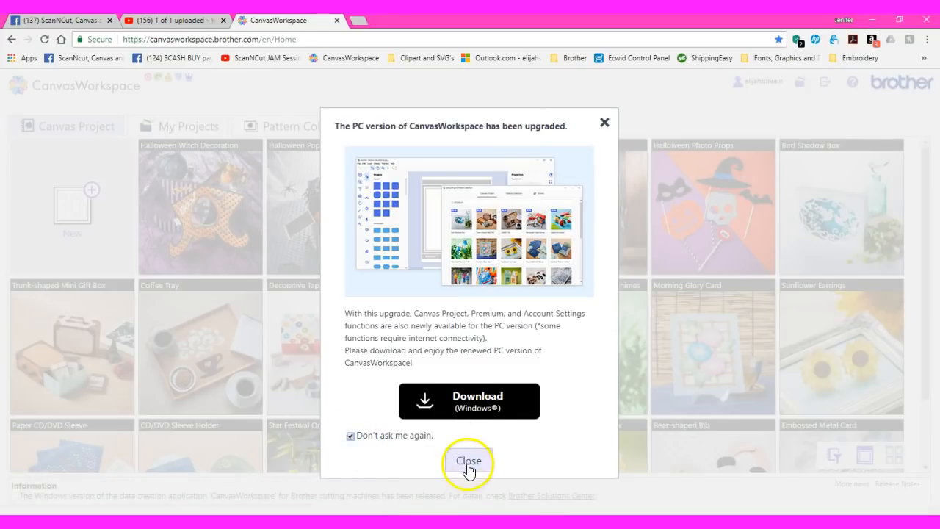
click(469, 461)
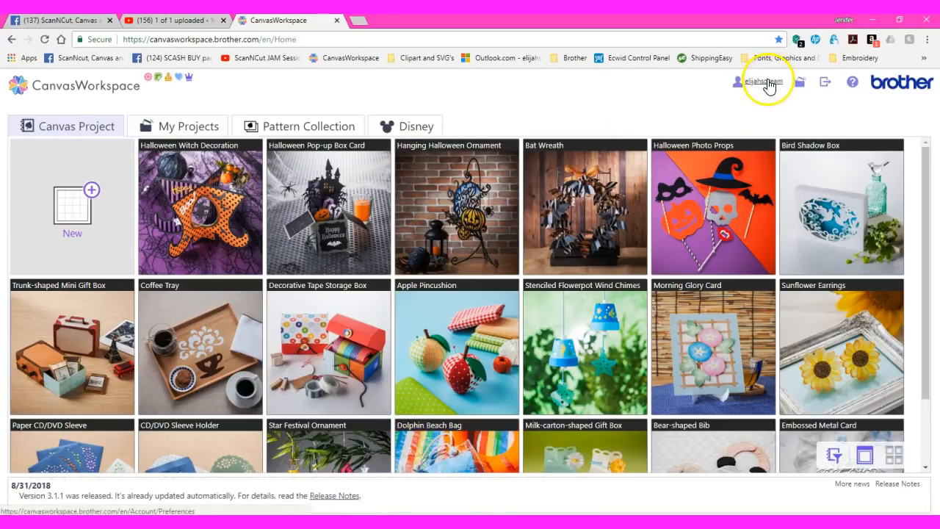
Step: View Account Settings: user information, machine registration, pattern collection and premium activation
click(761, 82)
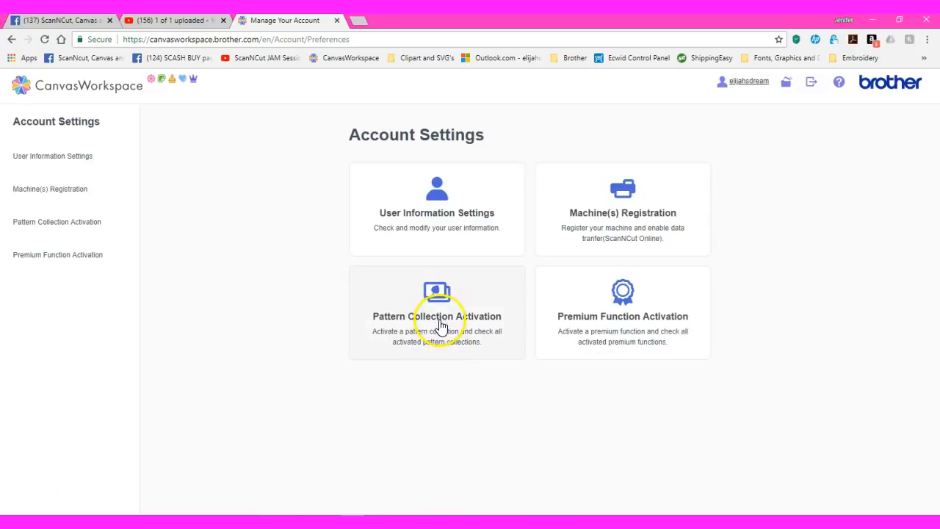
mouse_move(436, 408)
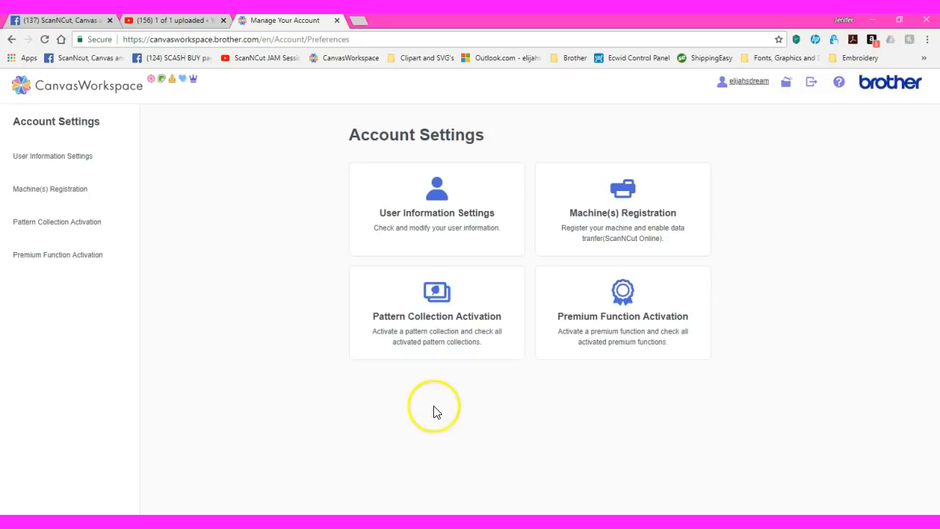
mouse_move(332, 209)
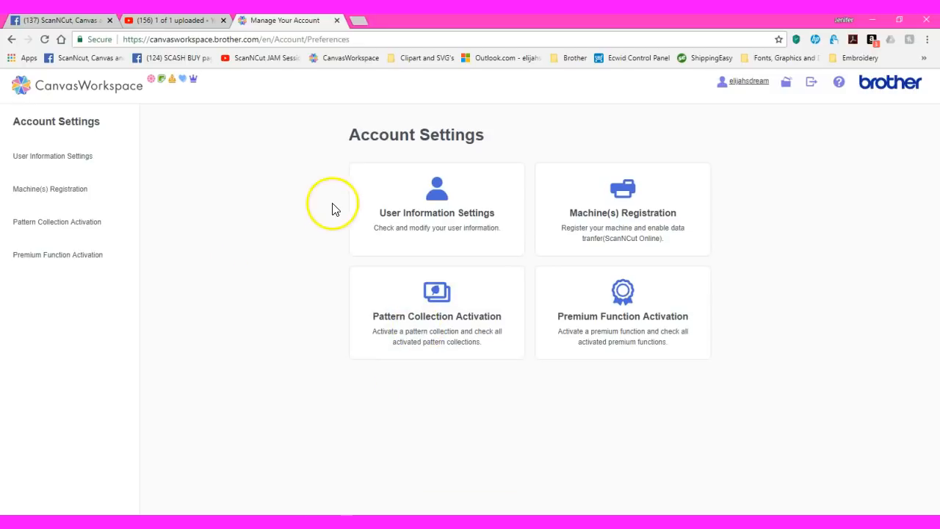
mouse_move(346, 211)
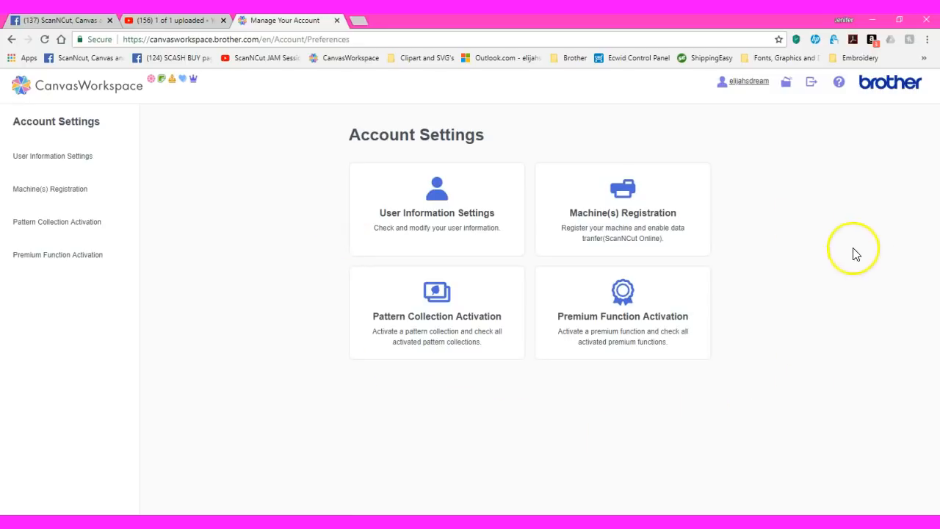
mouse_move(702, 220)
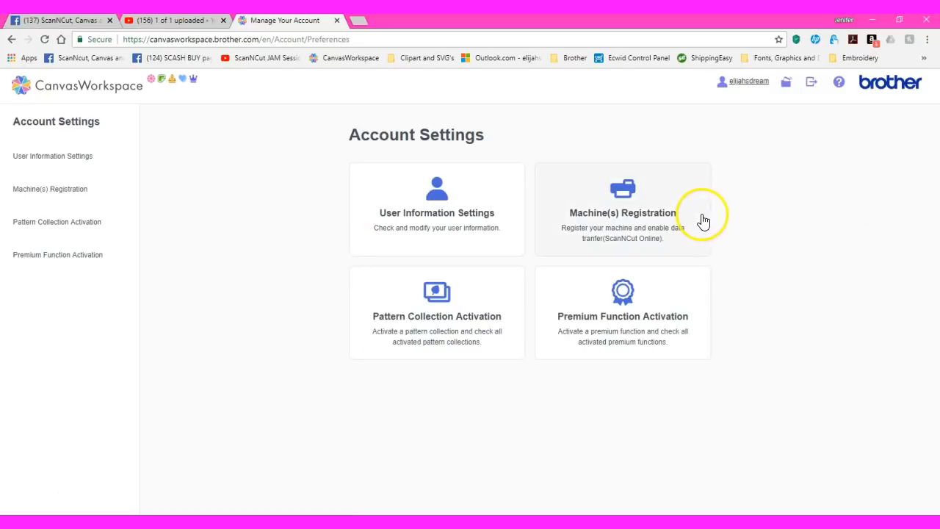
mouse_move(746, 308)
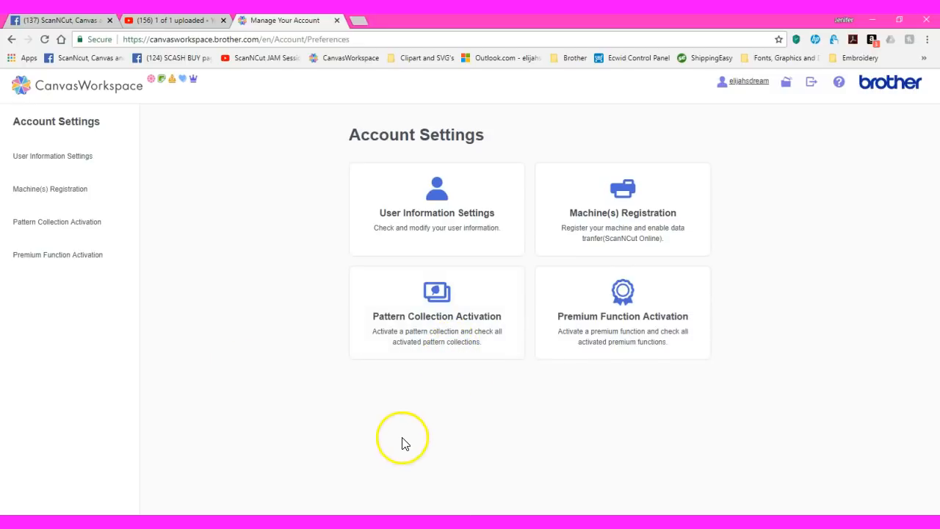
mouse_move(712, 244)
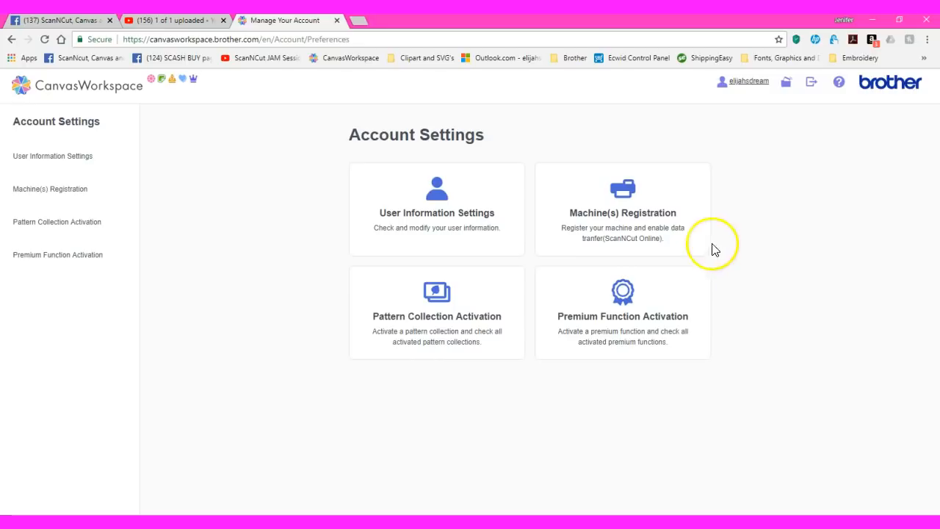
mouse_move(649, 219)
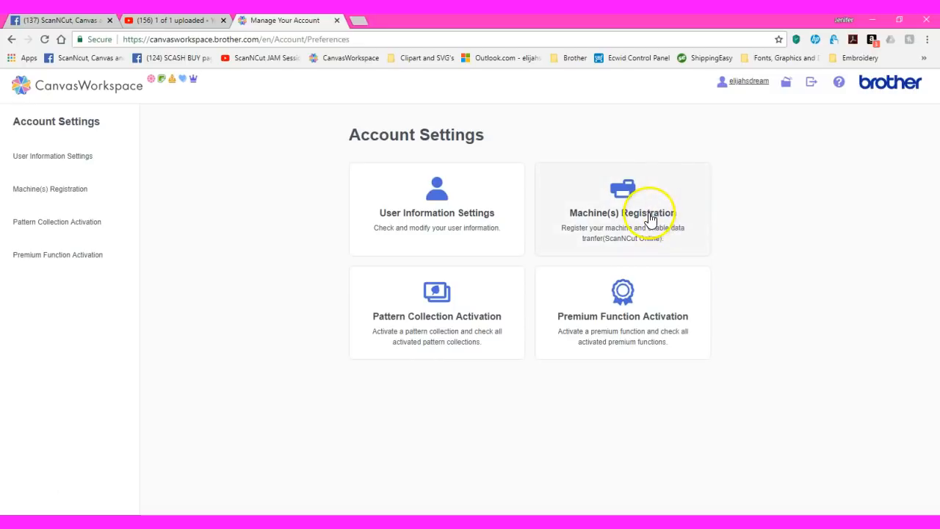
mouse_move(681, 144)
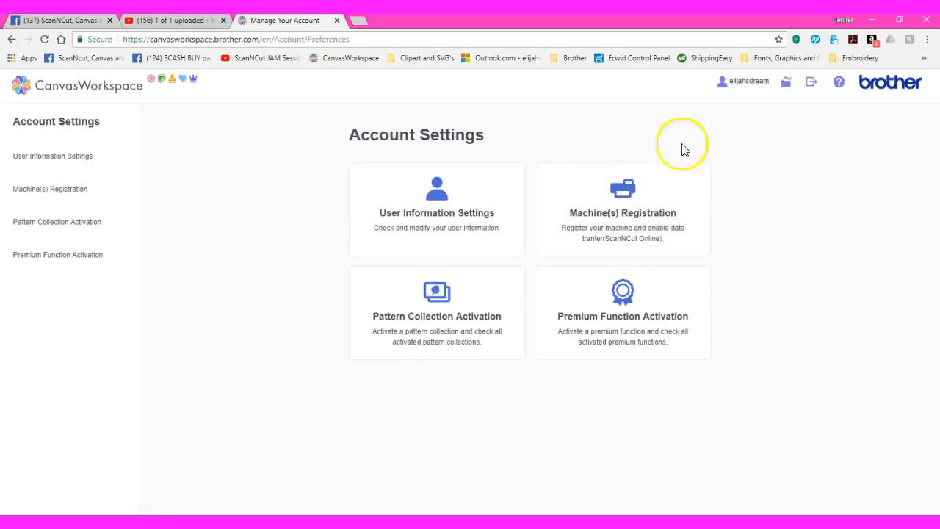
mouse_move(490, 158)
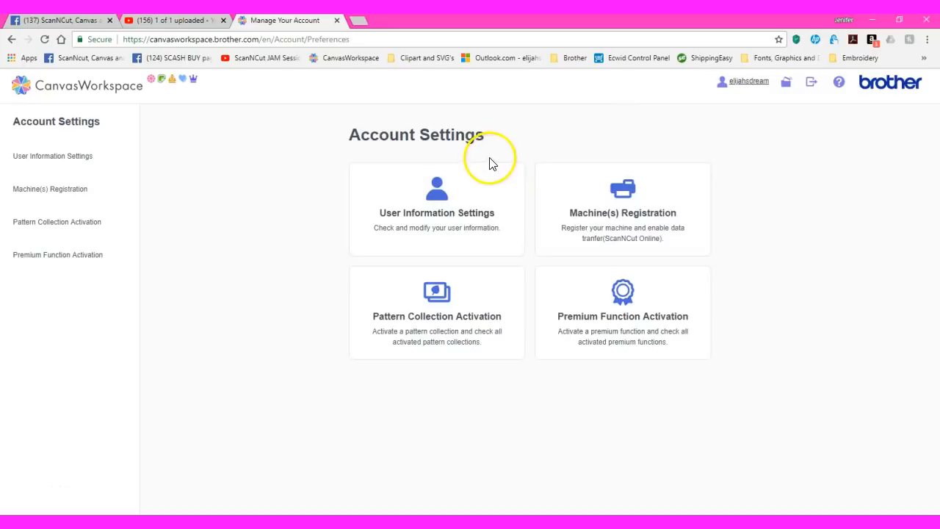
mouse_move(449, 179)
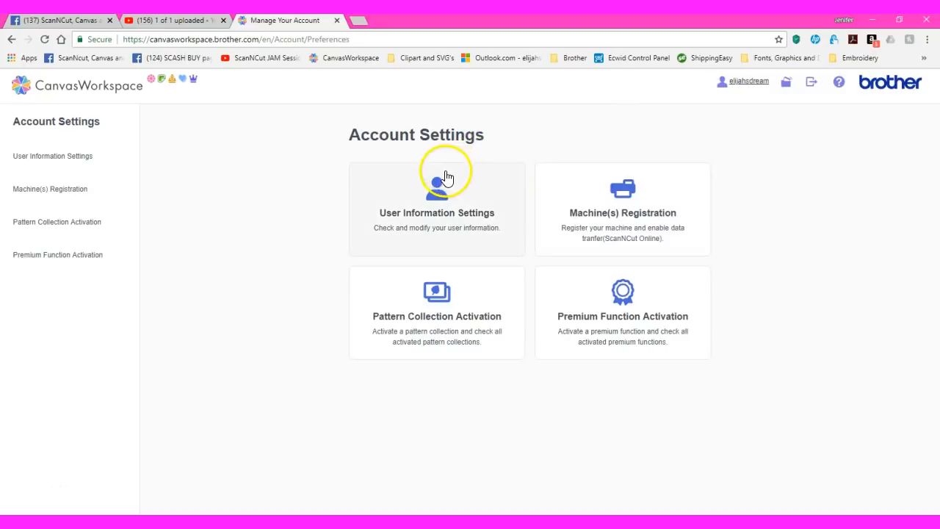
mouse_move(400, 150)
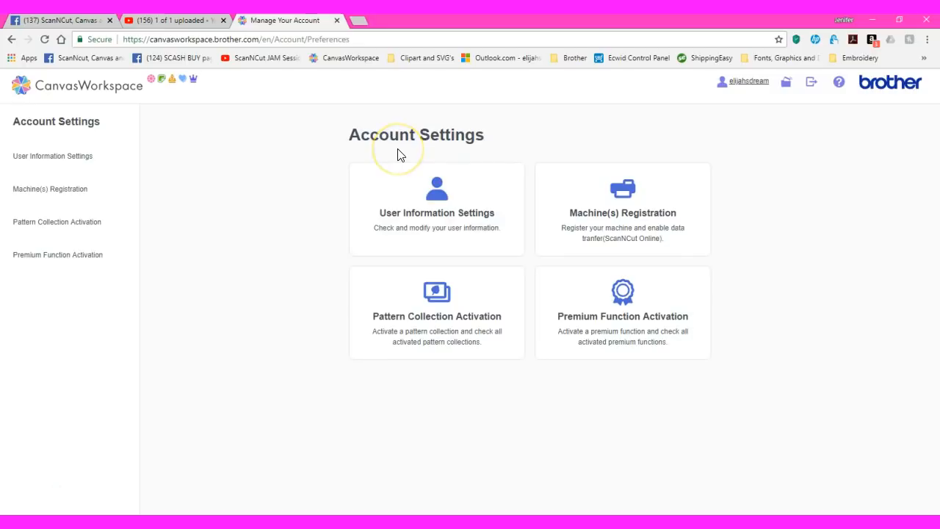
mouse_move(399, 154)
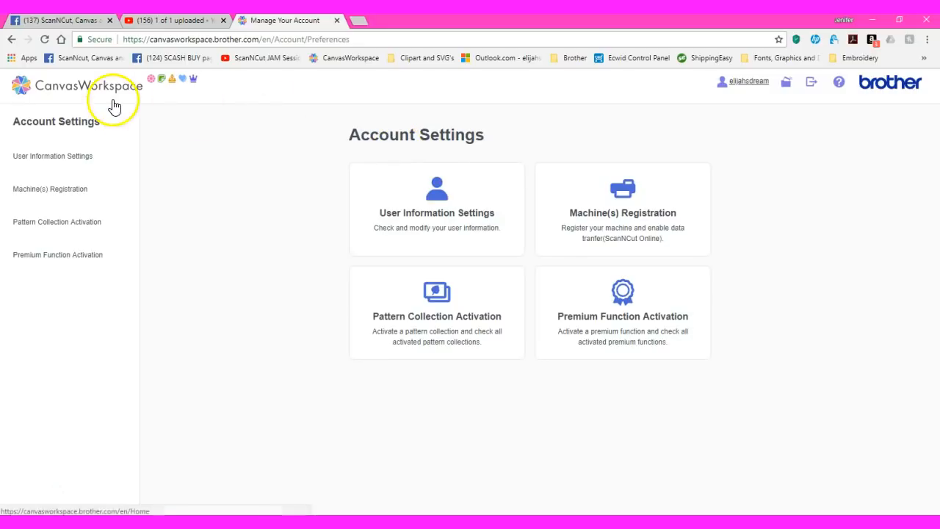
Step: Return to the web home page and start a new blank Canvas Project
click(86, 91)
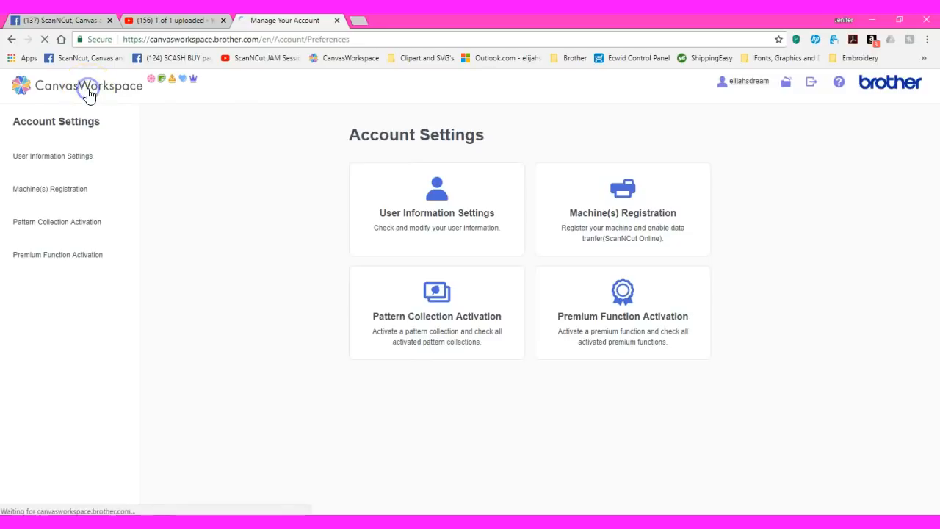
click(88, 86)
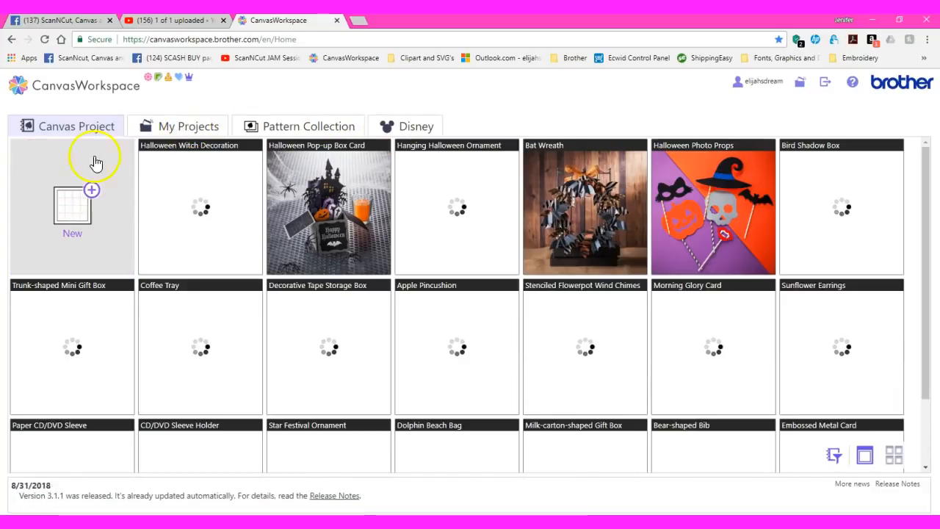
mouse_move(68, 211)
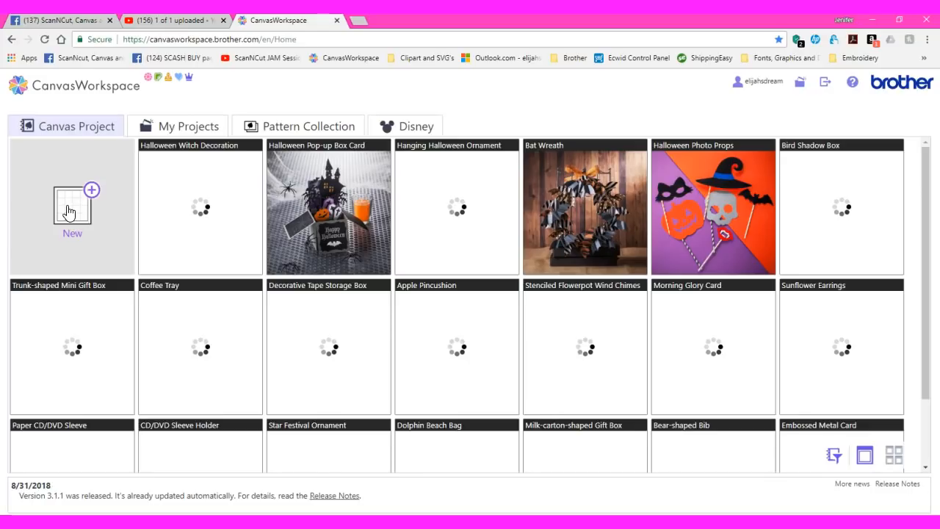
click(71, 209)
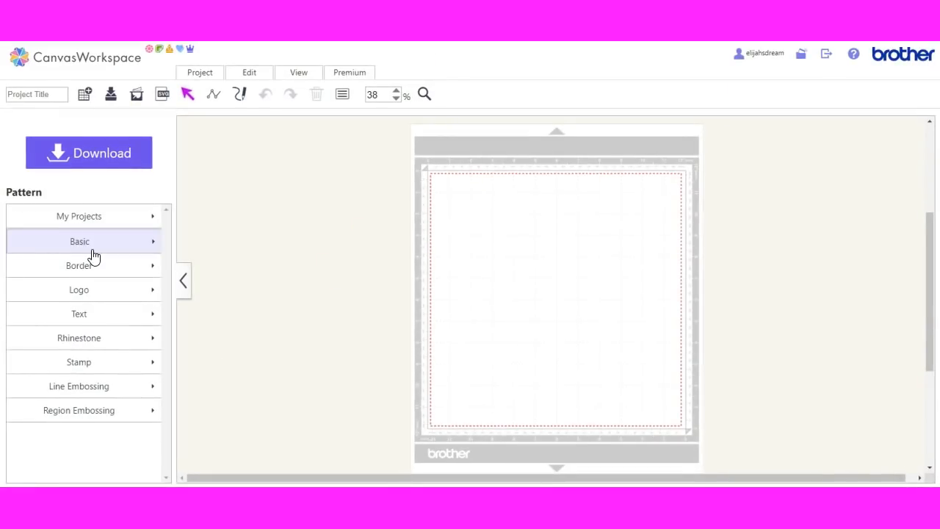
Step: Place a Basic rounded square and try the Rhinestone Wizard's grid pattern and stone-size list
click(79, 241)
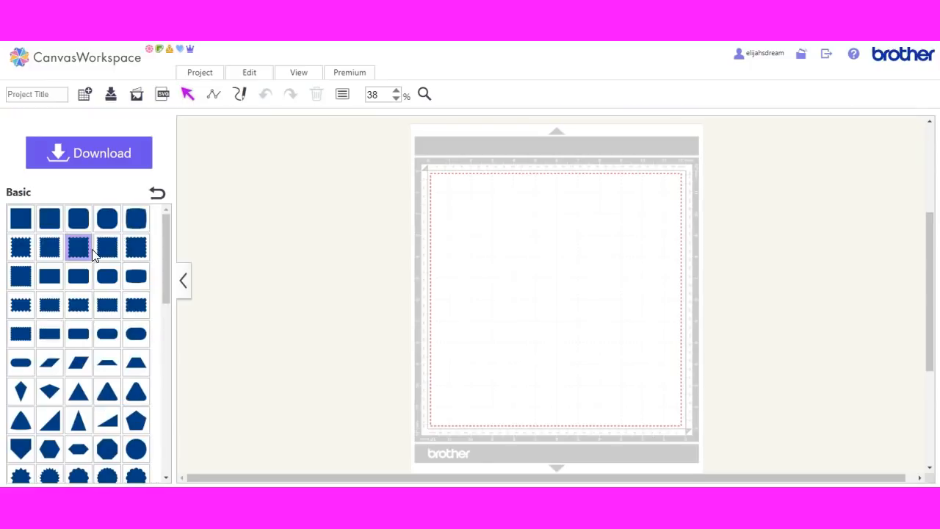
click(106, 218)
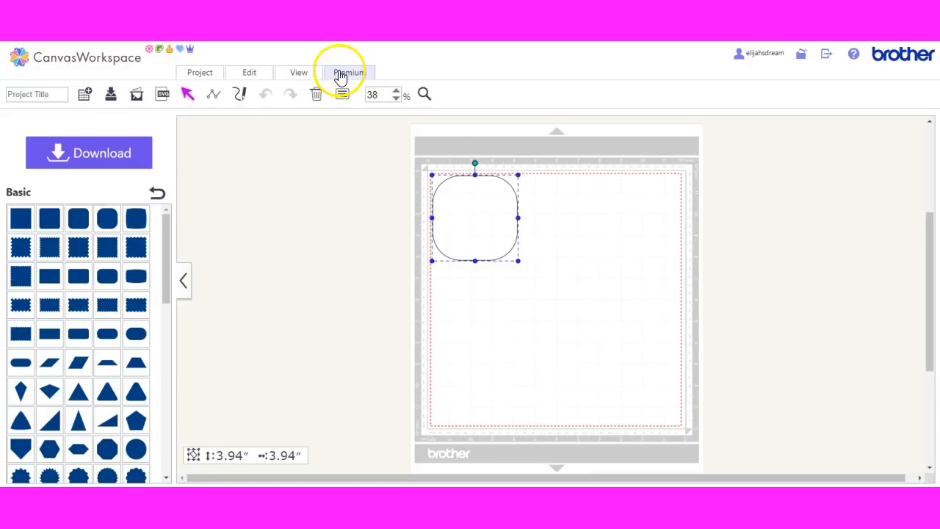
click(349, 72)
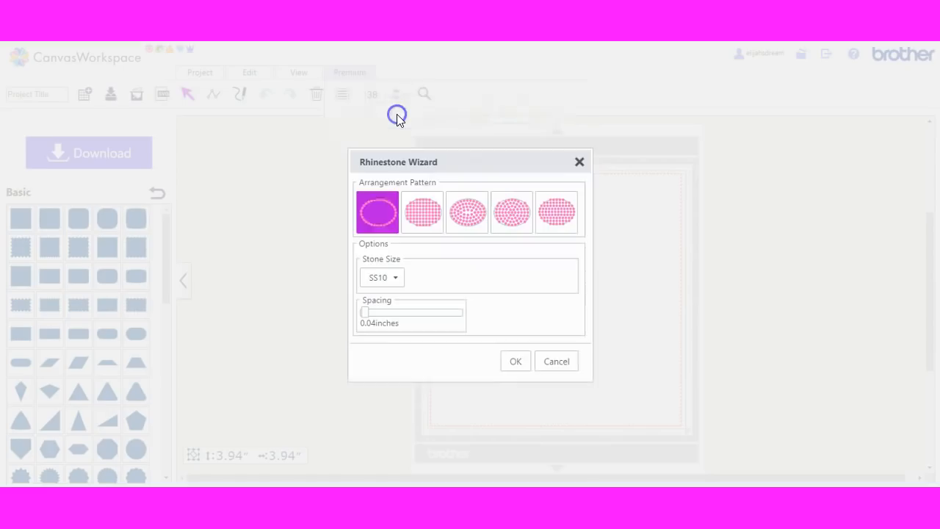
click(423, 211)
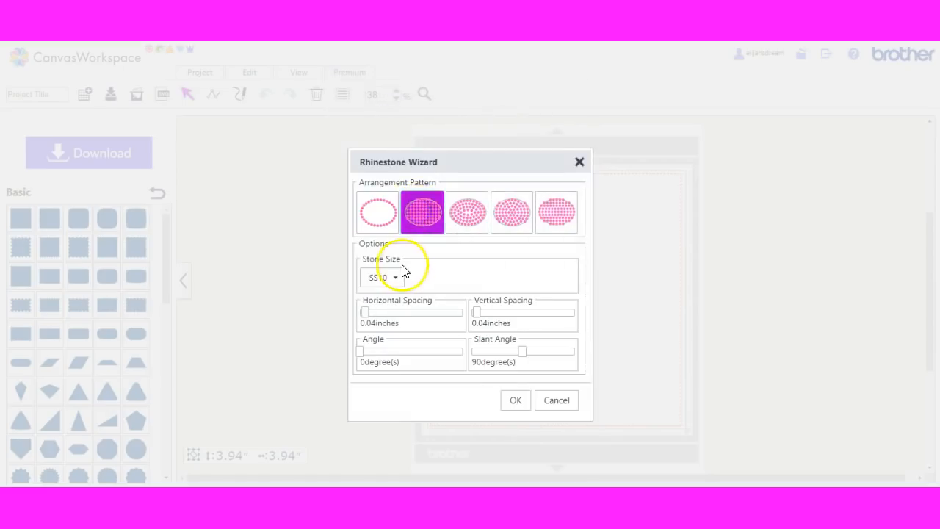
click(382, 276)
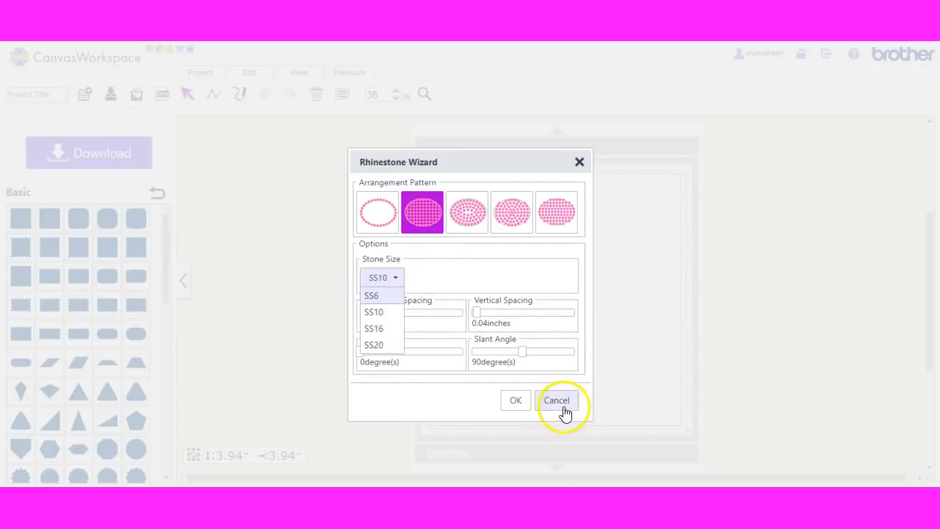
mouse_move(558, 135)
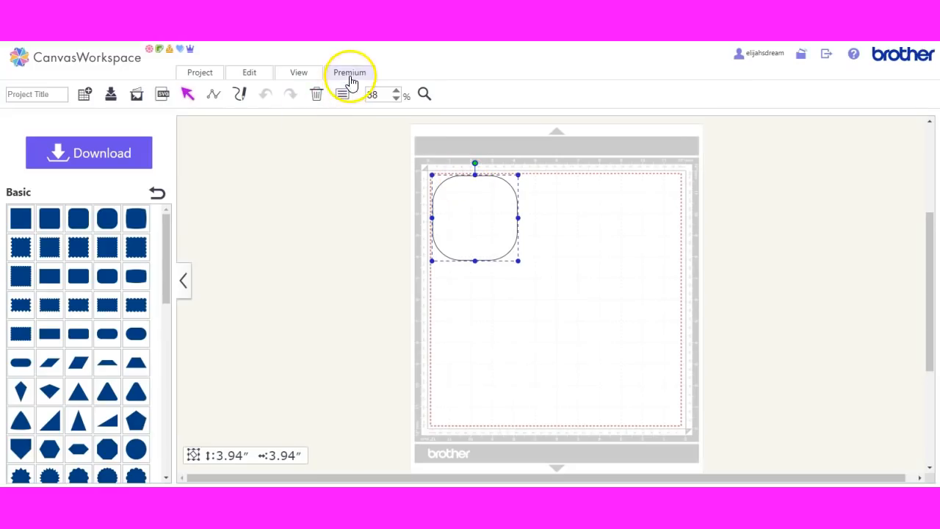
Step: View the Premium Enhanced Image Tracing intro, then browse the Stamp pattern category
click(350, 72)
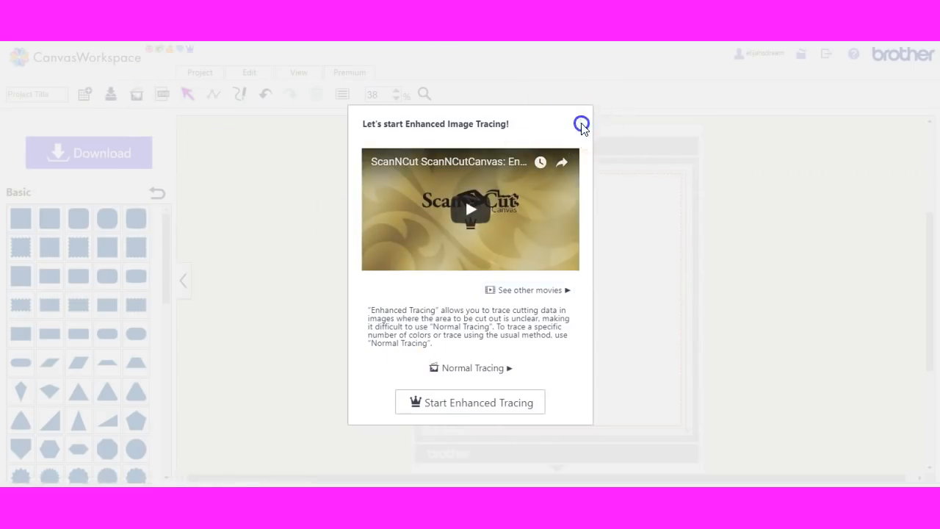
click(581, 124)
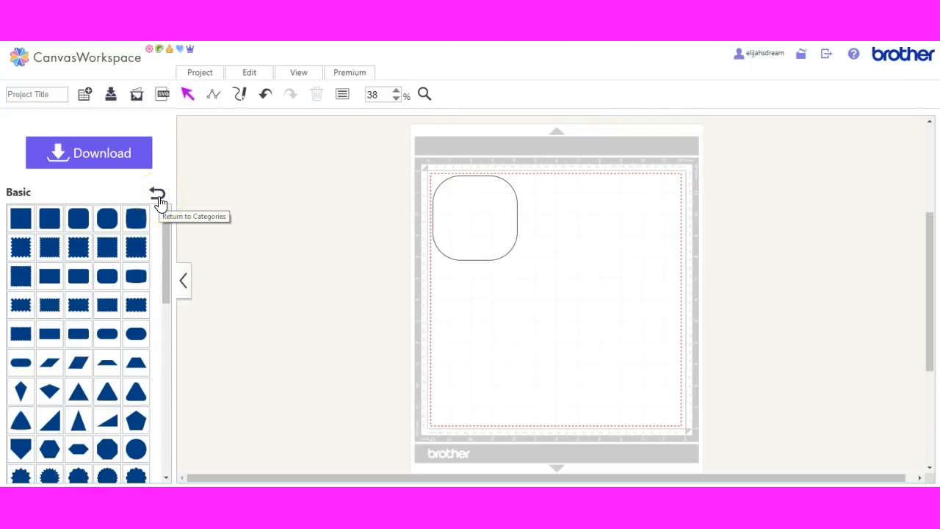
click(157, 197)
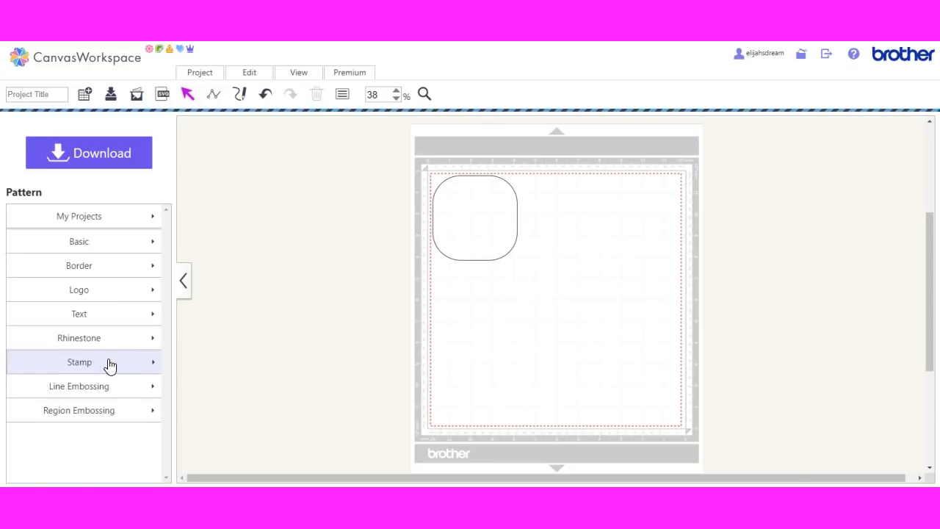
click(80, 361)
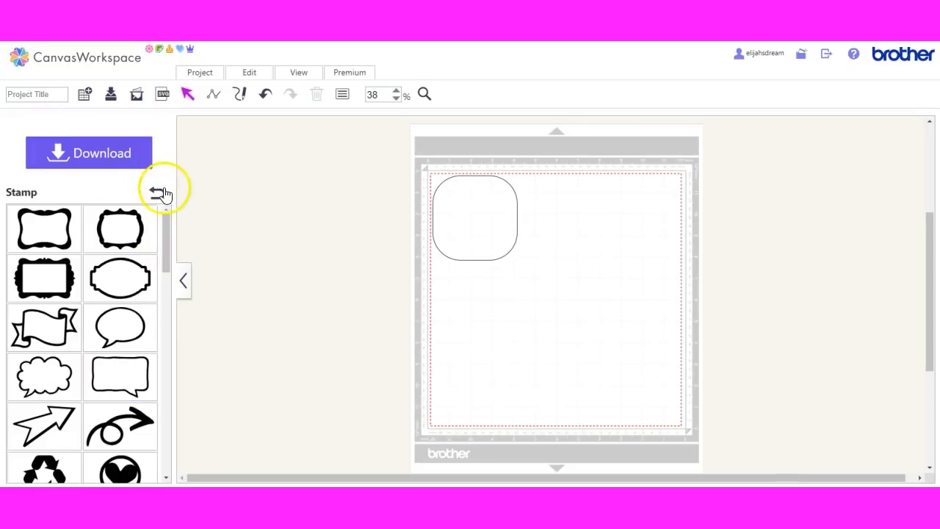
click(156, 191)
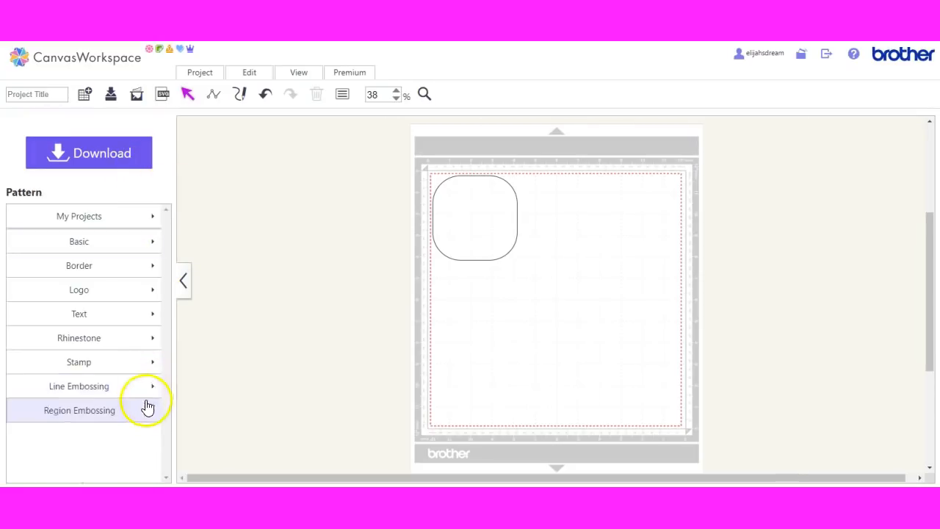
Step: Check the View and Edit tool panels and remove the rounded square from the mat
click(476, 218)
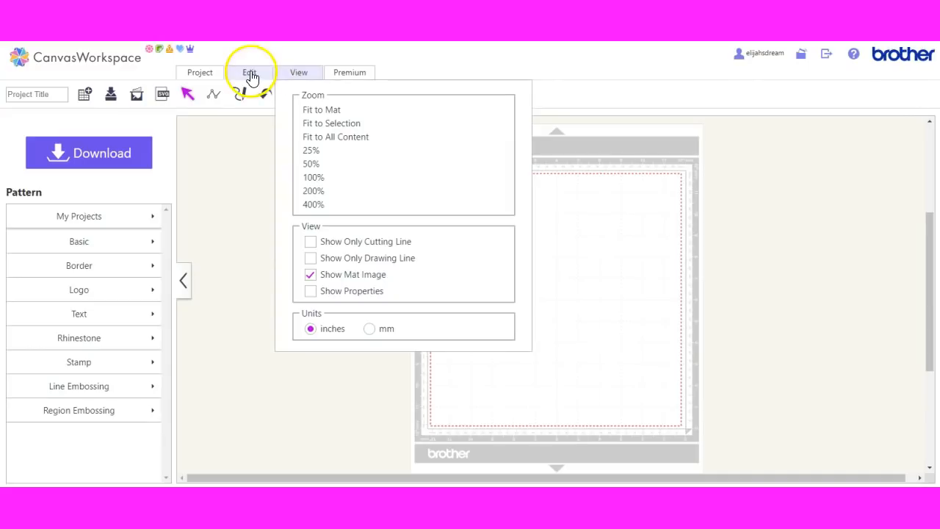
click(250, 72)
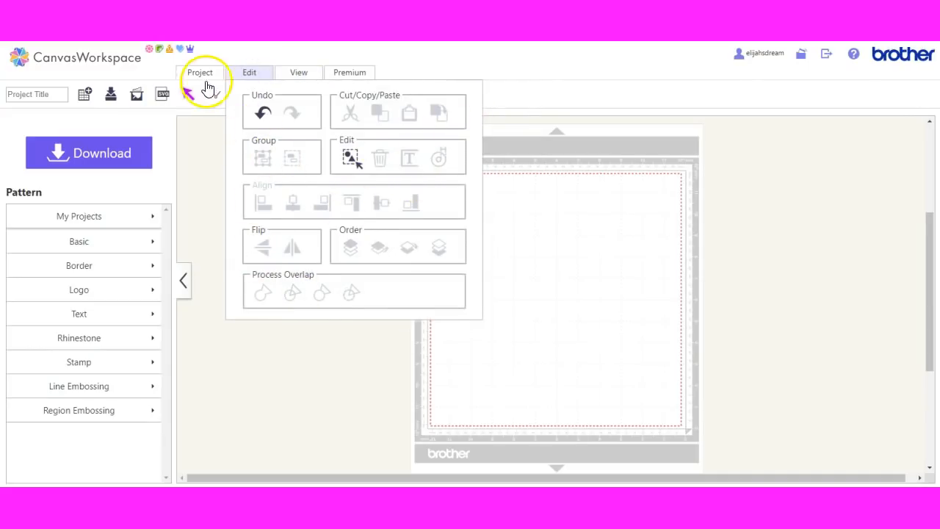
click(200, 72)
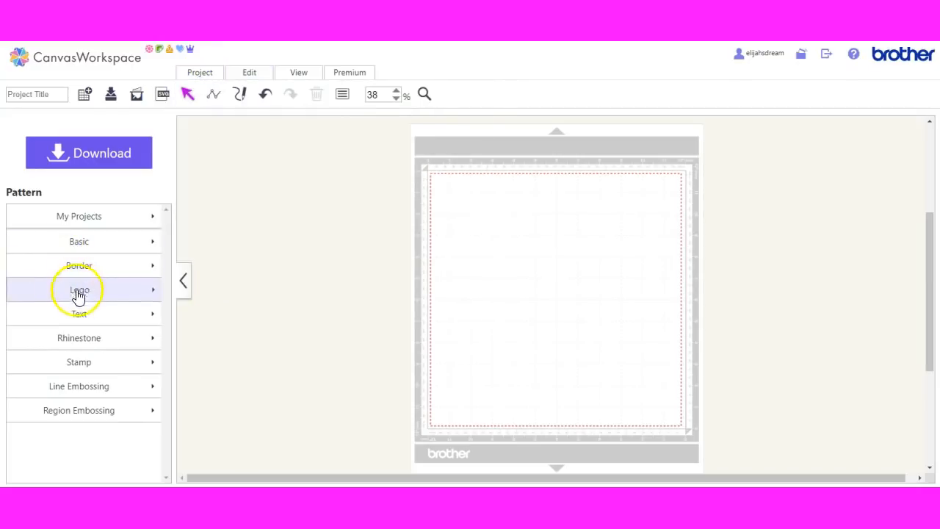
Step: Add a text object reading HELLO near the top-left of the mat and select it
click(80, 315)
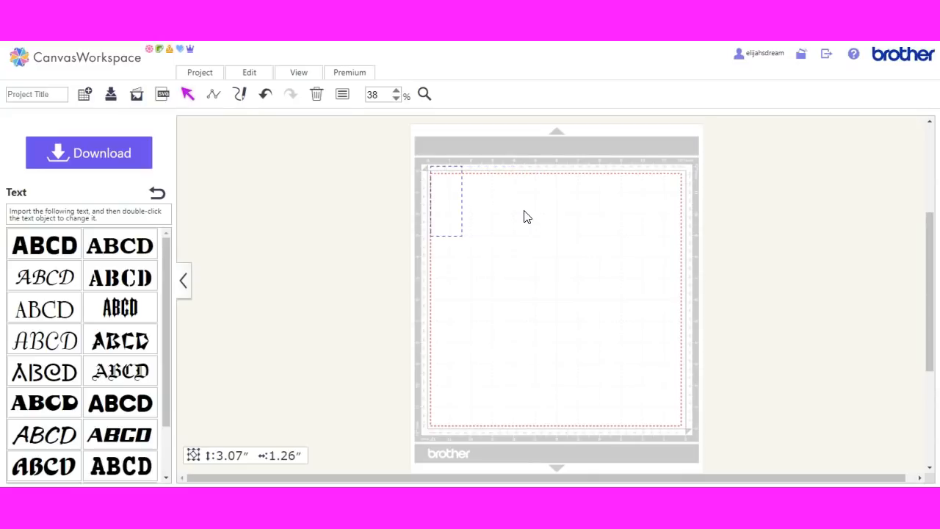
text(HELLO)
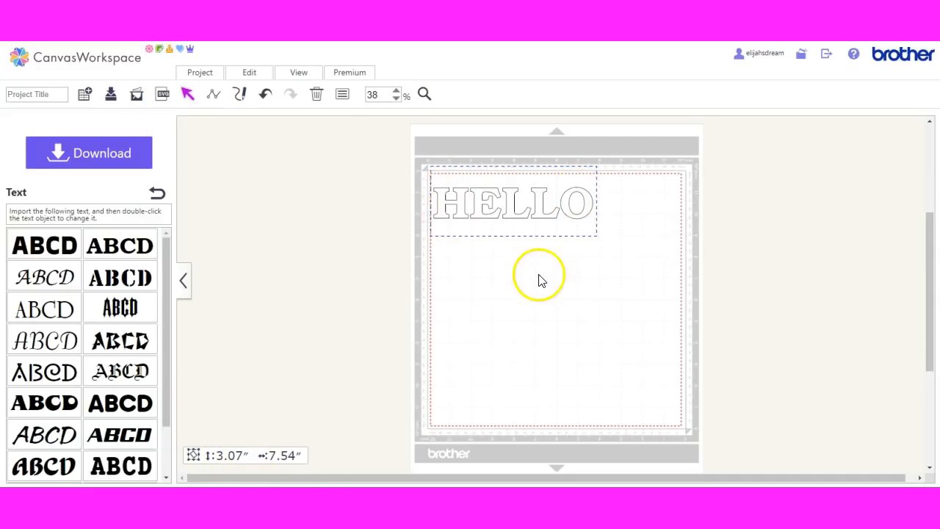
click(514, 203)
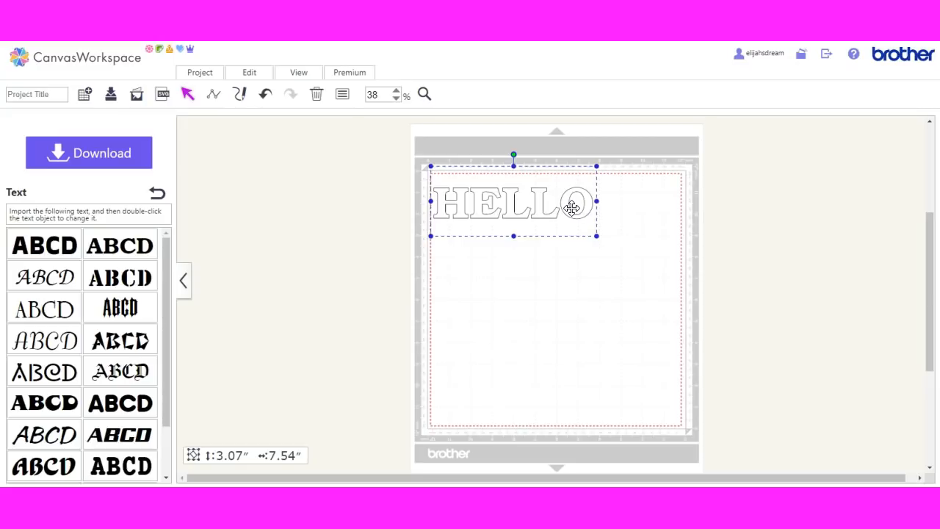
click(318, 94)
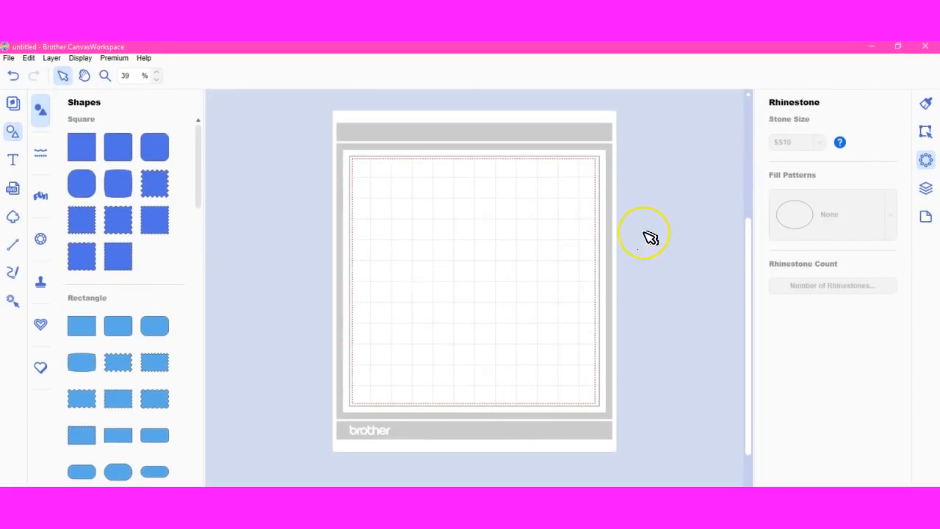
mouse_move(927, 216)
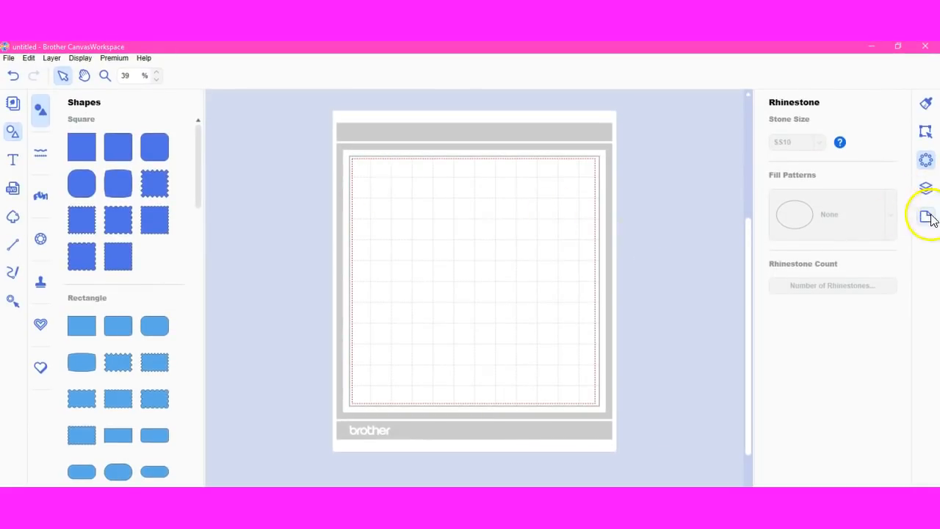
click(925, 216)
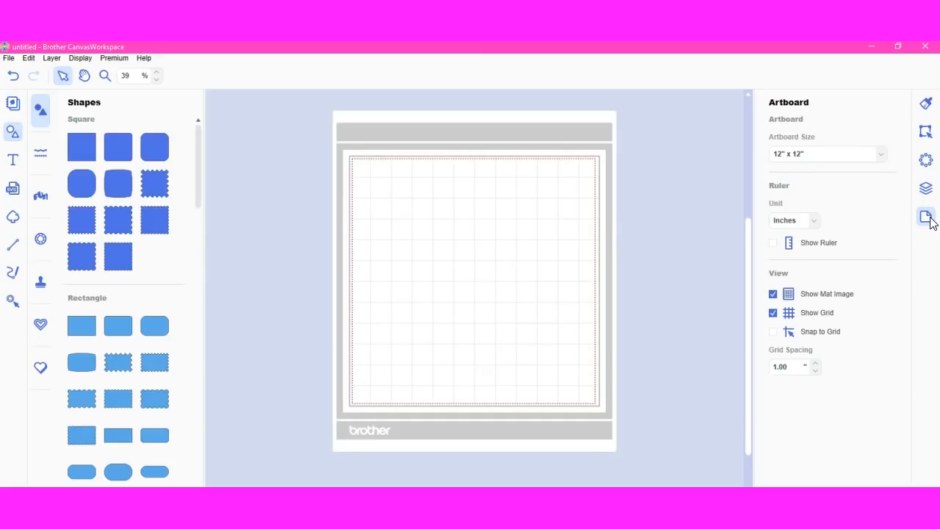
click(925, 188)
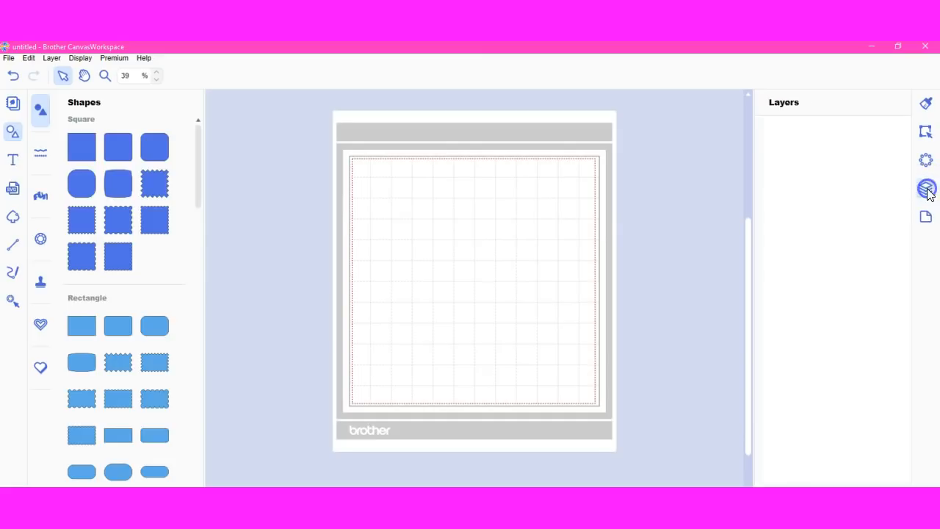
click(925, 160)
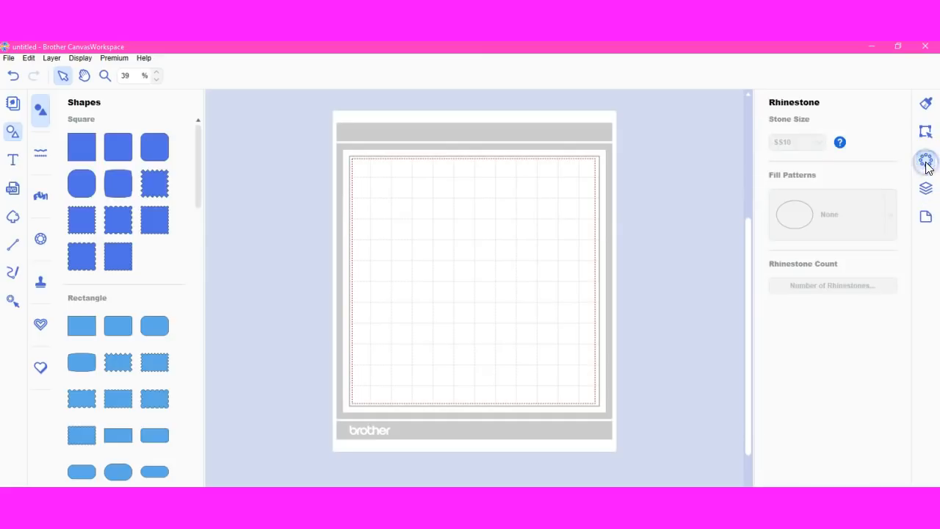